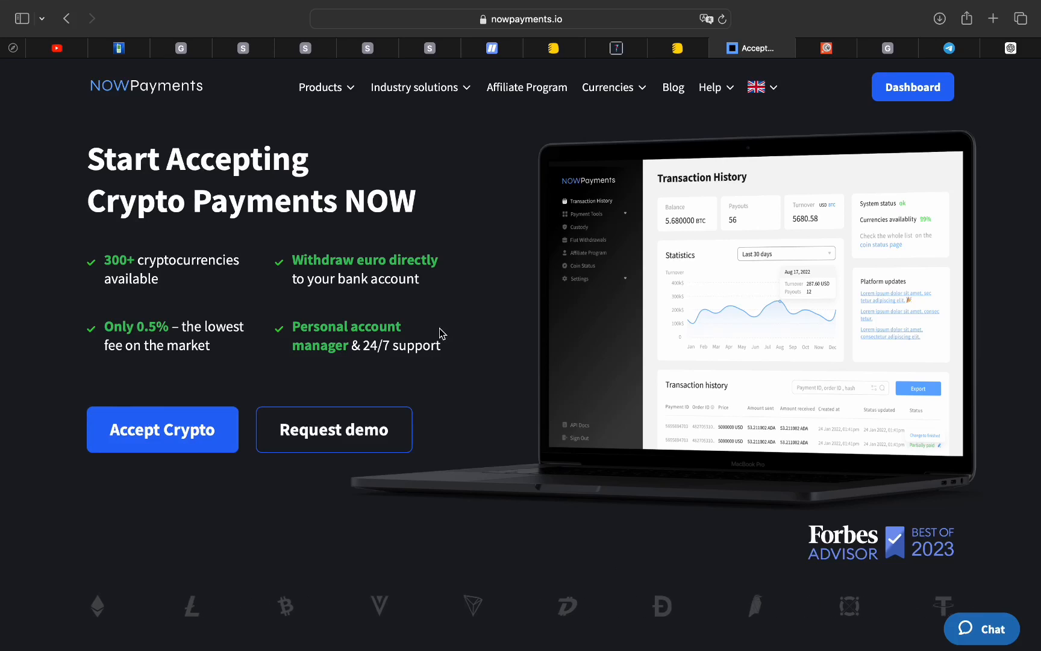
Step: Go from the NOWPayments home page to the account dashboard
{"action": "left_click", "coordinate": [913, 87]}
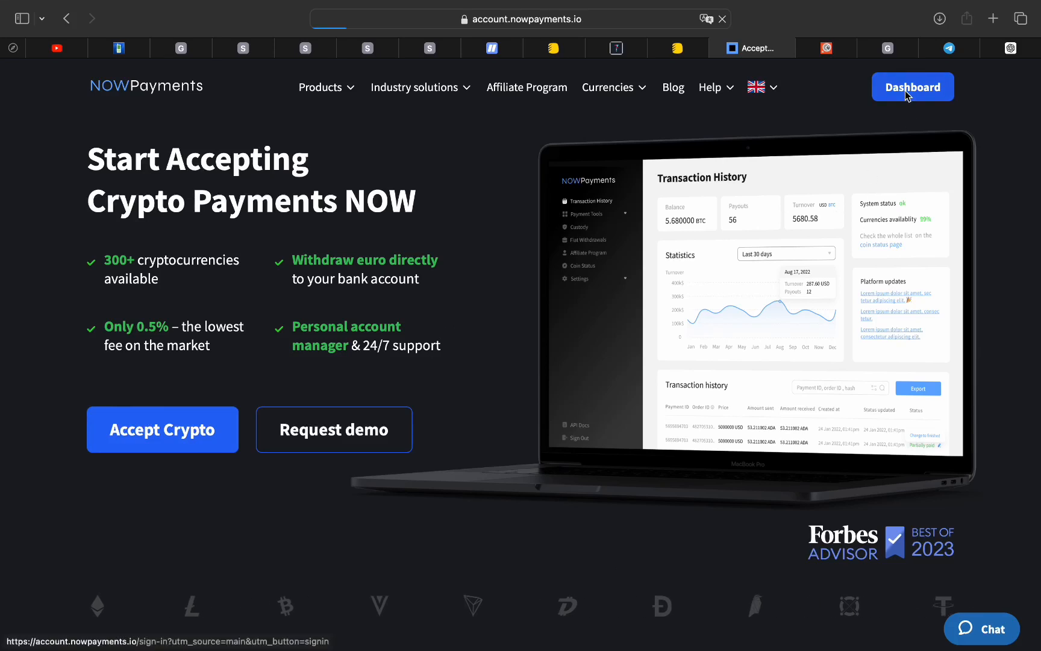
{"action": "left_click", "coordinate": [913, 86]}
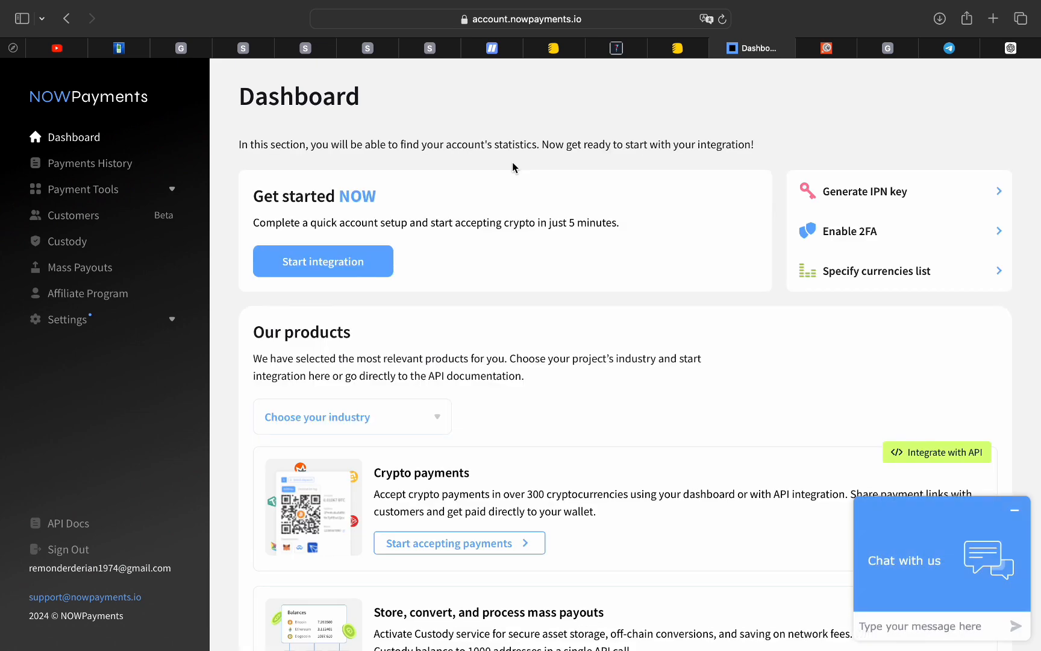
{"action": "scroll", "scroll_direction": "down", "scroll_amount": 3}
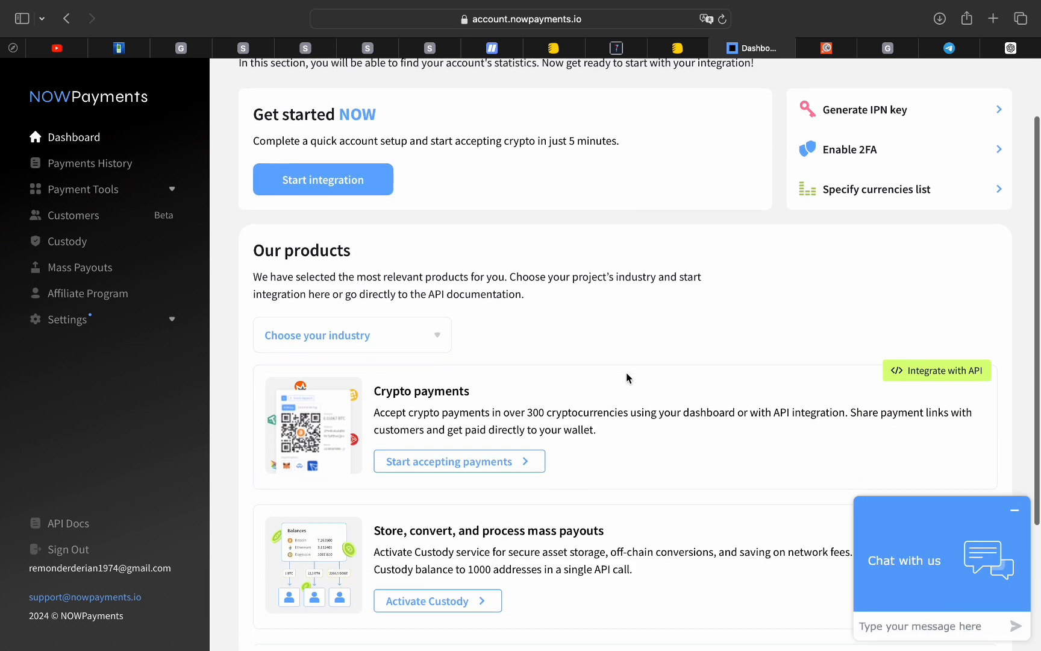
{"action": "scroll", "scroll_direction": "down", "scroll_amount": 3}
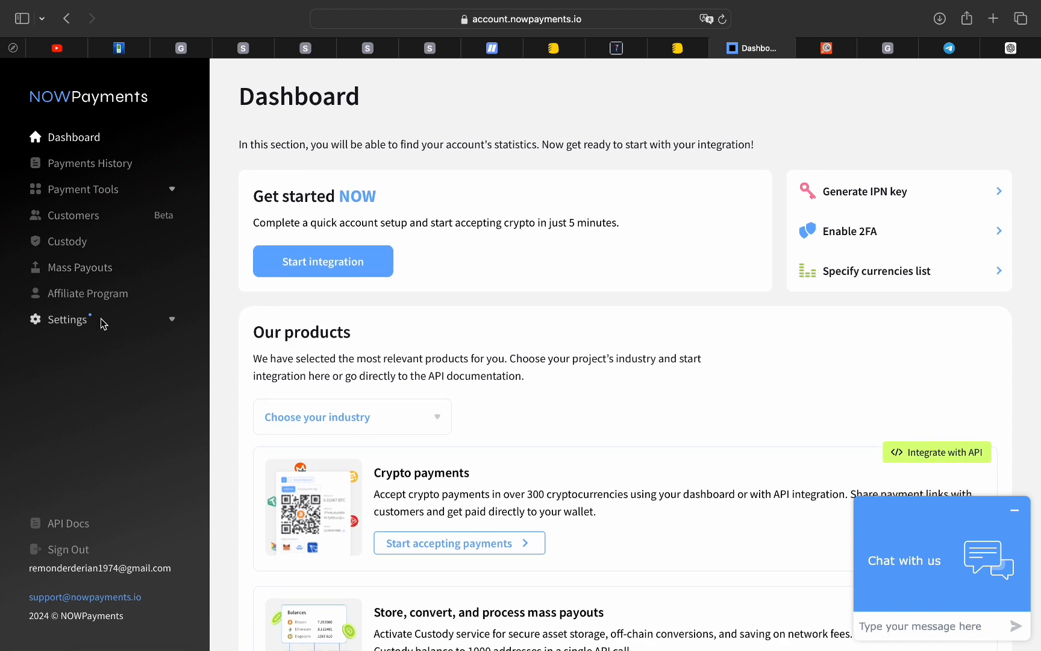
Step: Browse Payments History and Payment Tools, then open Payments Settings under Settings
{"action": "left_click", "coordinate": [66, 320]}
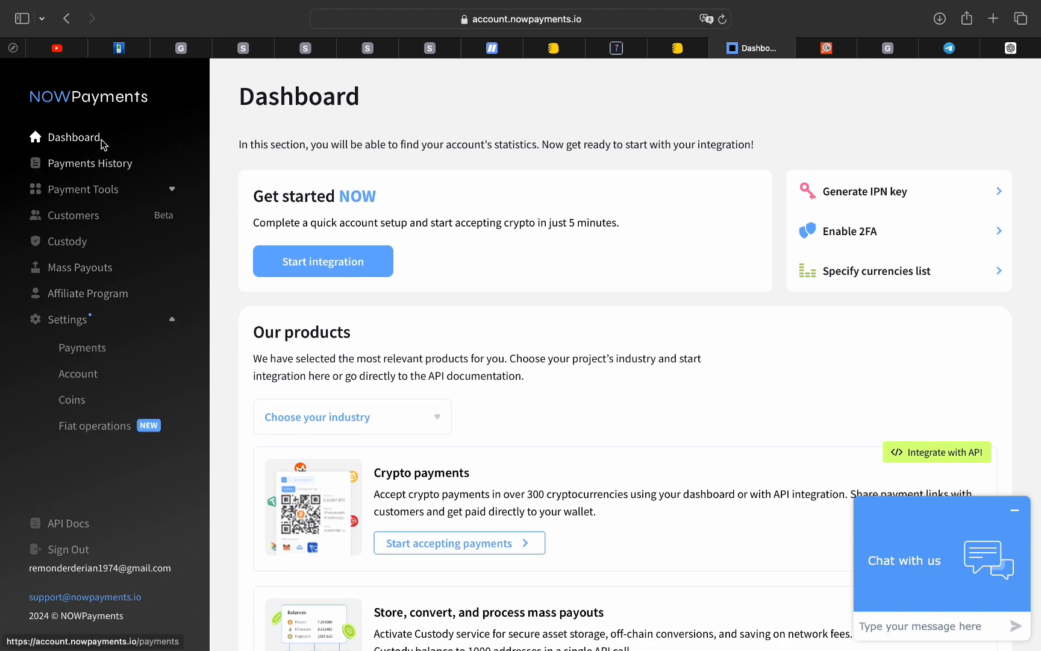
{"action": "left_click", "coordinate": [89, 163]}
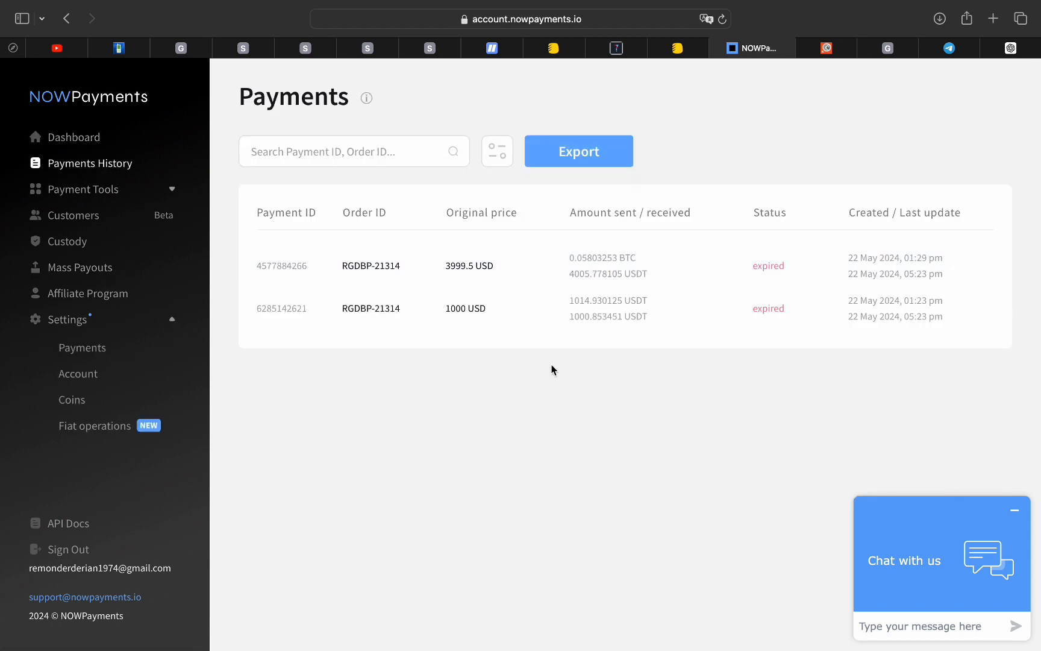
{"action": "mouse_move", "coordinate": [137, 203]}
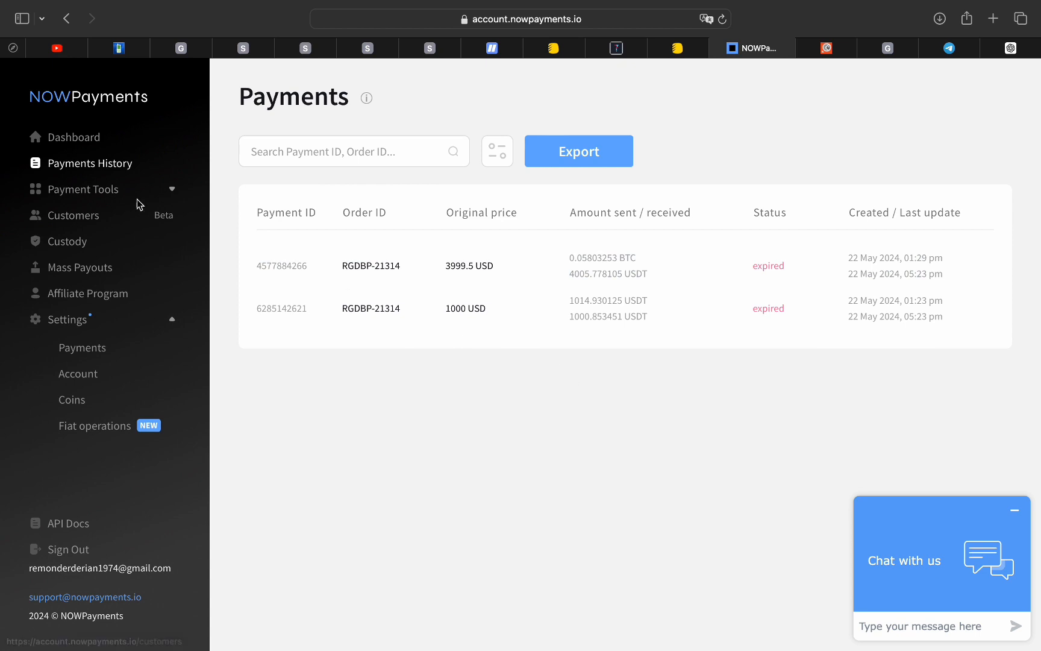
{"action": "left_click", "coordinate": [83, 189]}
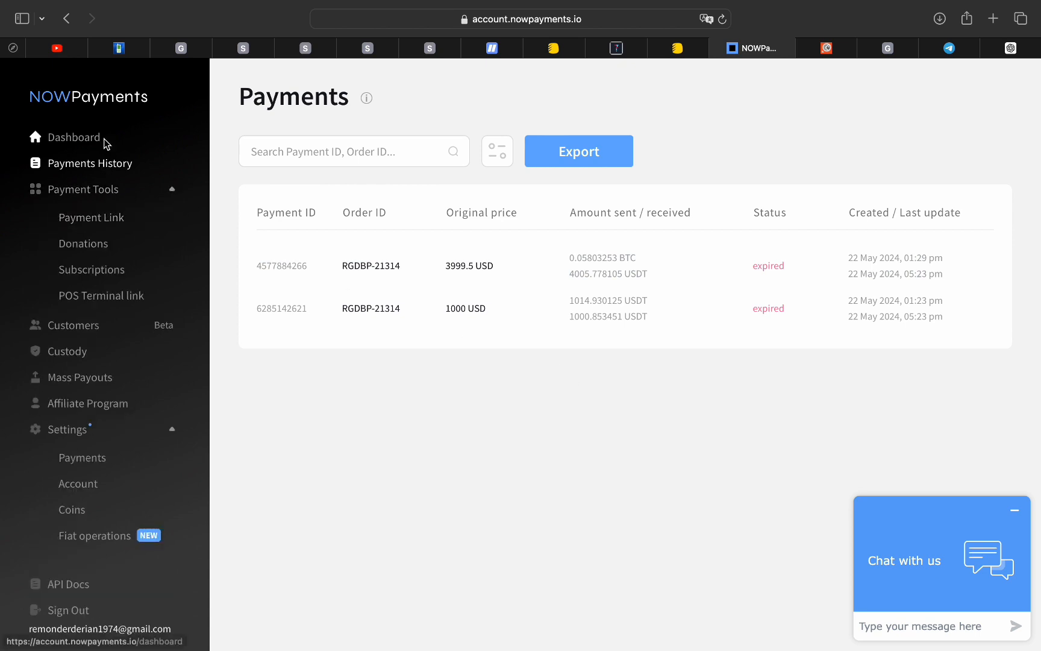
{"action": "left_click", "coordinate": [92, 217]}
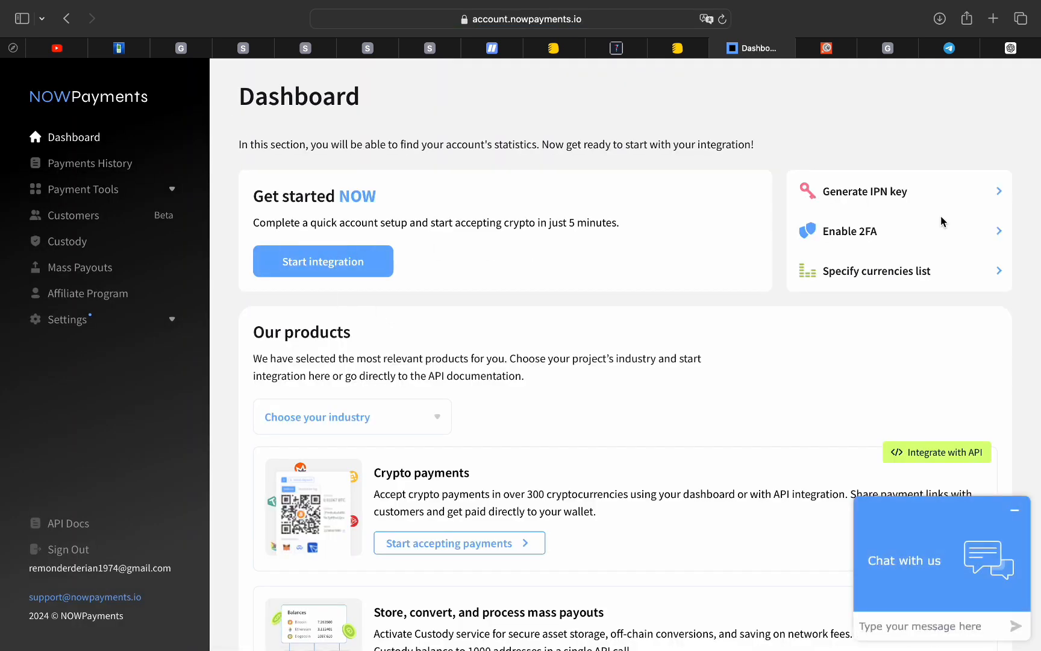
{"action": "left_click", "coordinate": [66, 319]}
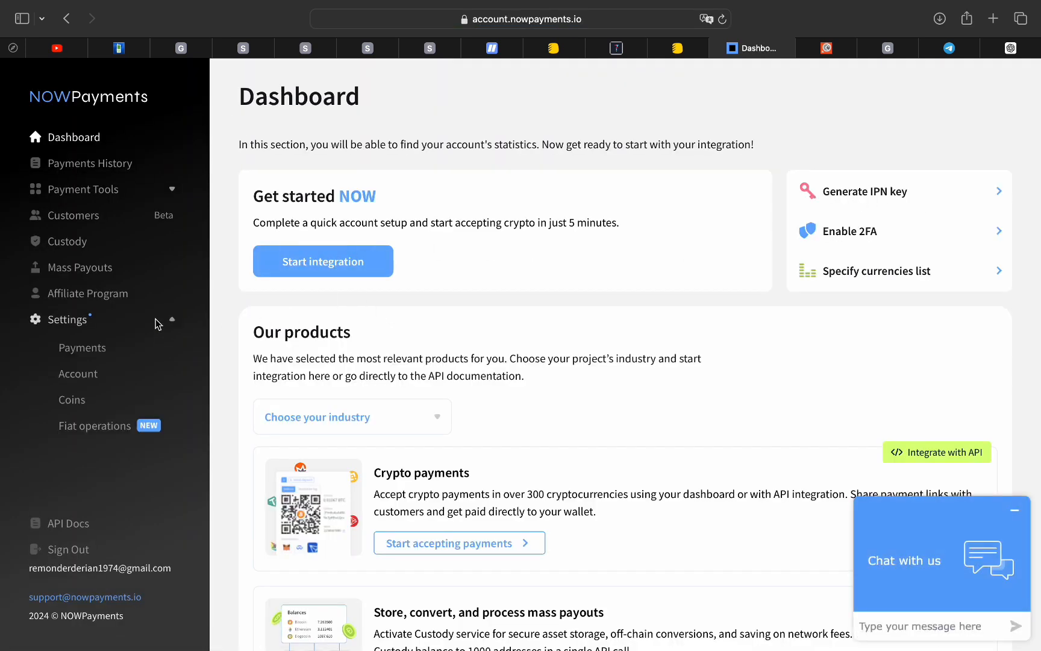
{"action": "left_click", "coordinate": [82, 348]}
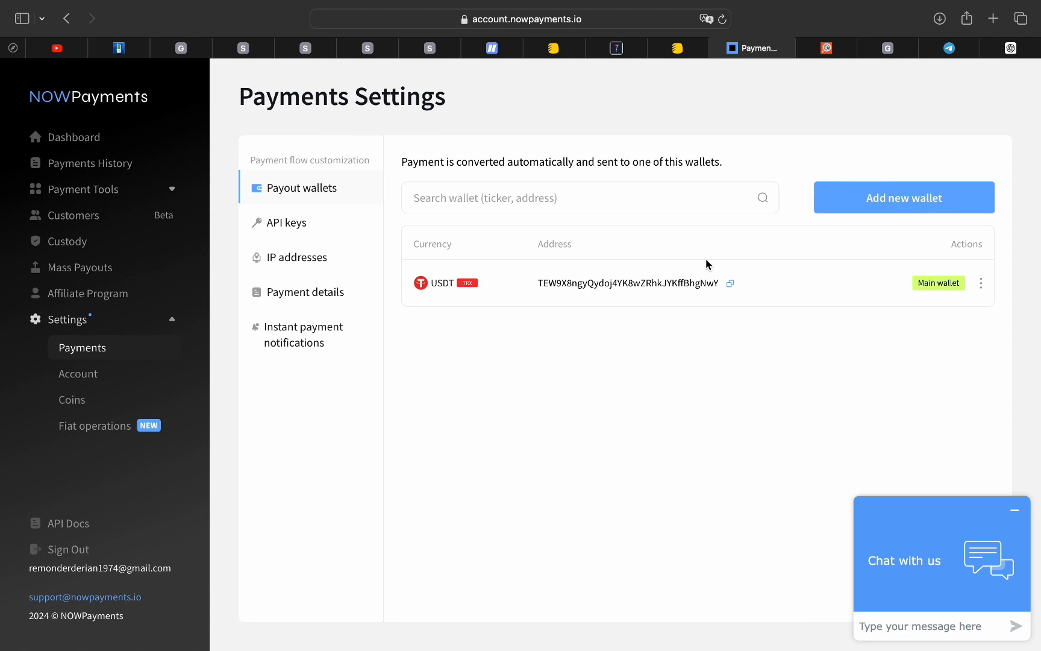
{"action": "mouse_move", "coordinate": [294, 231]}
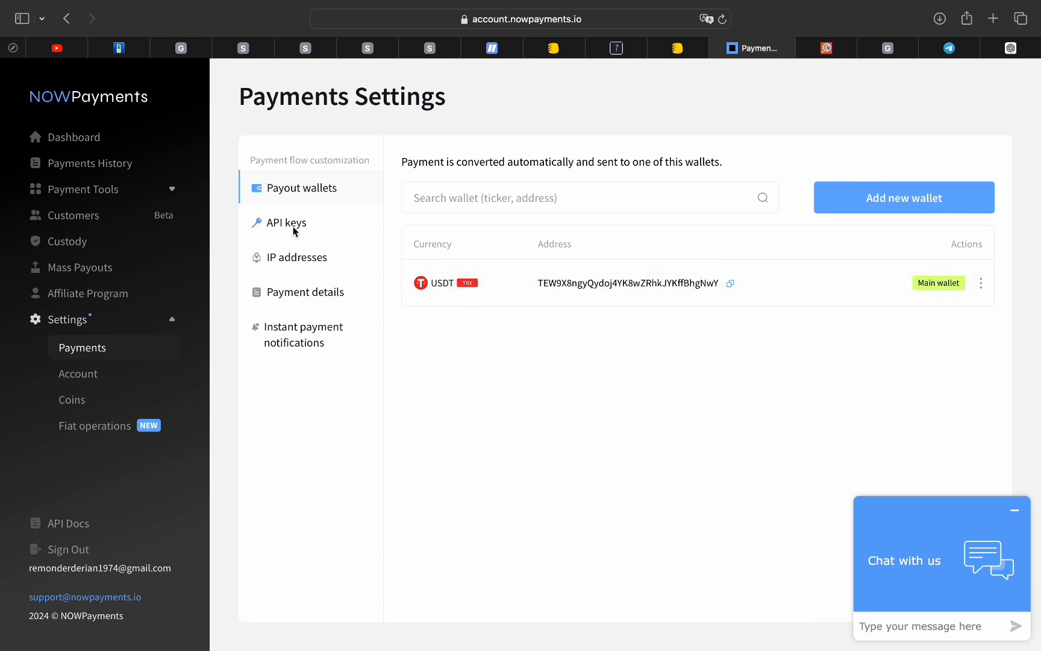
{"action": "mouse_move", "coordinate": [300, 270]}
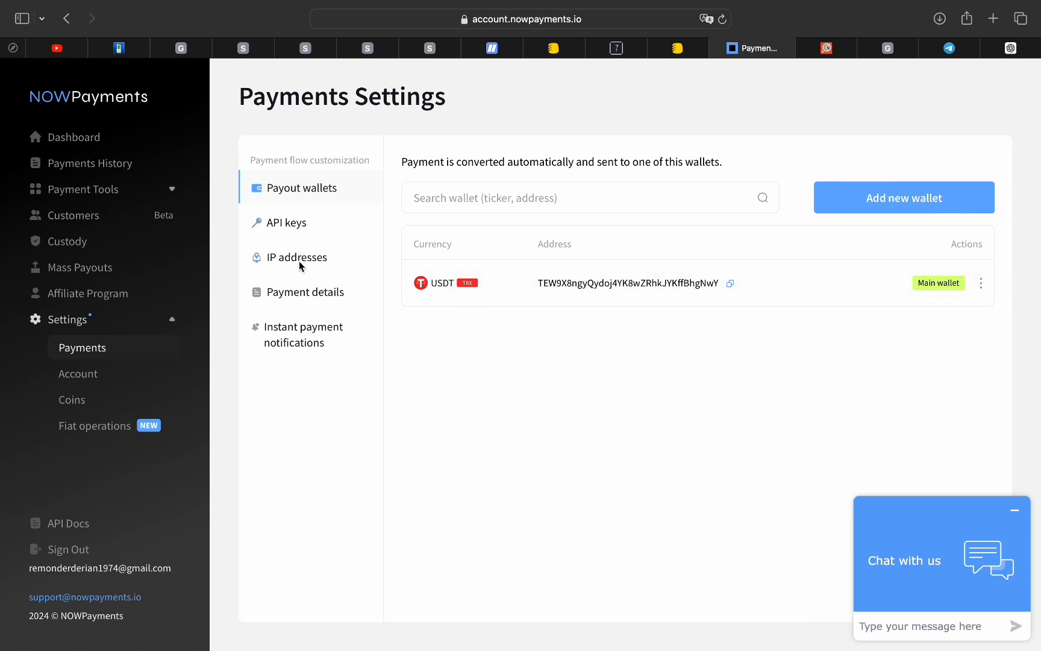
{"action": "mouse_move", "coordinate": [317, 293]}
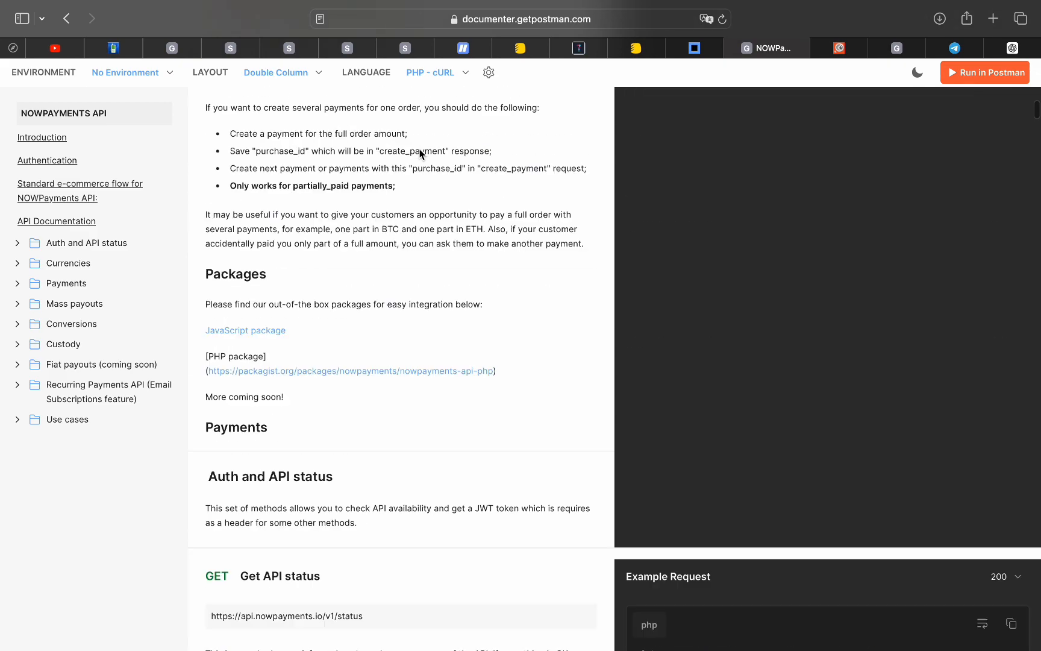
Step: Read the NOWPayments API Introduction and Authentication sections
{"action": "left_click", "coordinate": [41, 137]}
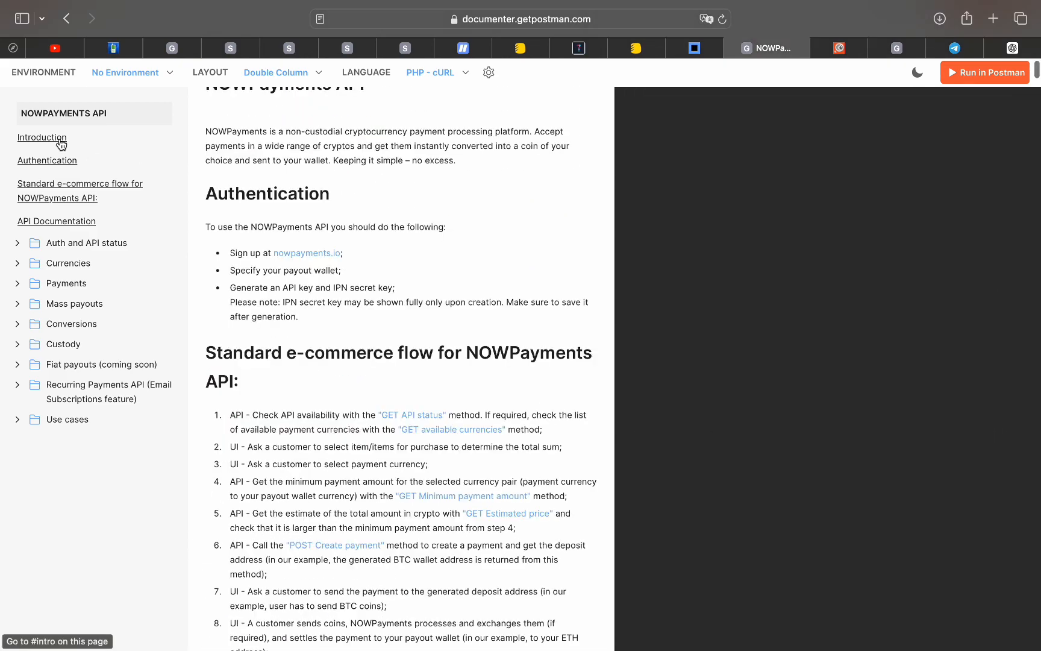
{"action": "scroll", "scroll_direction": "up", "scroll_amount": 3}
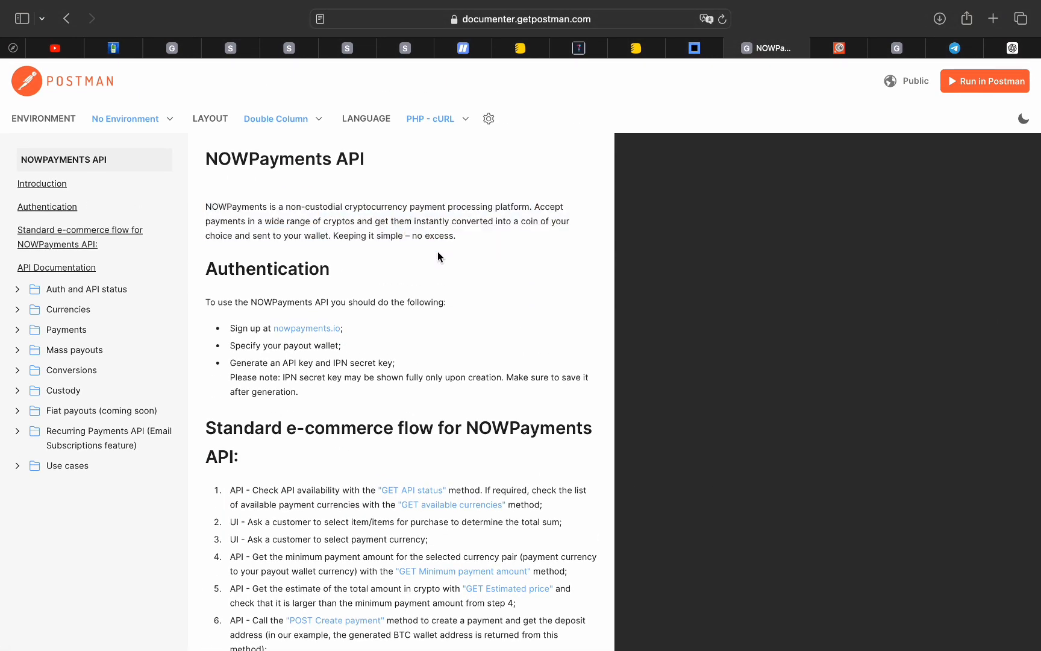
{"action": "scroll", "scroll_direction": "down", "scroll_amount": 3}
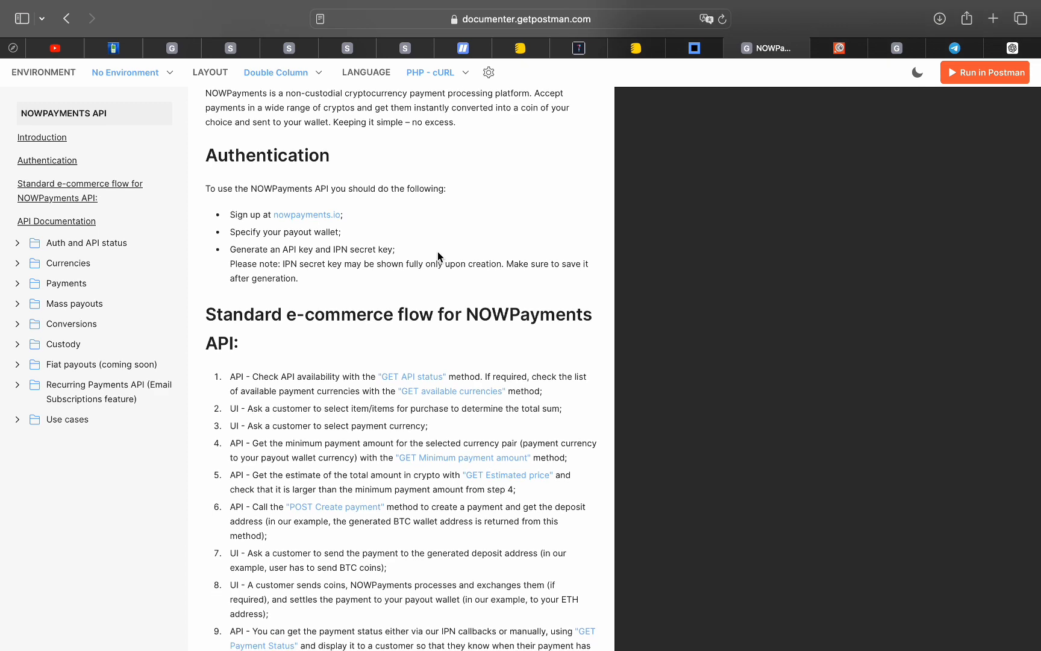
{"action": "scroll", "scroll_direction": "down", "scroll_amount": 3}
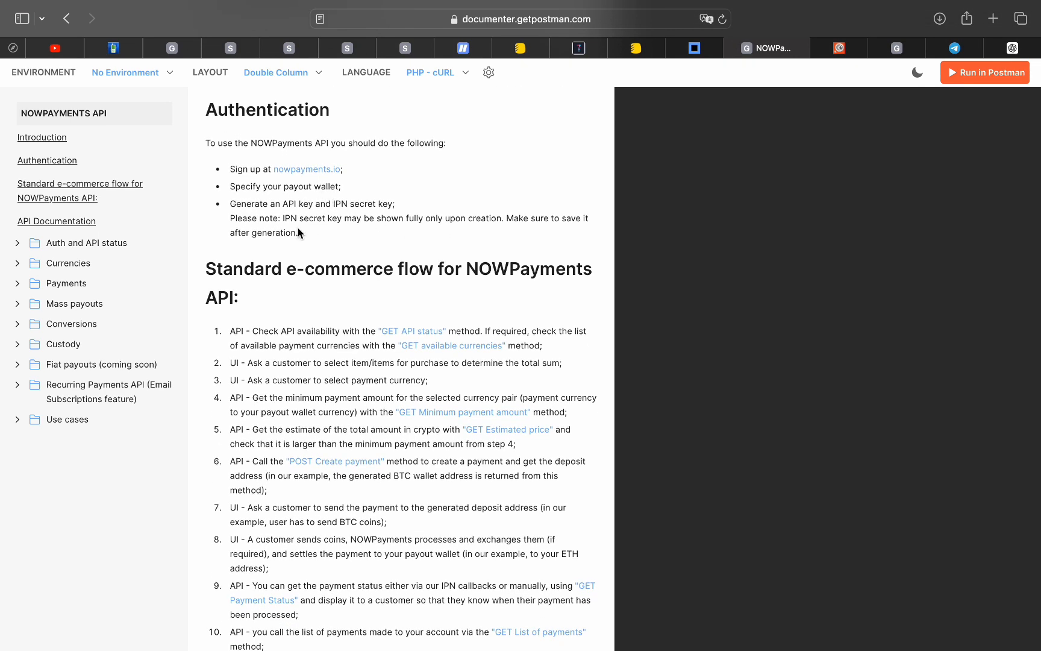
{"action": "mouse_move", "coordinate": [326, 229]}
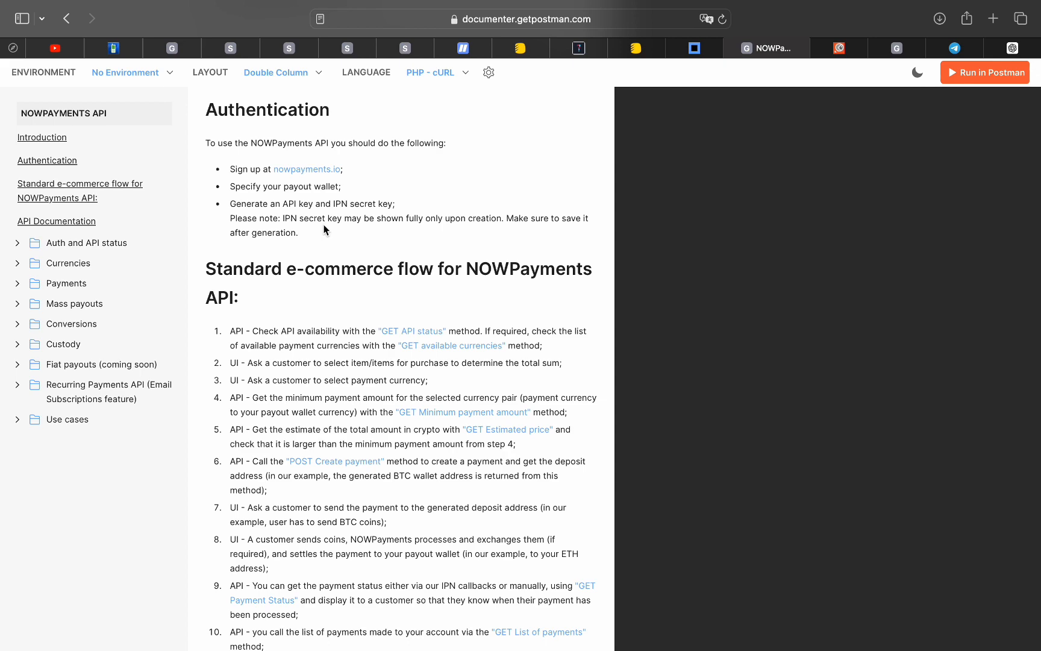
{"action": "scroll", "scroll_direction": "down", "scroll_amount": 3}
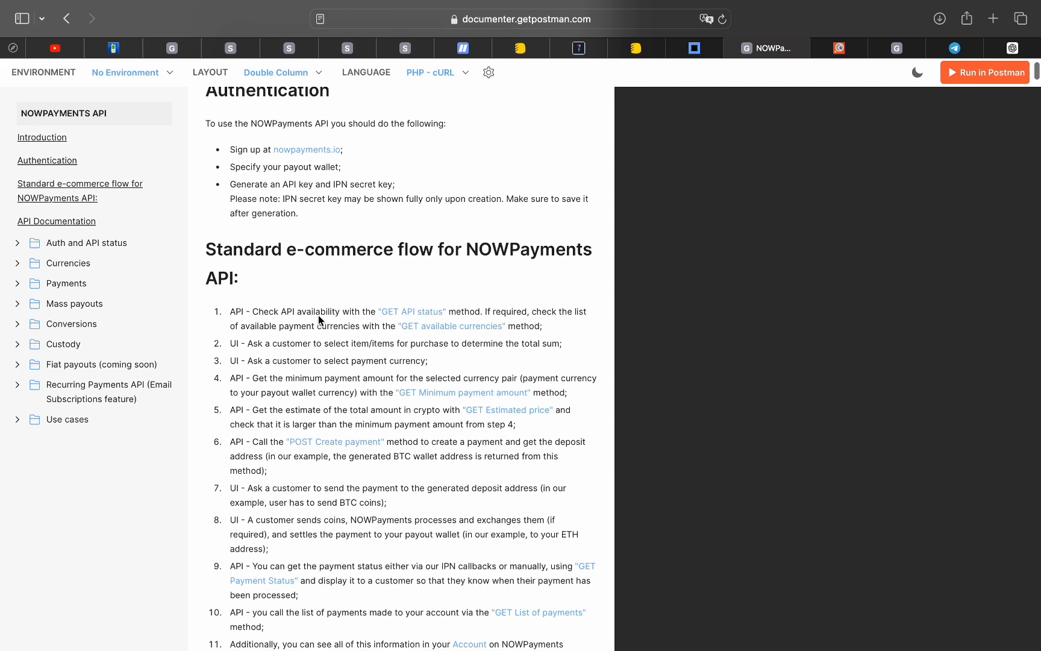
{"action": "scroll", "scroll_direction": "down", "scroll_amount": 3}
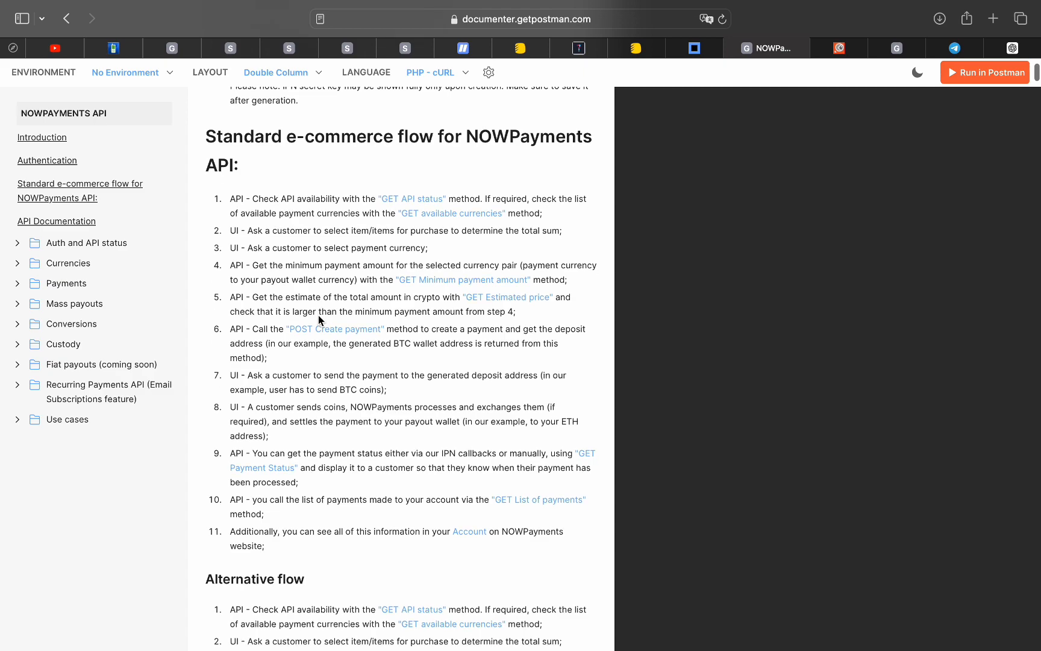
{"action": "scroll", "scroll_direction": "down", "scroll_amount": 3}
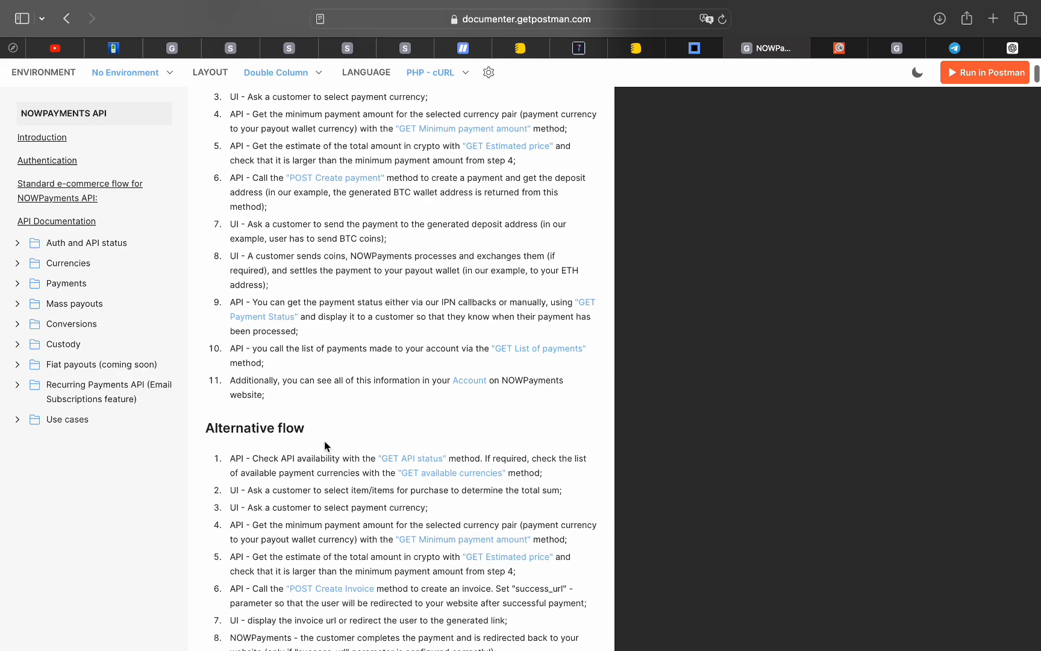
Step: Review the e-commerce flow and run the collection in Postman for Mac
{"action": "scroll", "scroll_direction": "down", "scroll_amount": 3}
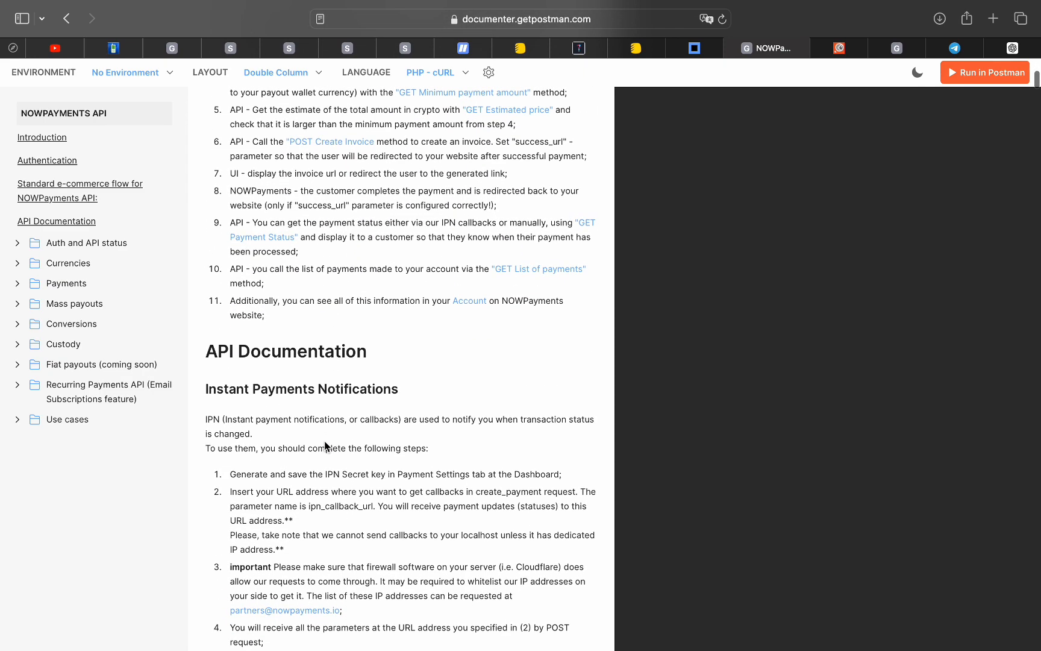
{"action": "scroll", "scroll_direction": "down", "scroll_amount": 3}
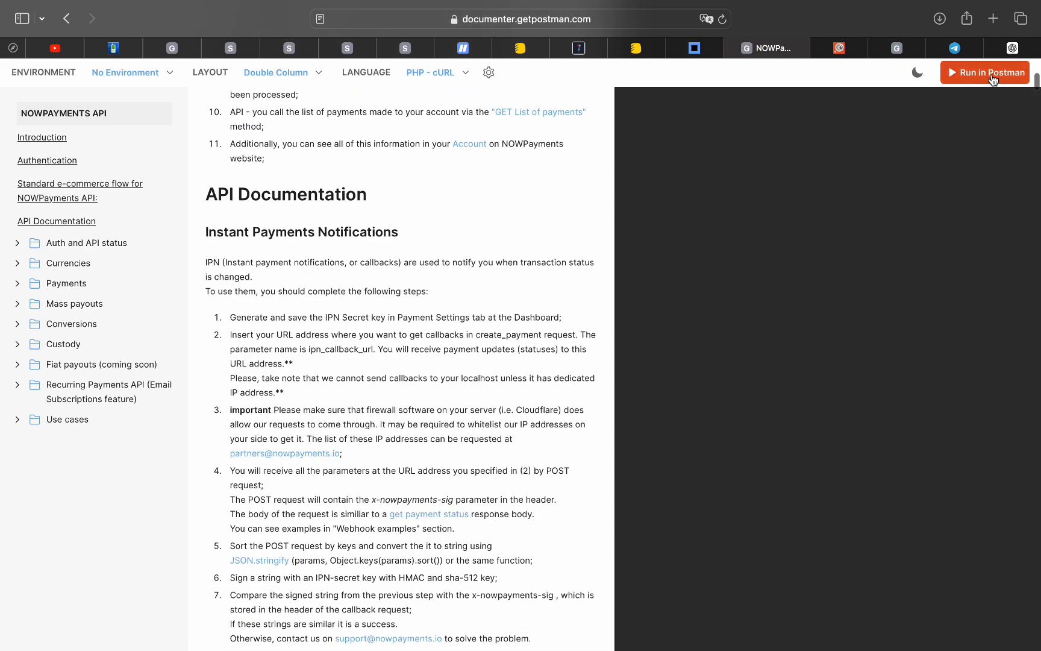
{"action": "left_click", "coordinate": [985, 72]}
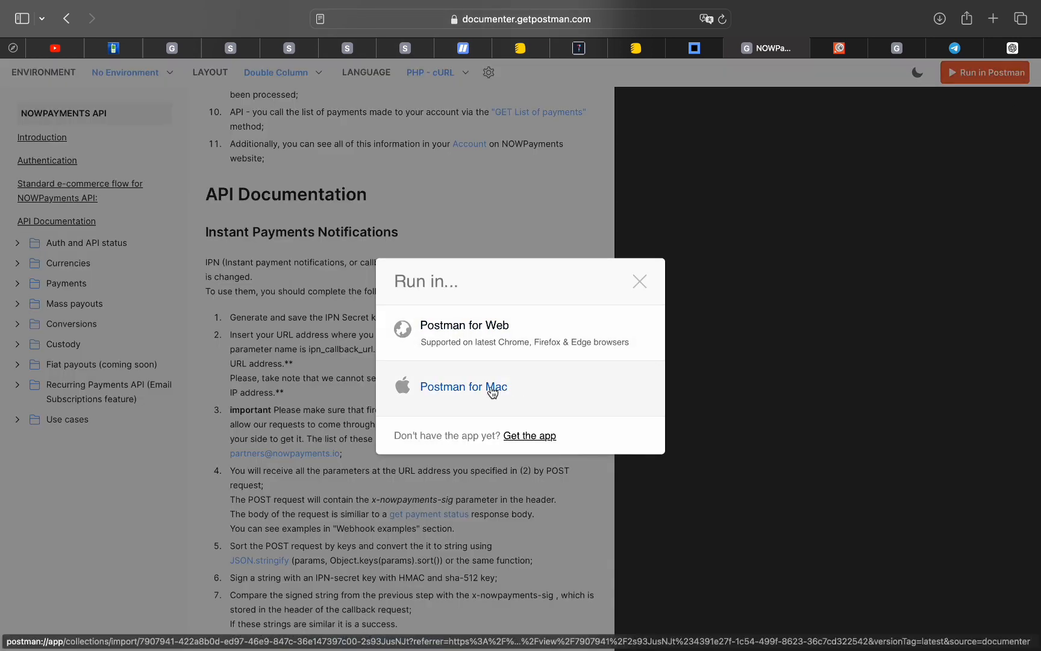
{"action": "left_click", "coordinate": [639, 280]}
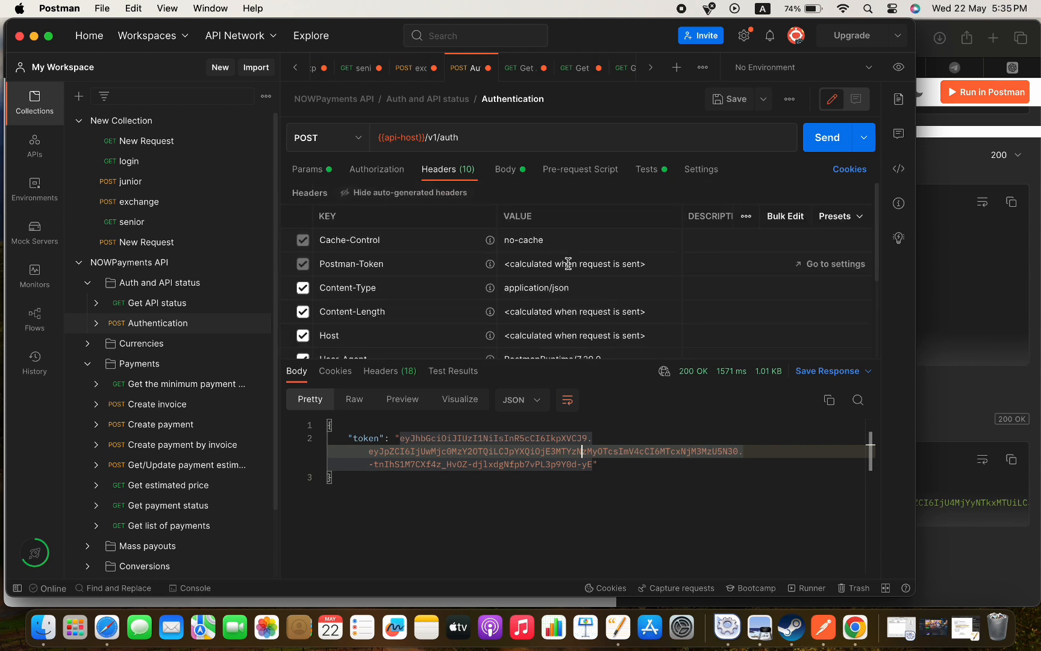
Step: Send the Authentication request and select the returned token
{"action": "left_click", "coordinate": [377, 170]}
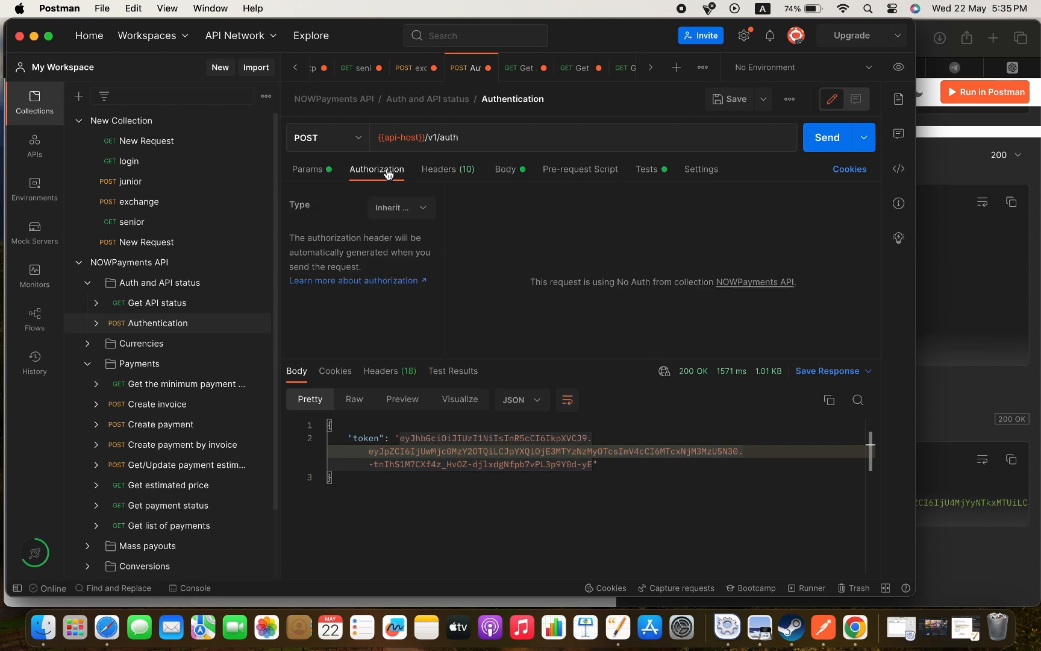
{"action": "left_click", "coordinate": [448, 170]}
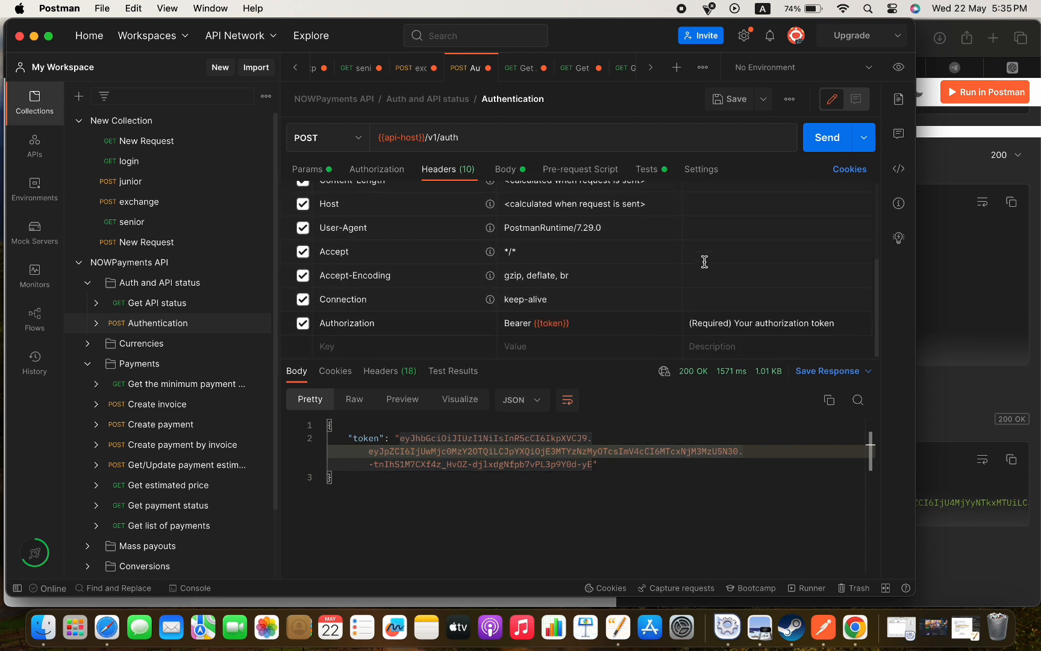
{"action": "left_click", "coordinate": [827, 137]}
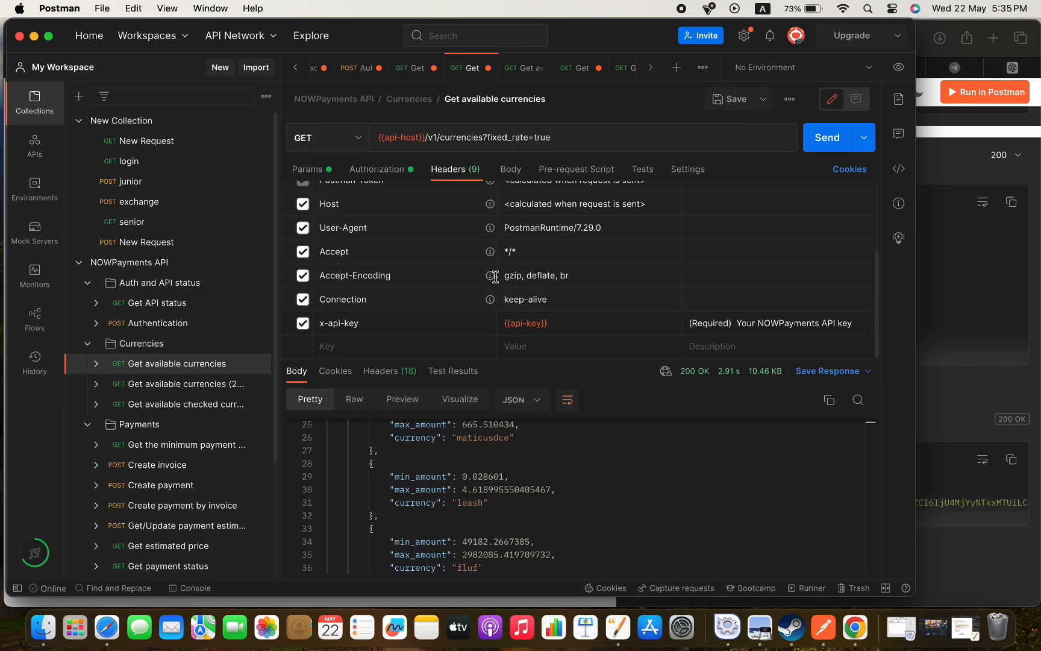
Step: Set the copied token as Bearer Token on Get available currencies and resend it
{"action": "left_click", "coordinate": [378, 169]}
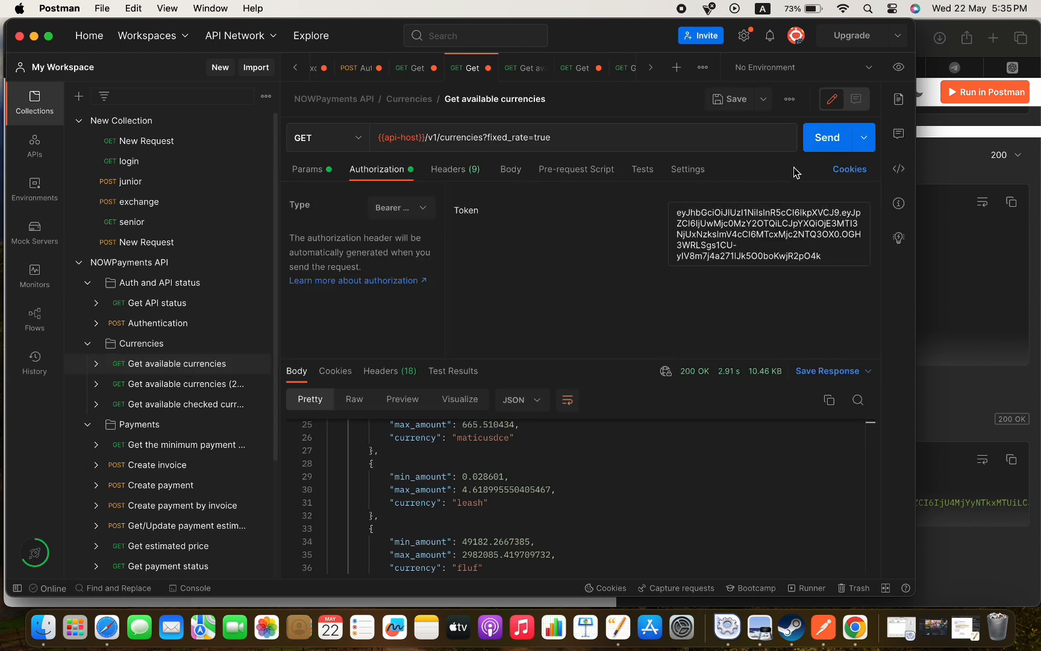
{"action": "left_click", "coordinate": [828, 137]}
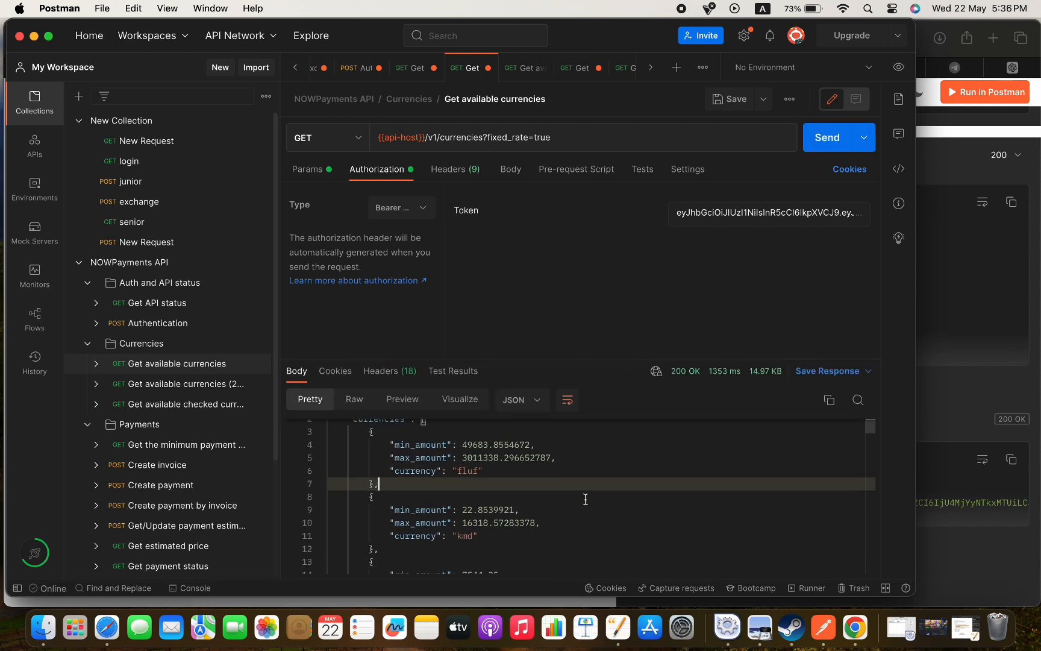
{"action": "scroll", "scroll_direction": "down", "scroll_amount": 3}
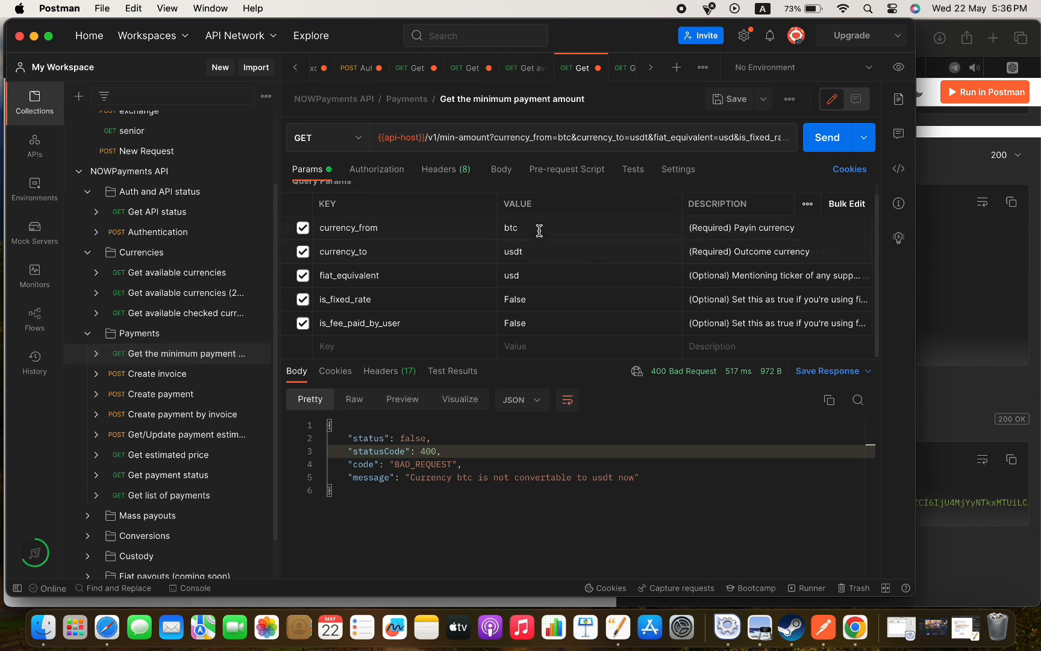
Step: Change currency_from from btc to sol and resend the minimum payment amount request
{"action": "left_click", "coordinate": [826, 138]}
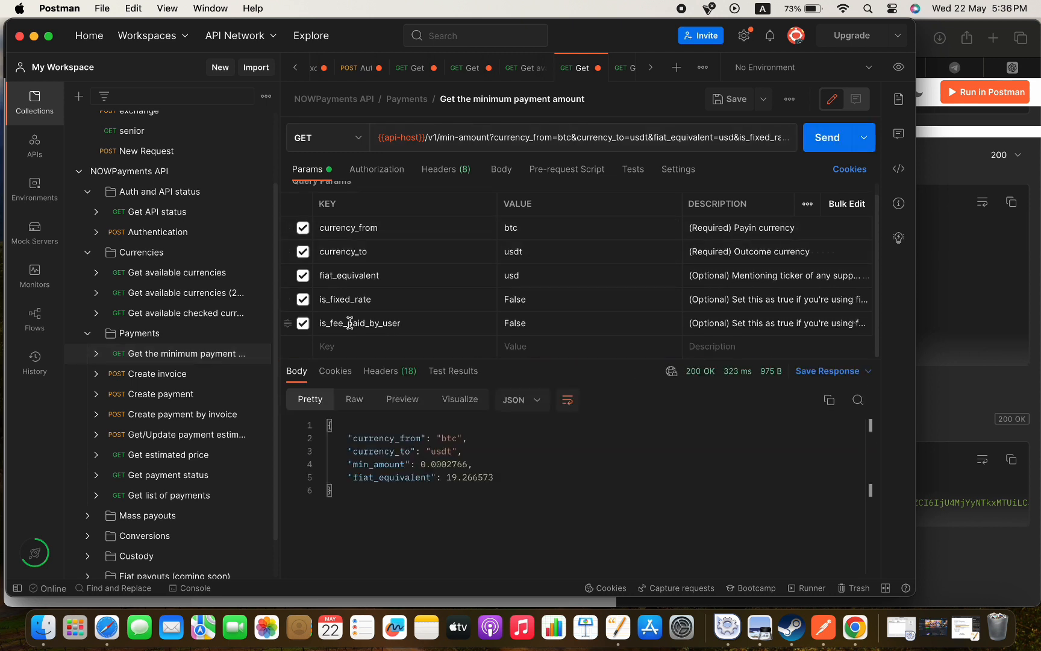
{"action": "double_click", "coordinate": [510, 228]}
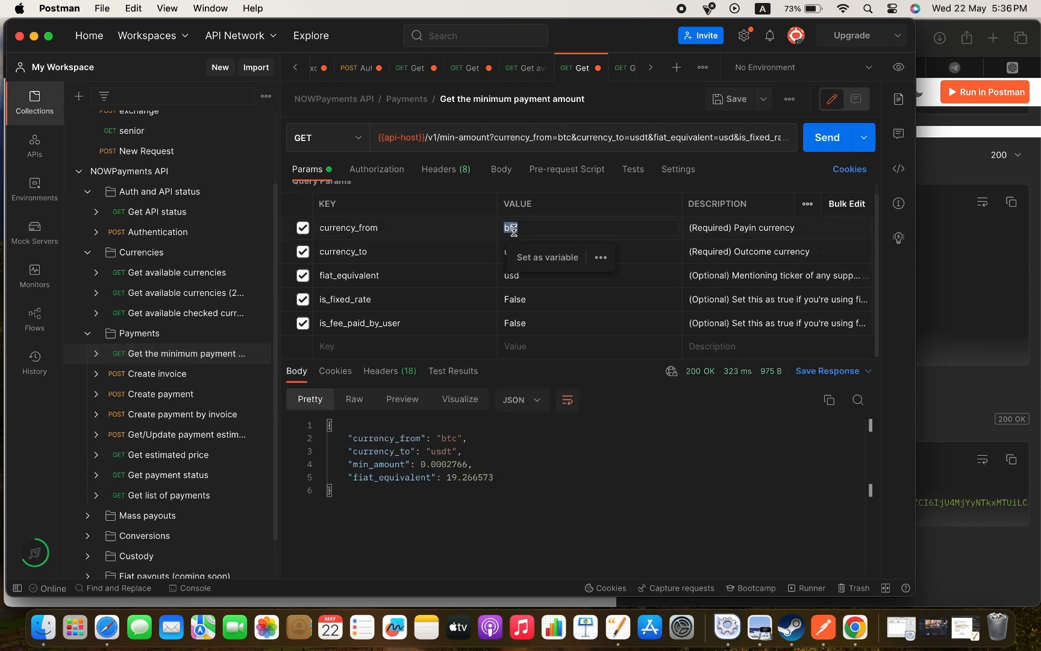
{"action": "type", "text": "sol"}
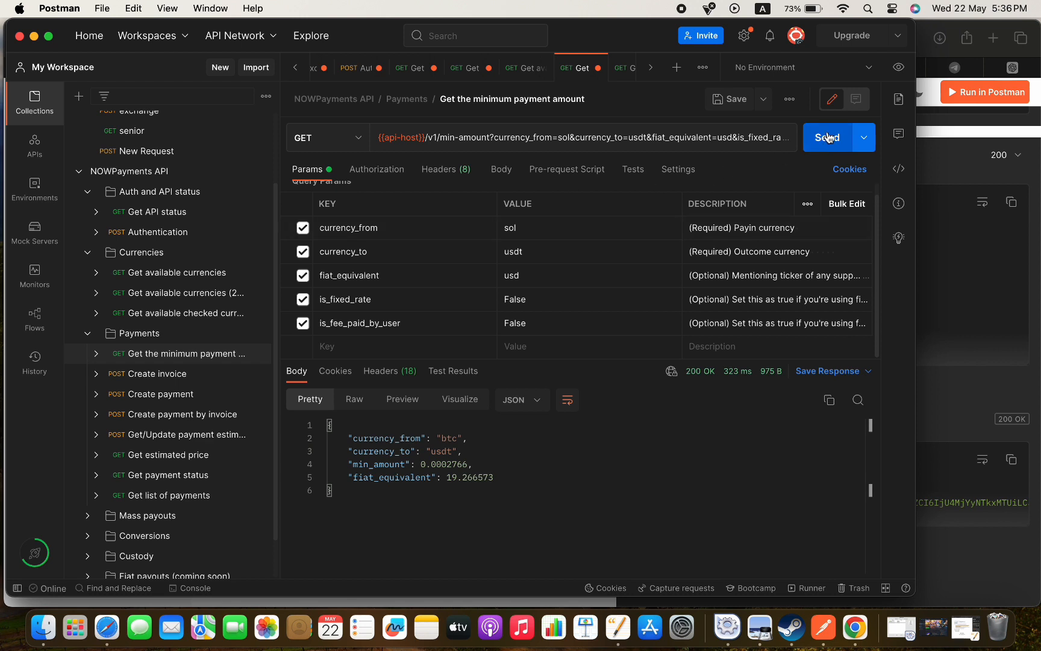
{"action": "left_click", "coordinate": [827, 138]}
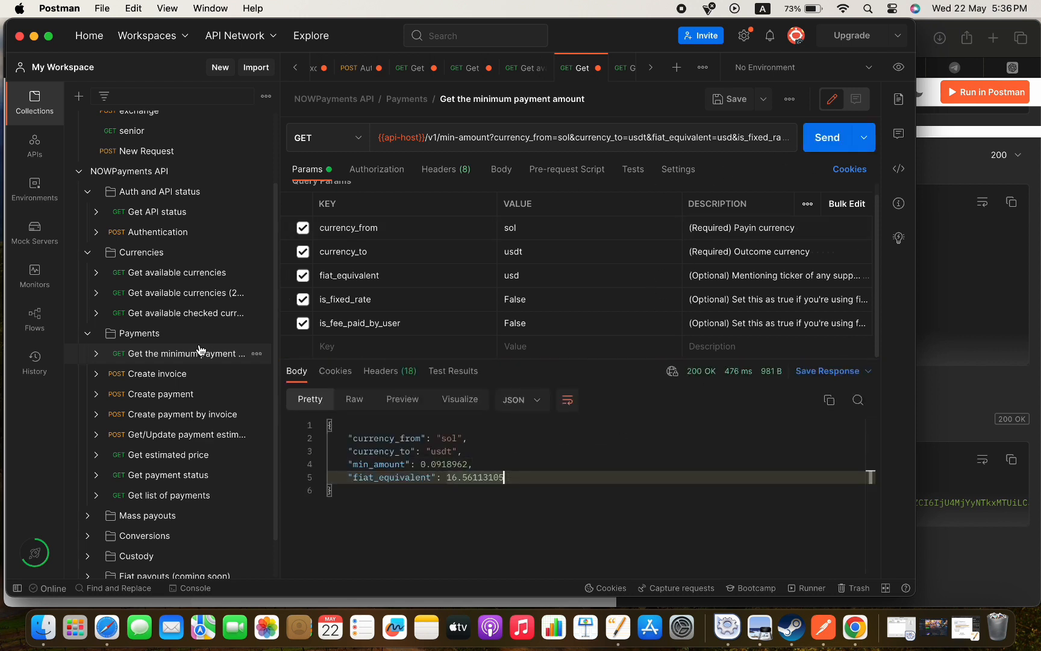
{"action": "left_click", "coordinate": [155, 374]}
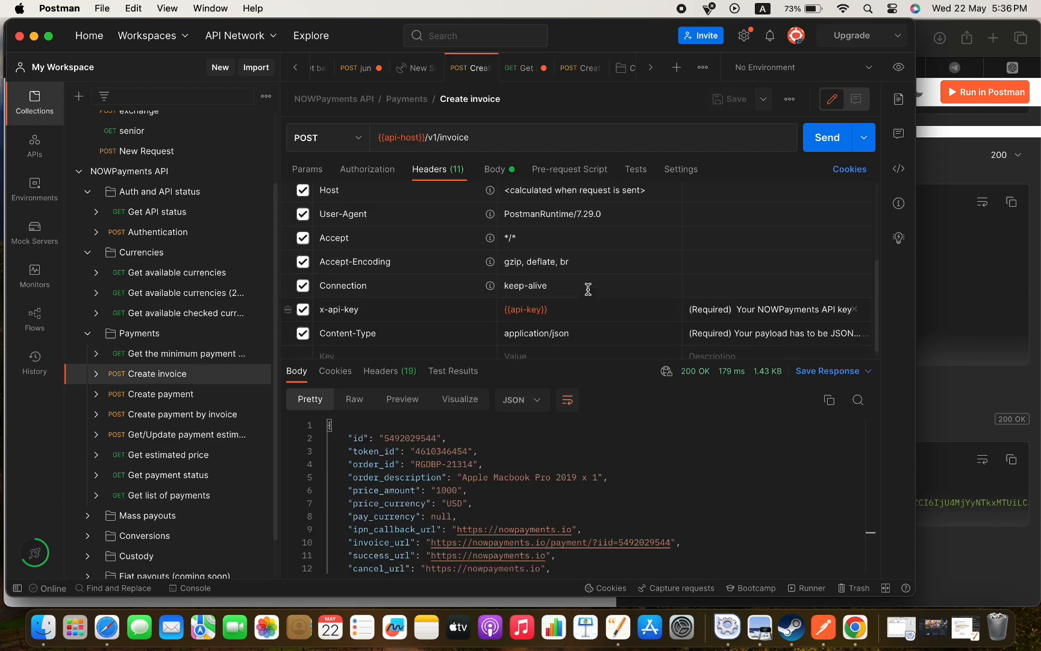
{"action": "left_click", "coordinate": [495, 169]}
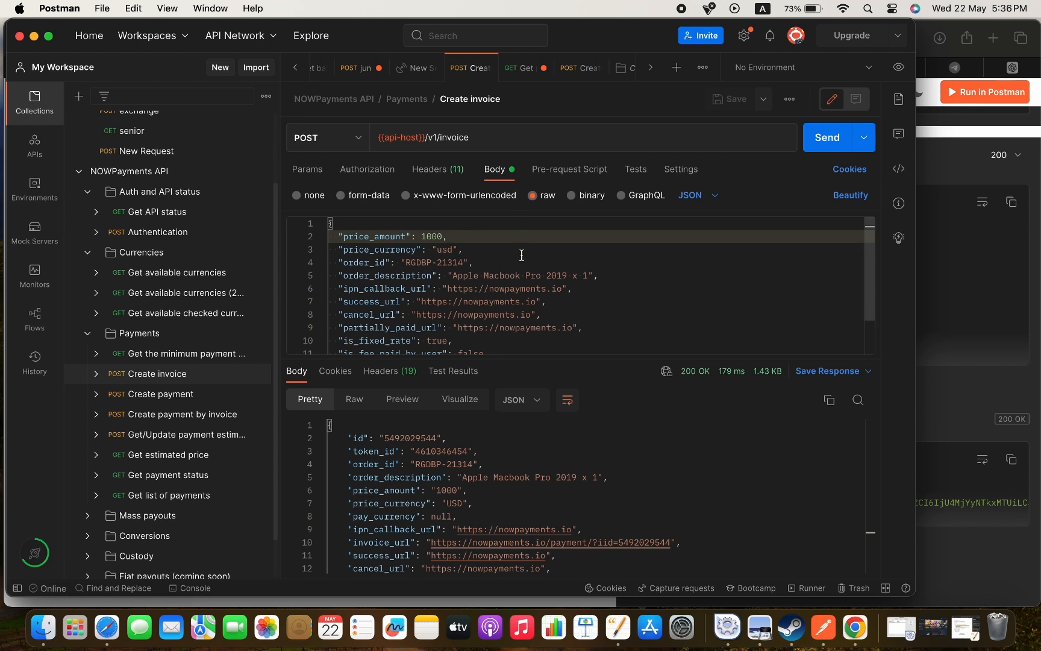
{"action": "scroll", "scroll_direction": "down", "scroll_amount": 3}
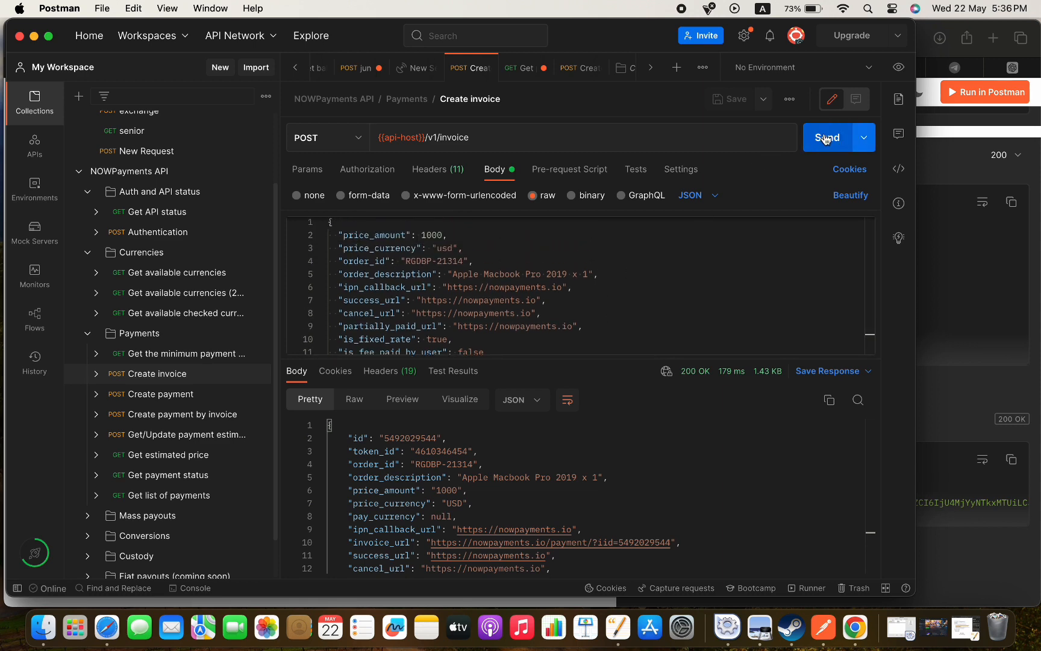
{"action": "left_click", "coordinate": [827, 137]}
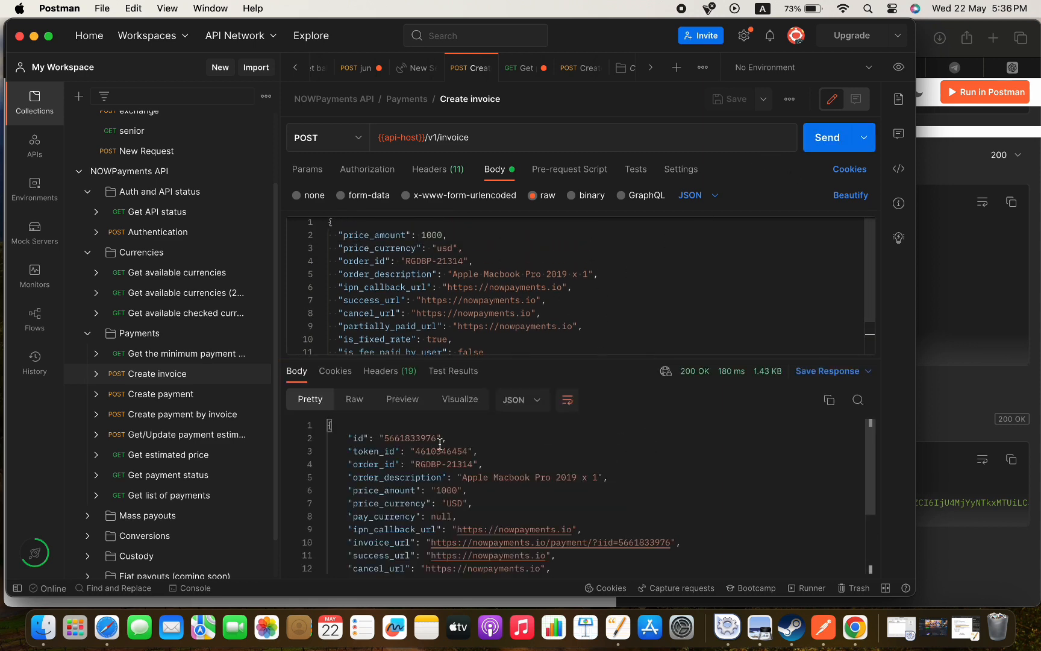
{"action": "scroll", "scroll_direction": "down", "scroll_amount": 3}
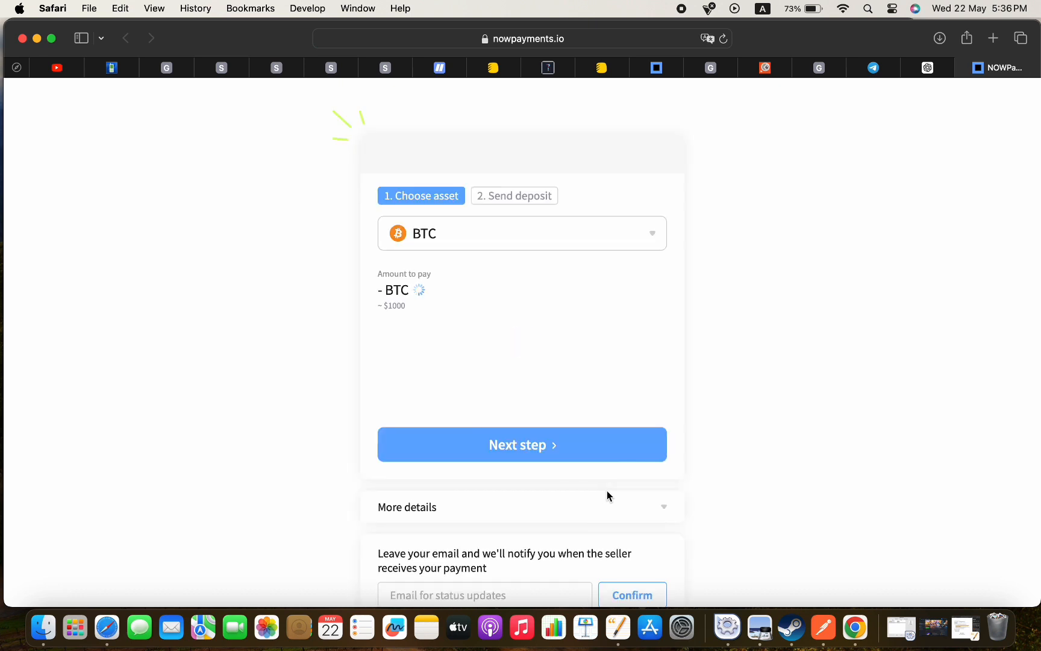
Step: Choose USDT on TRX as the invoice payment currency and continue to deposit
{"action": "left_click", "coordinate": [522, 233]}
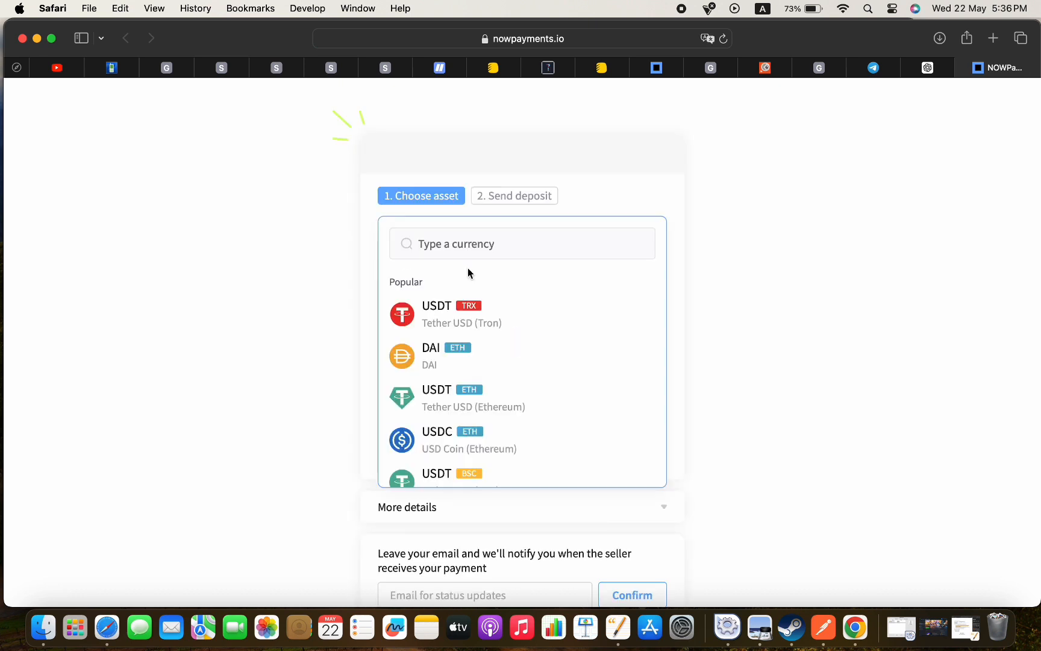
{"action": "left_click", "coordinate": [436, 313]}
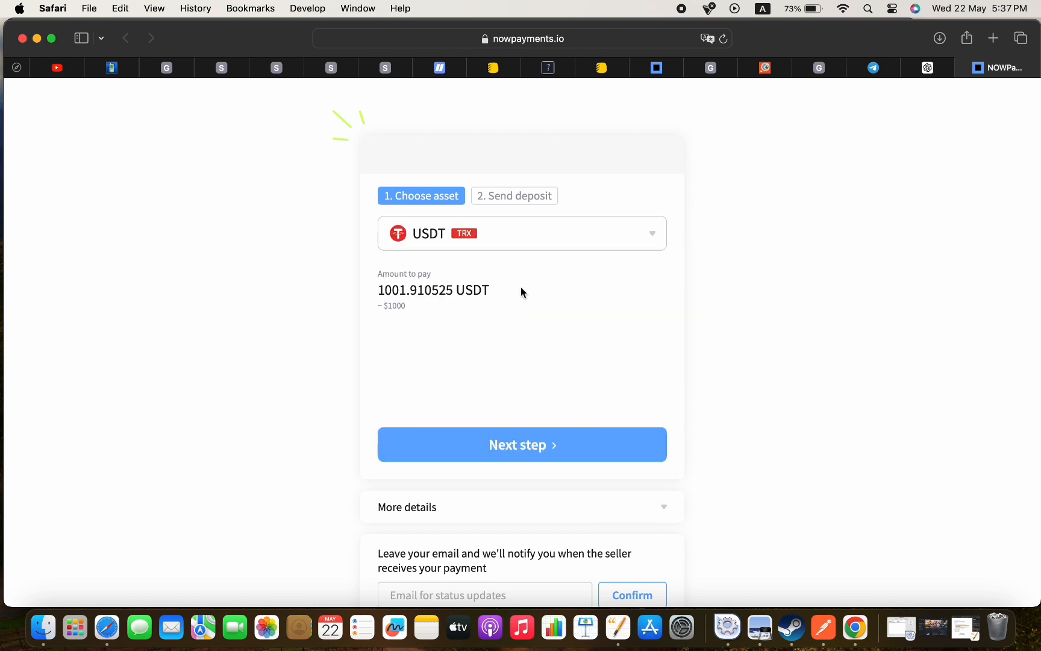
{"action": "left_click", "coordinate": [521, 444]}
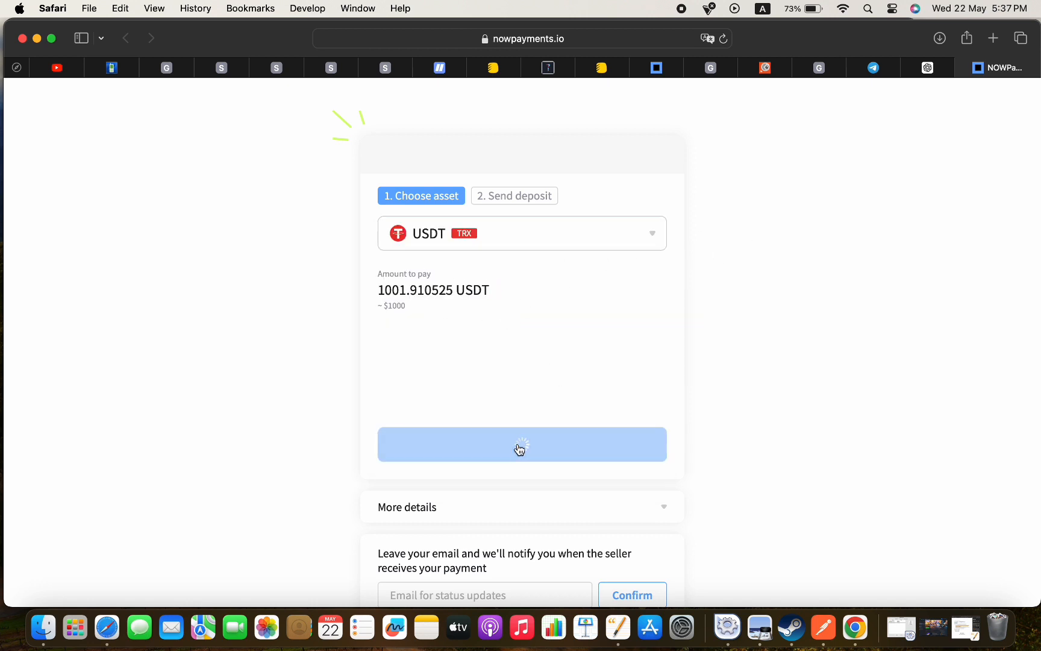
{"action": "left_click", "coordinate": [521, 445]}
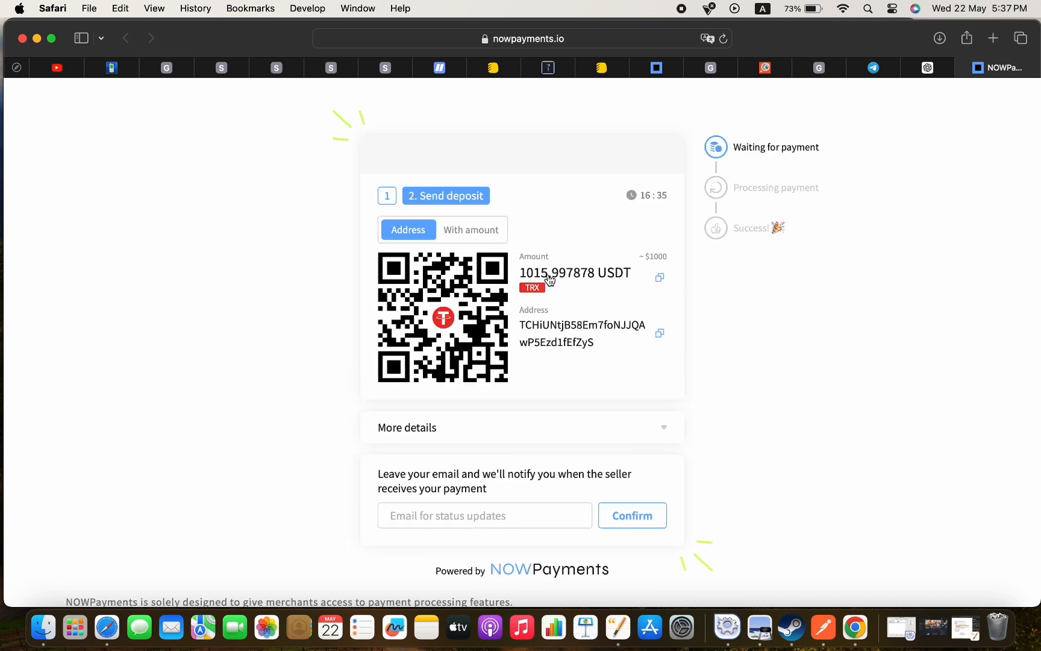
{"action": "mouse_move", "coordinate": [723, 288]}
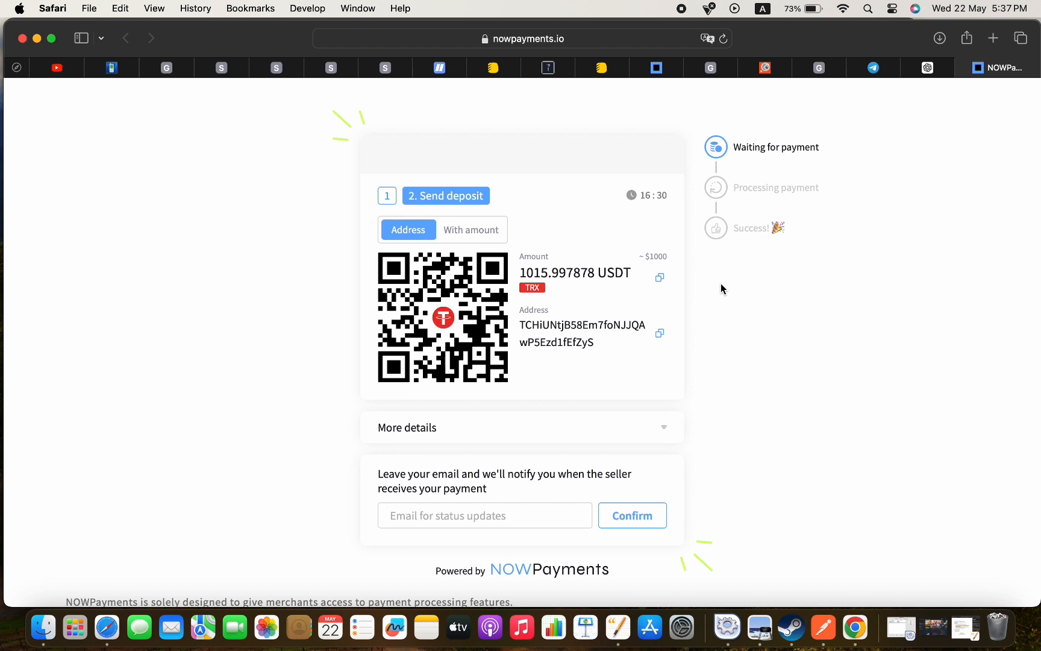
{"action": "mouse_move", "coordinate": [647, 195]}
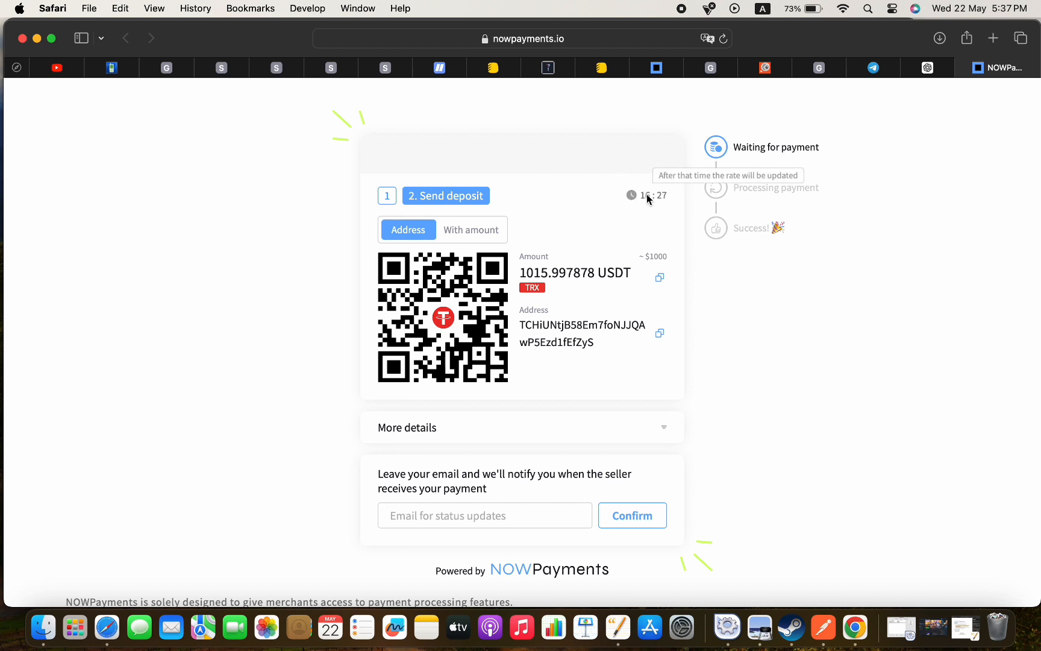
{"action": "mouse_move", "coordinate": [558, 198]}
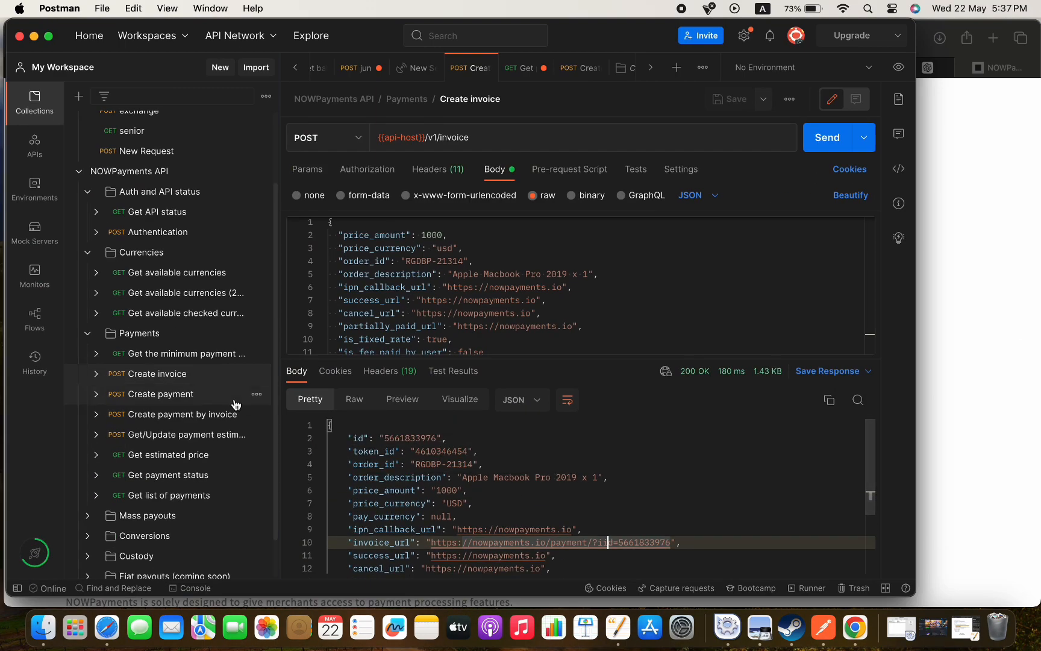
Step: Send Create payment for 3999.5 USD in btc, then send Get payment status
{"action": "left_click", "coordinate": [160, 394]}
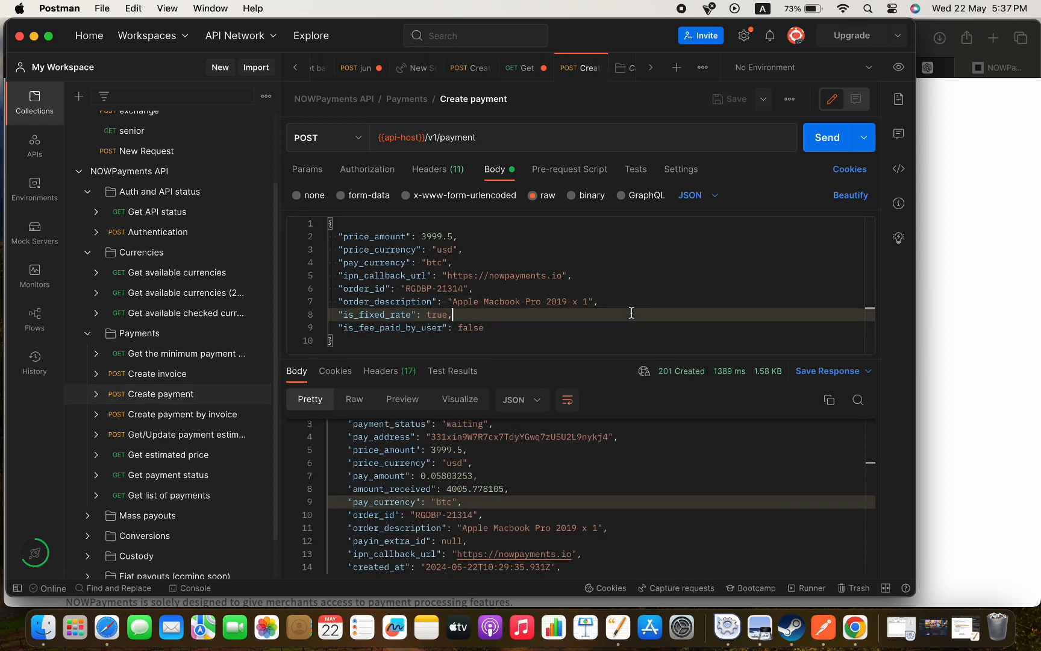
{"action": "left_click", "coordinate": [827, 137]}
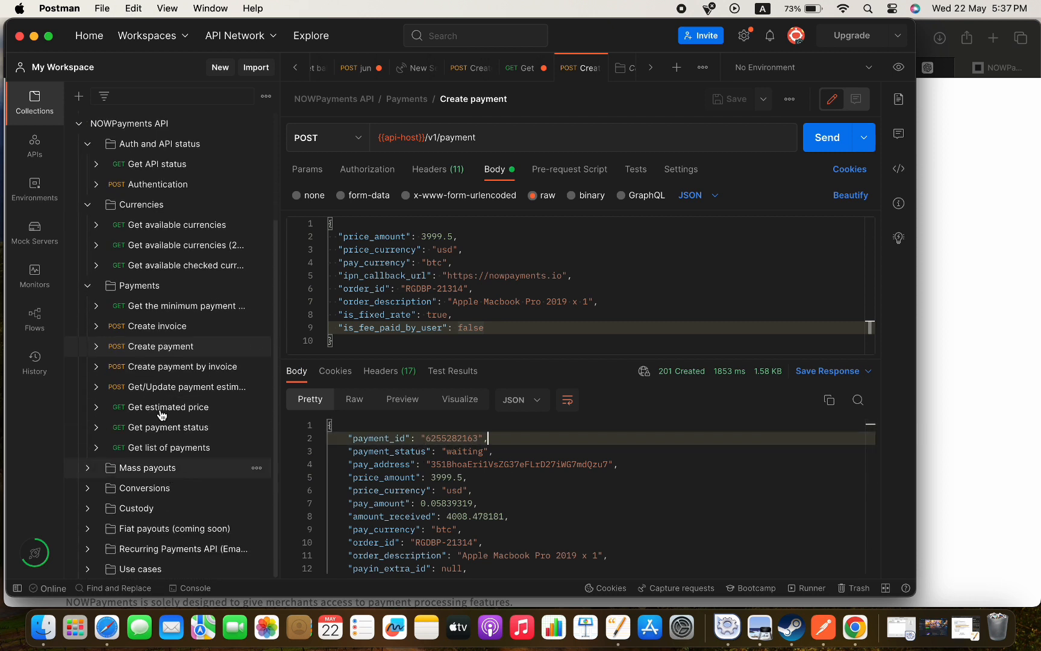
{"action": "left_click", "coordinate": [139, 285]}
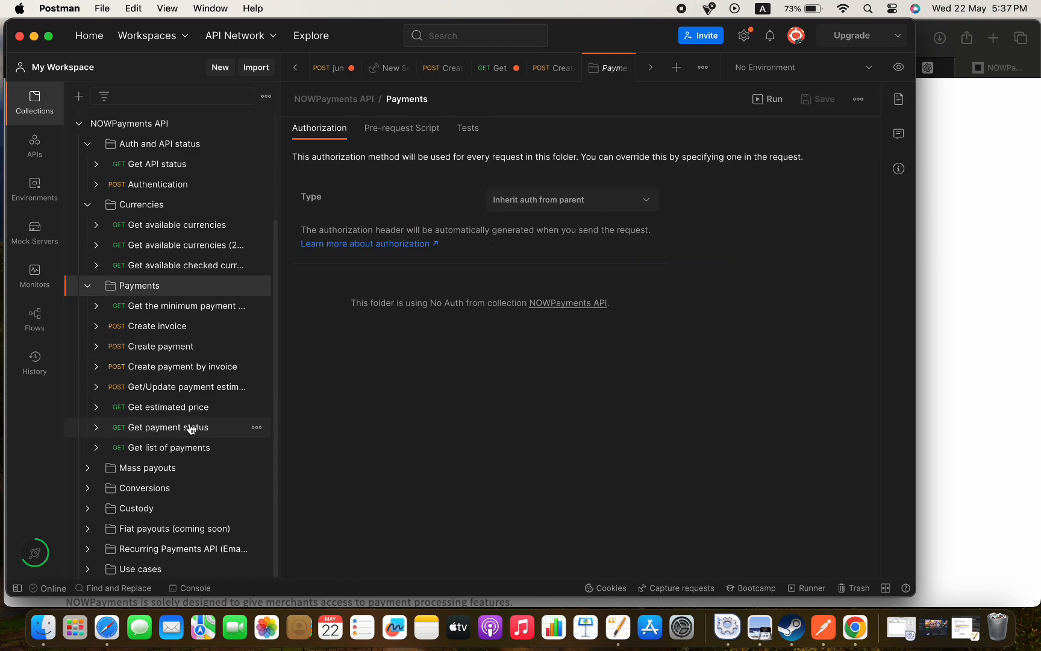
{"action": "left_click", "coordinate": [168, 427]}
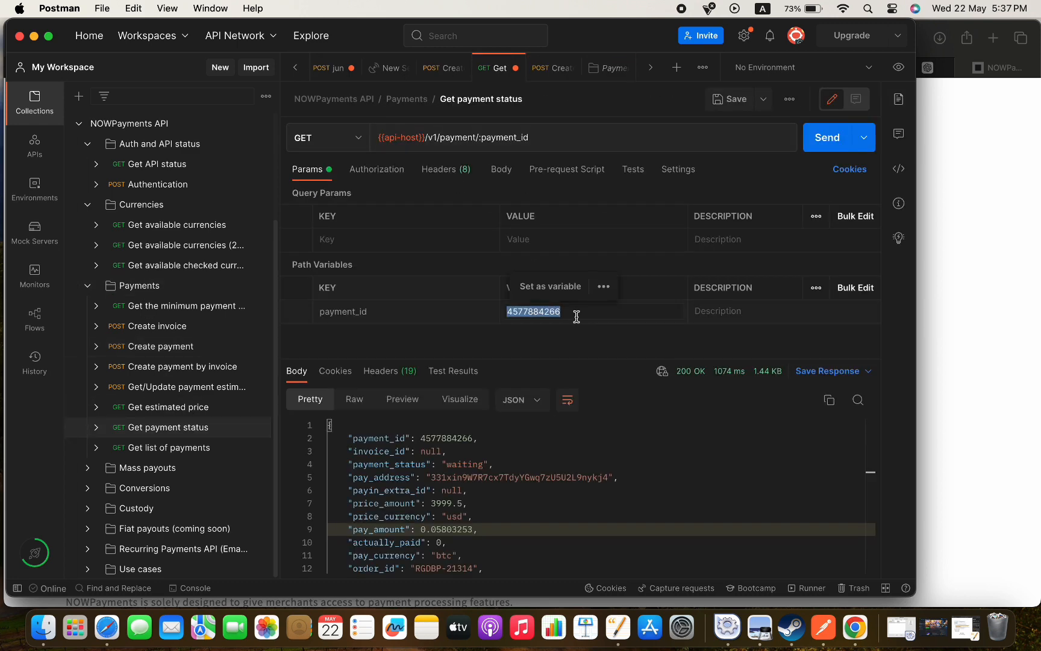
{"action": "left_click", "coordinate": [829, 137]}
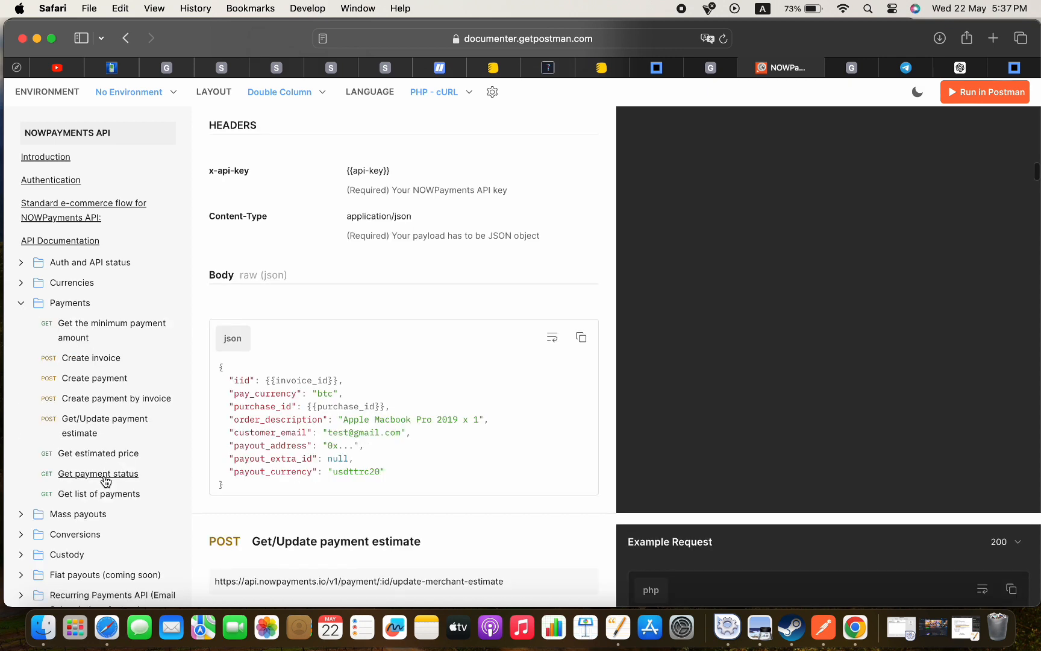
Step: Open the Get payment status docs under Payments in the Documenter sidebar
{"action": "left_click", "coordinate": [97, 474]}
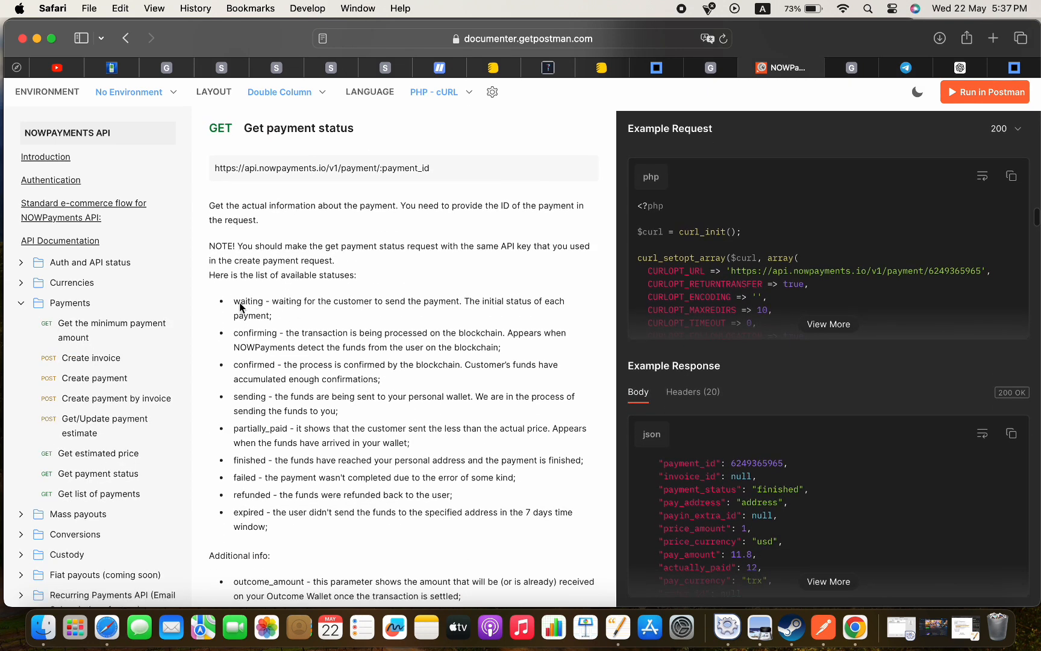
{"action": "mouse_move", "coordinate": [337, 382]}
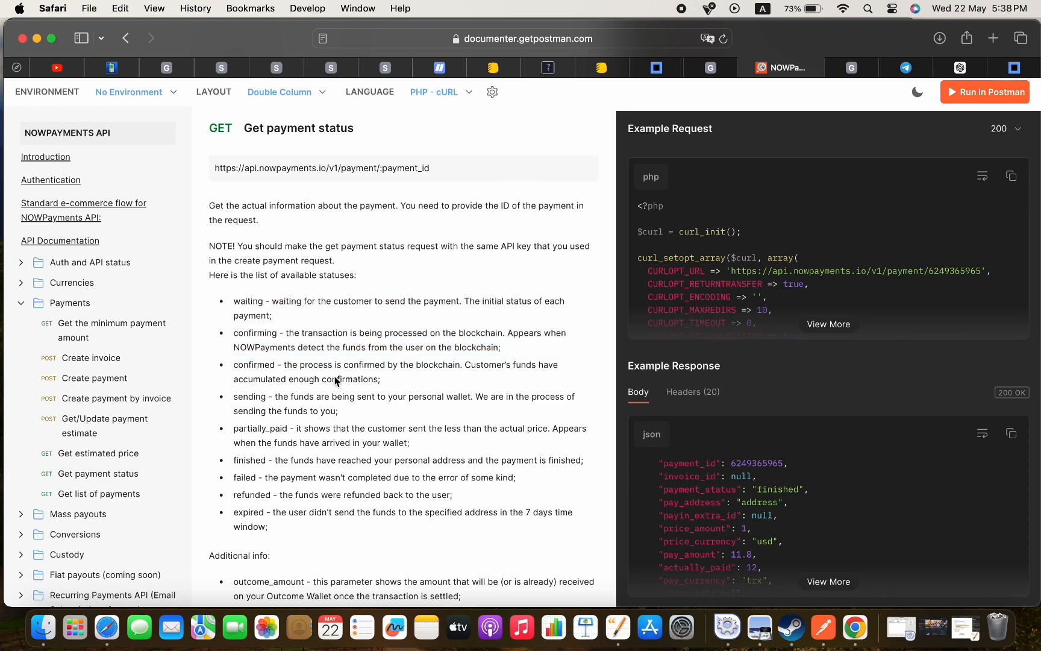
{"action": "mouse_move", "coordinate": [370, 375]}
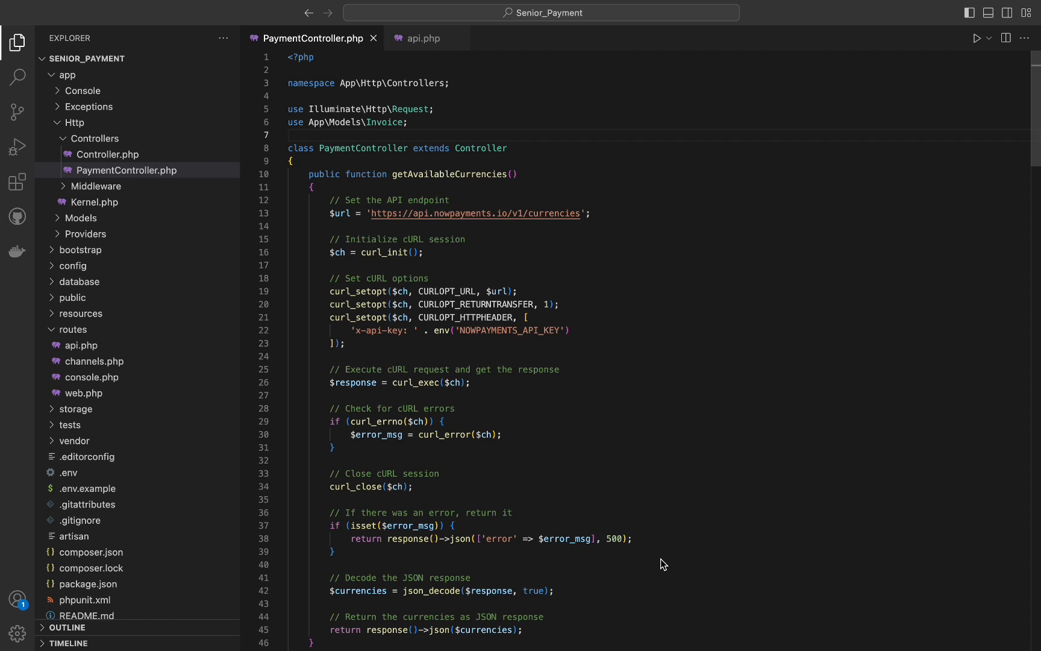
{"action": "mouse_move", "coordinate": [671, 544]}
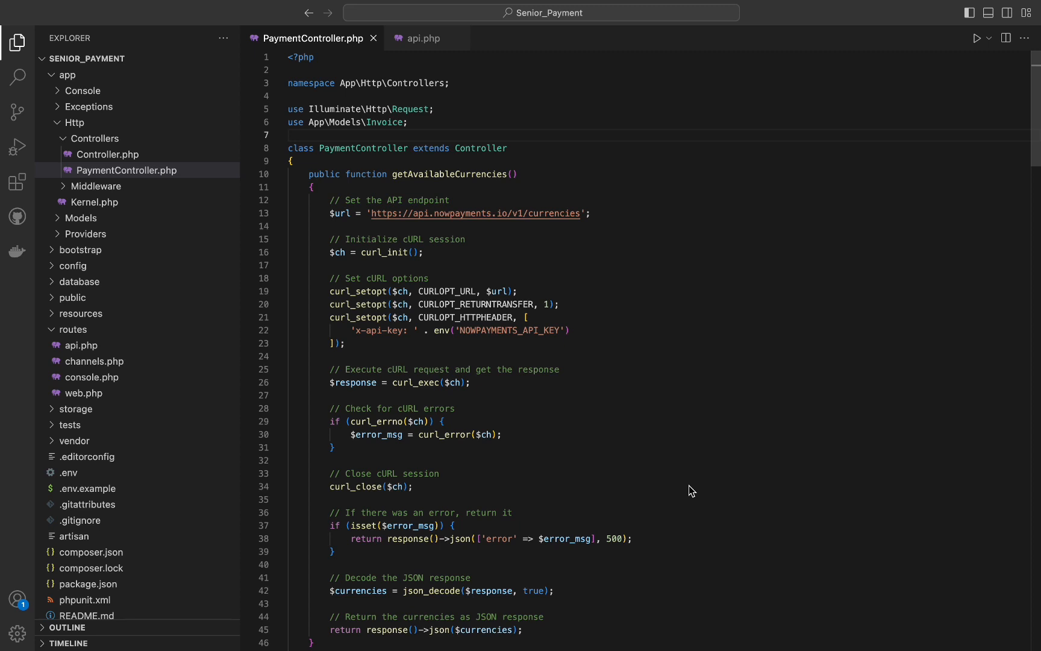
{"action": "left_click", "coordinate": [289, 135]}
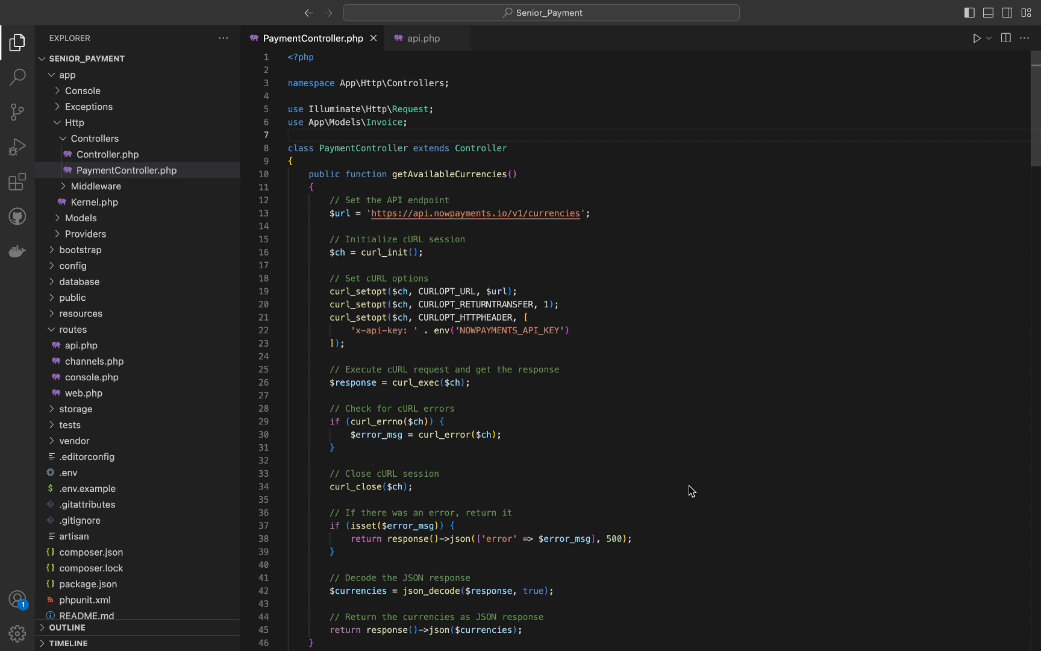
{"action": "left_click", "coordinate": [289, 135]}
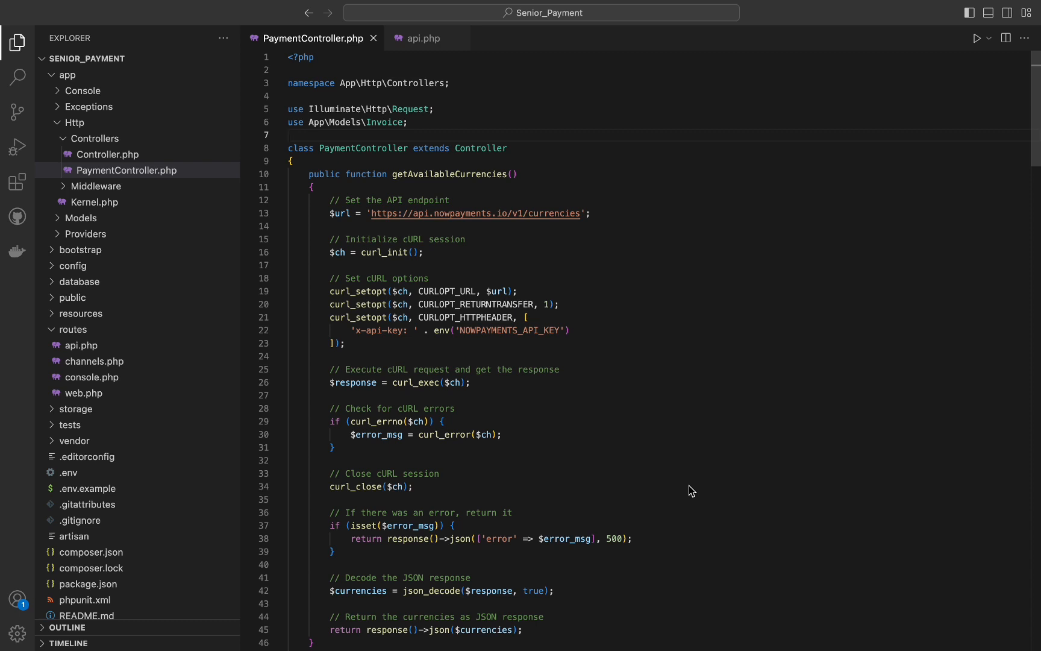
{"action": "scroll", "scroll_direction": "down", "scroll_amount": 3}
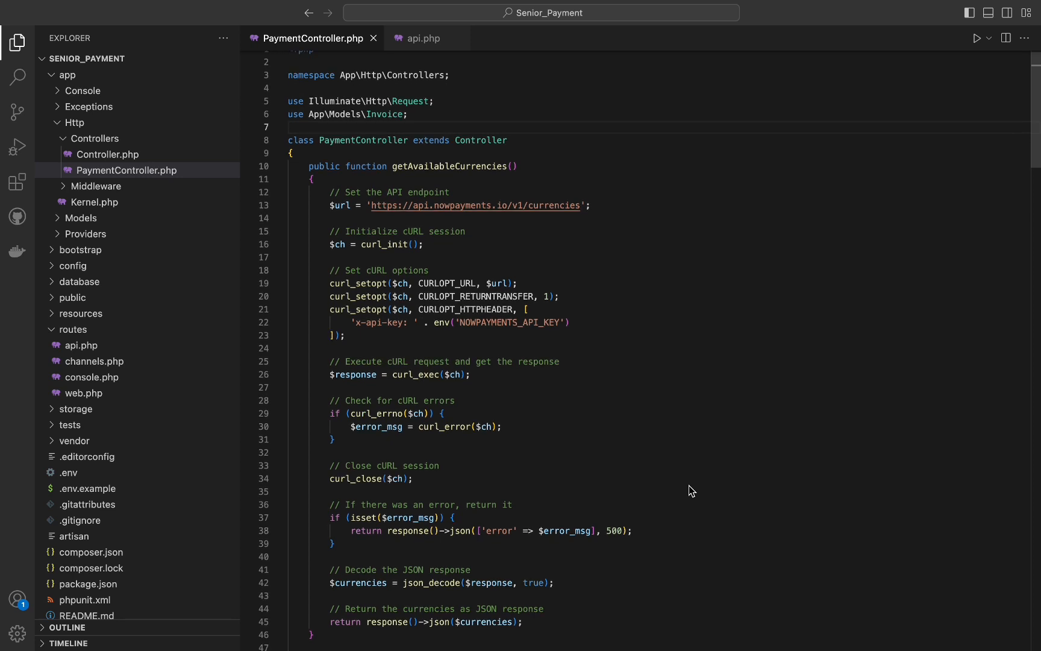
{"action": "scroll", "scroll_direction": "down", "scroll_amount": 3}
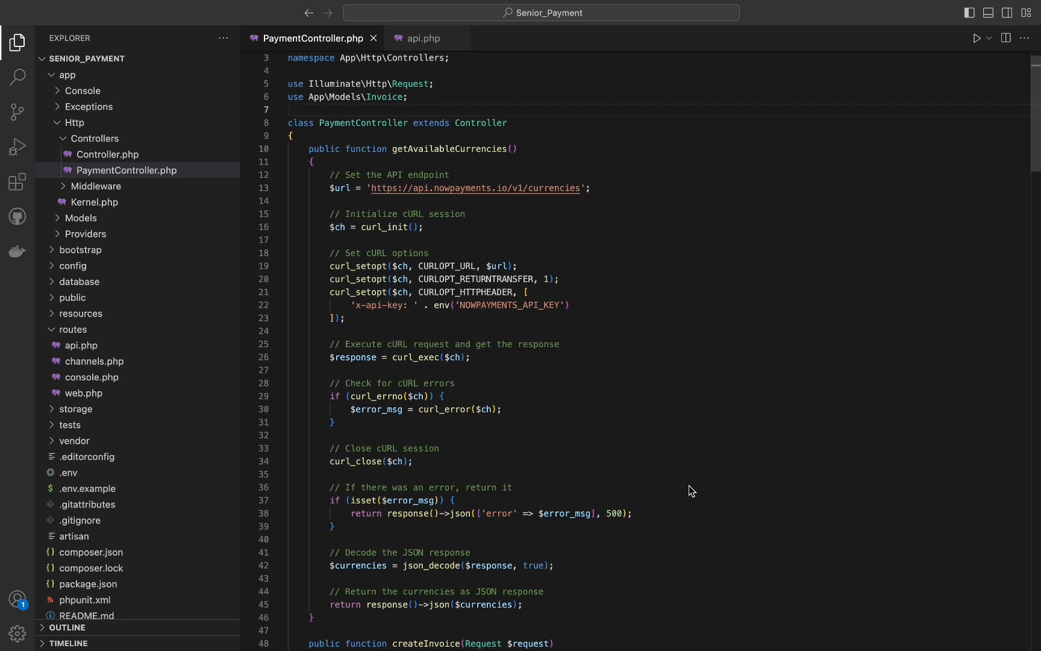
{"action": "scroll", "scroll_direction": "down", "scroll_amount": 3}
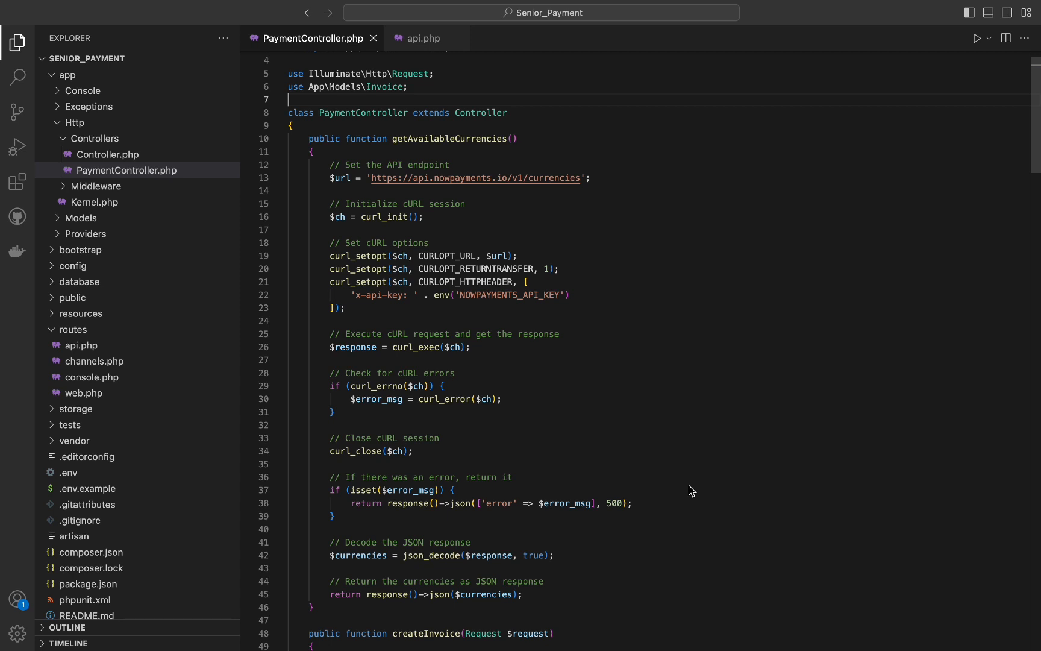
{"action": "mouse_move", "coordinate": [728, 454]}
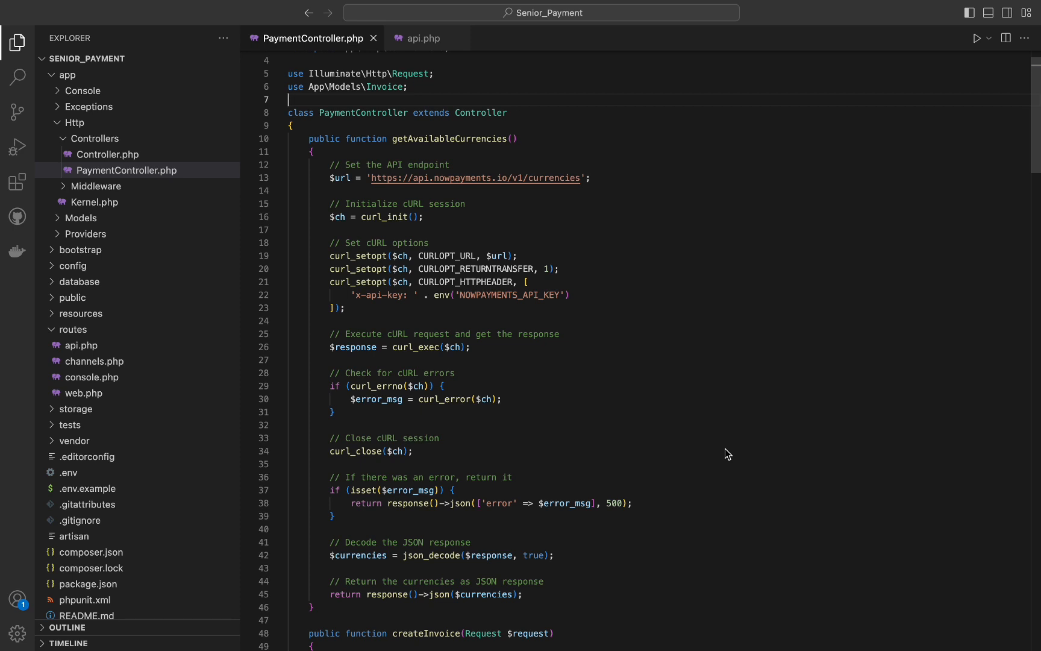
{"action": "scroll", "scroll_direction": "down", "scroll_amount": 3}
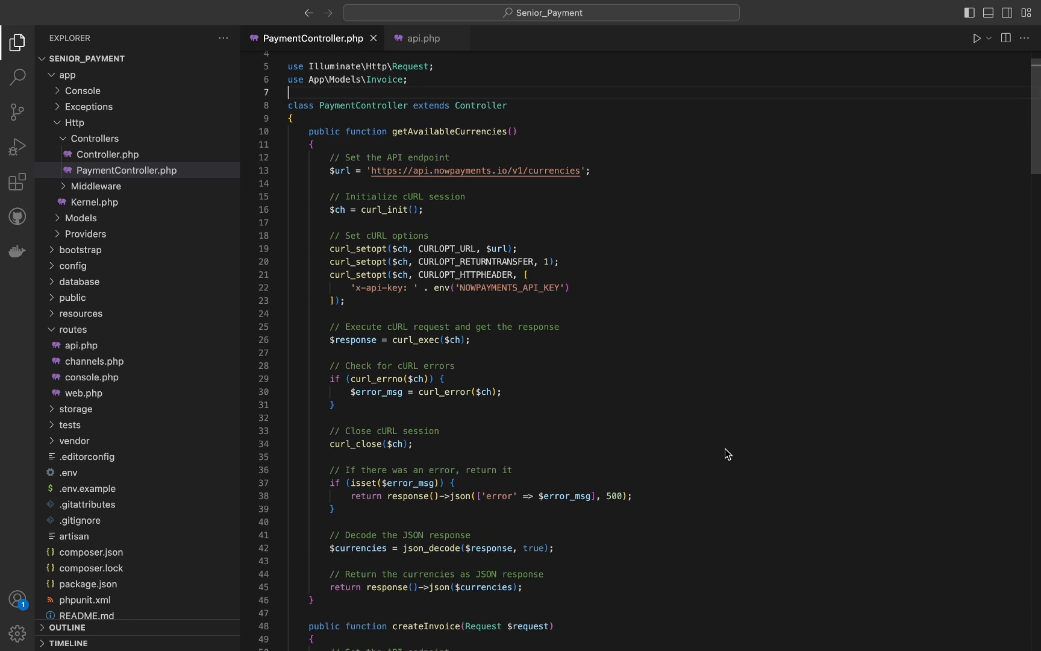
{"action": "scroll", "scroll_direction": "down", "scroll_amount": 3}
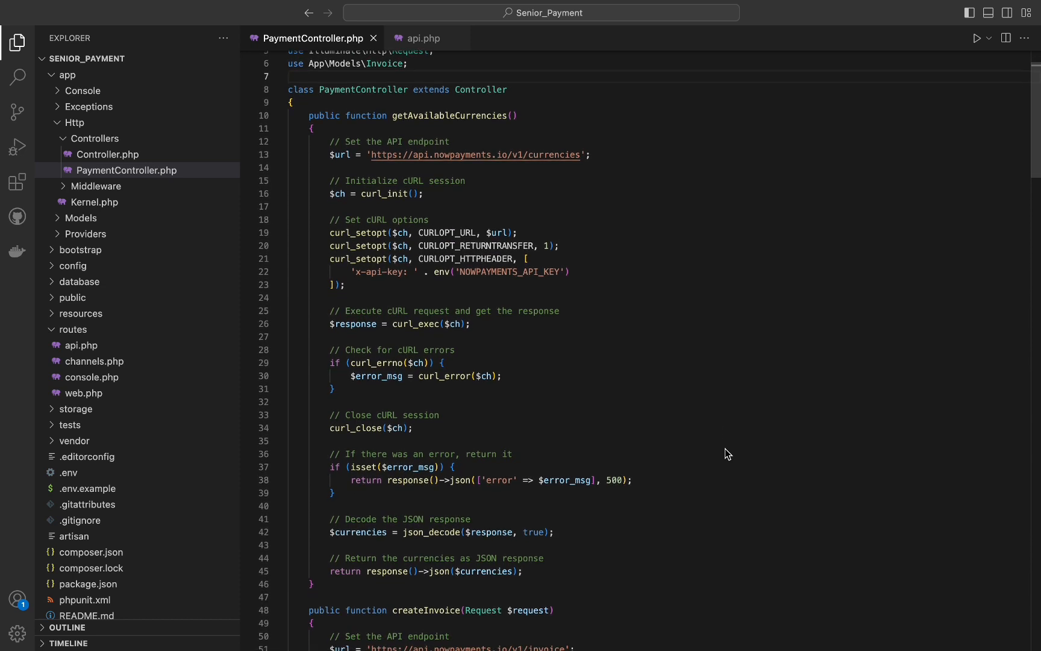
{"action": "scroll", "scroll_direction": "down", "scroll_amount": 3}
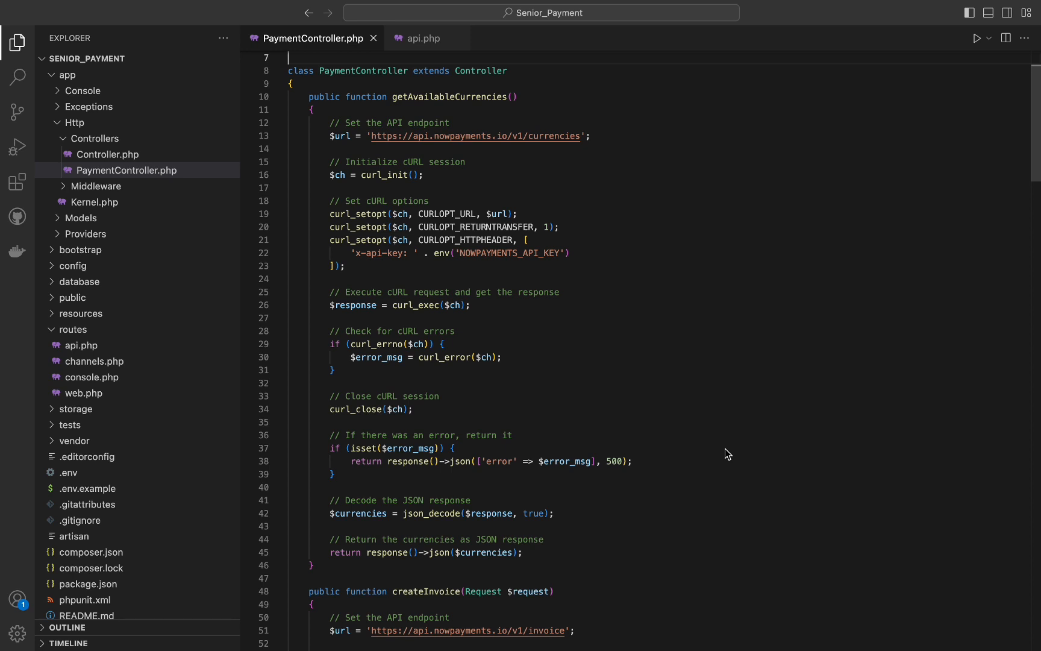
{"action": "mouse_move", "coordinate": [762, 459]}
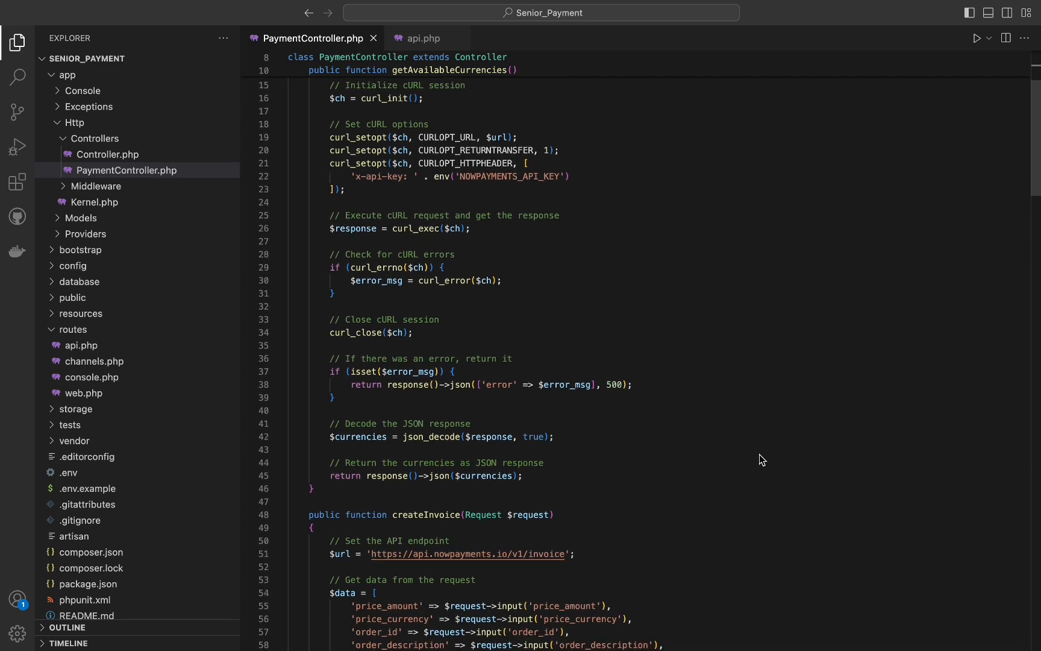
{"action": "scroll", "scroll_direction": "down", "scroll_amount": 3}
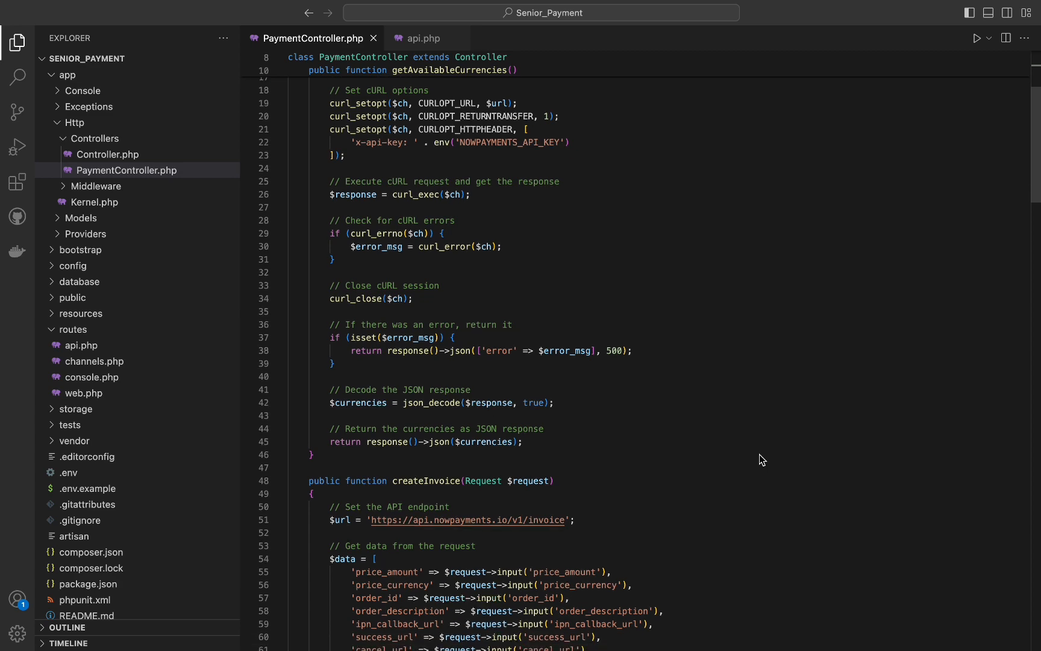
{"action": "scroll", "scroll_direction": "down", "scroll_amount": 3}
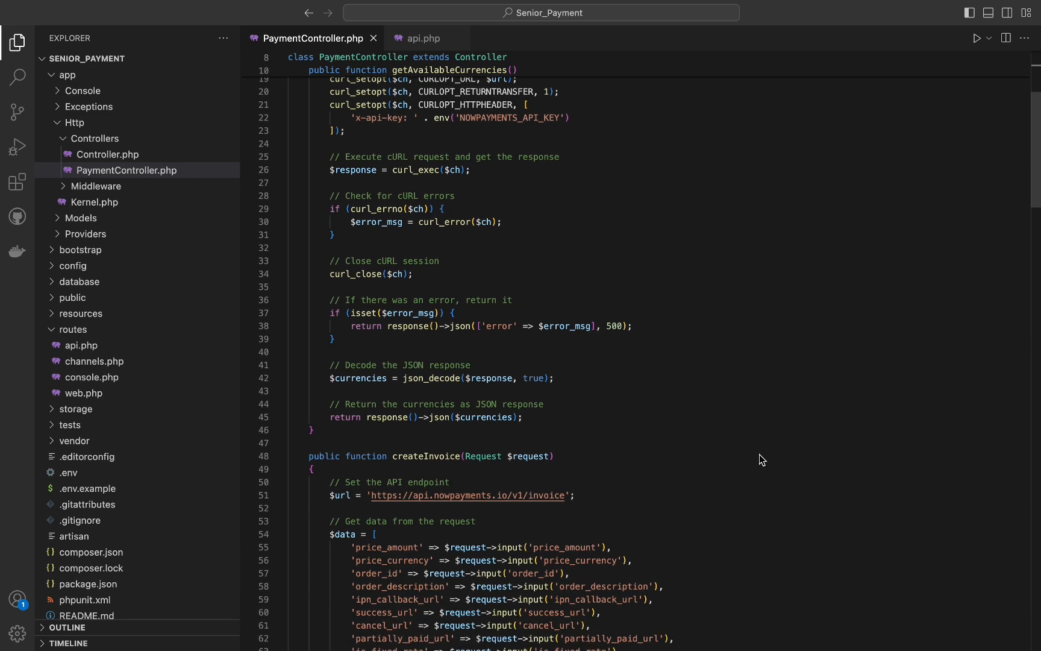
{"action": "mouse_move", "coordinate": [761, 481]}
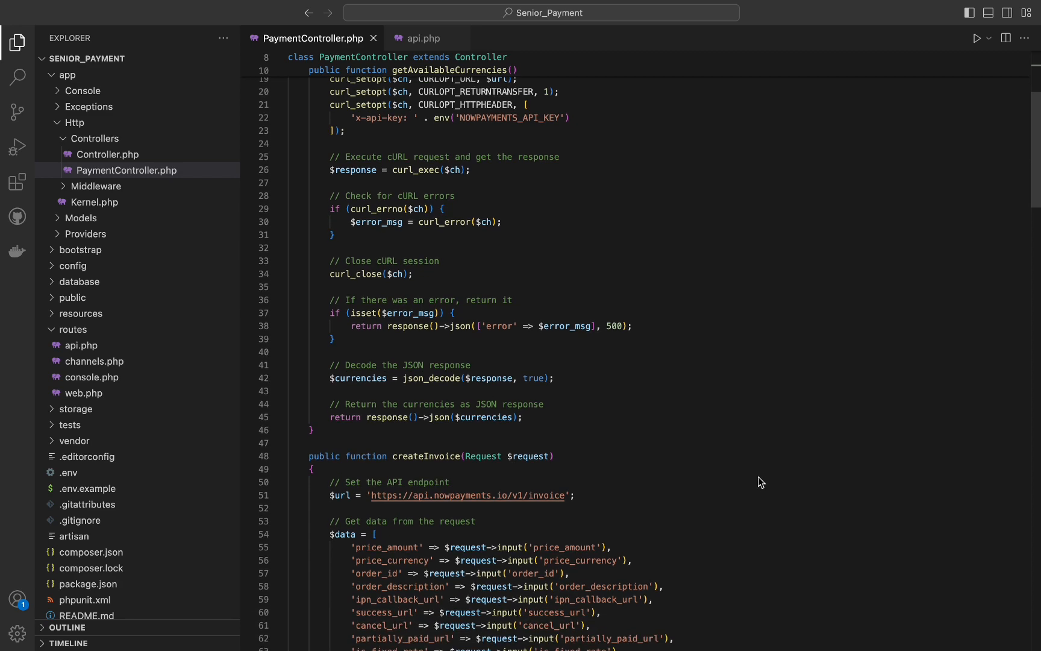
{"action": "scroll", "scroll_direction": "down", "scroll_amount": 3}
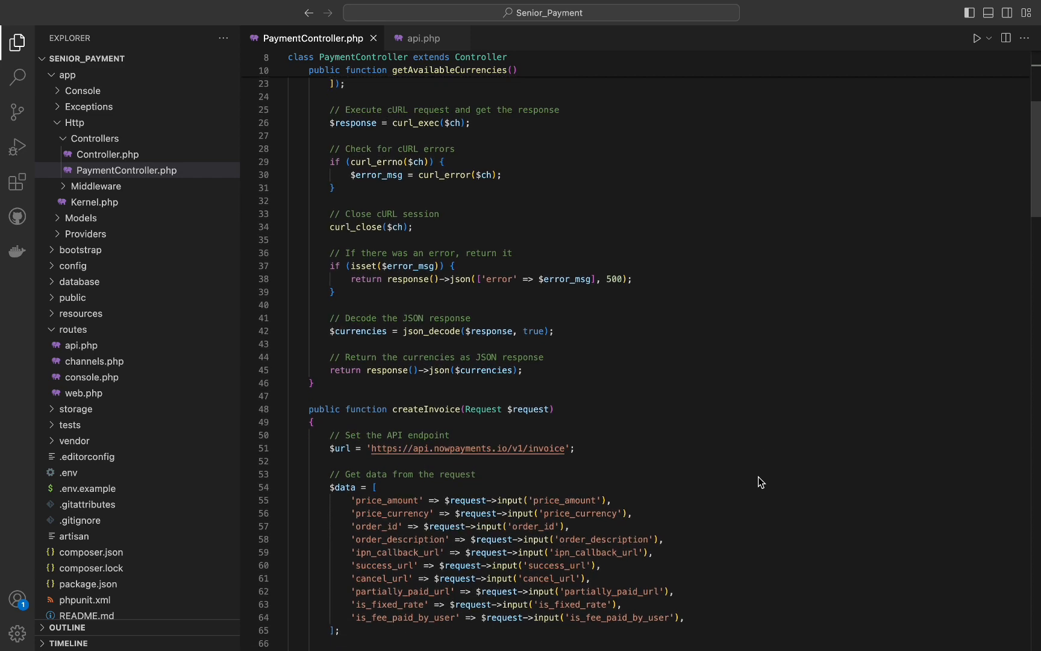
{"action": "scroll", "scroll_direction": "down", "scroll_amount": 3}
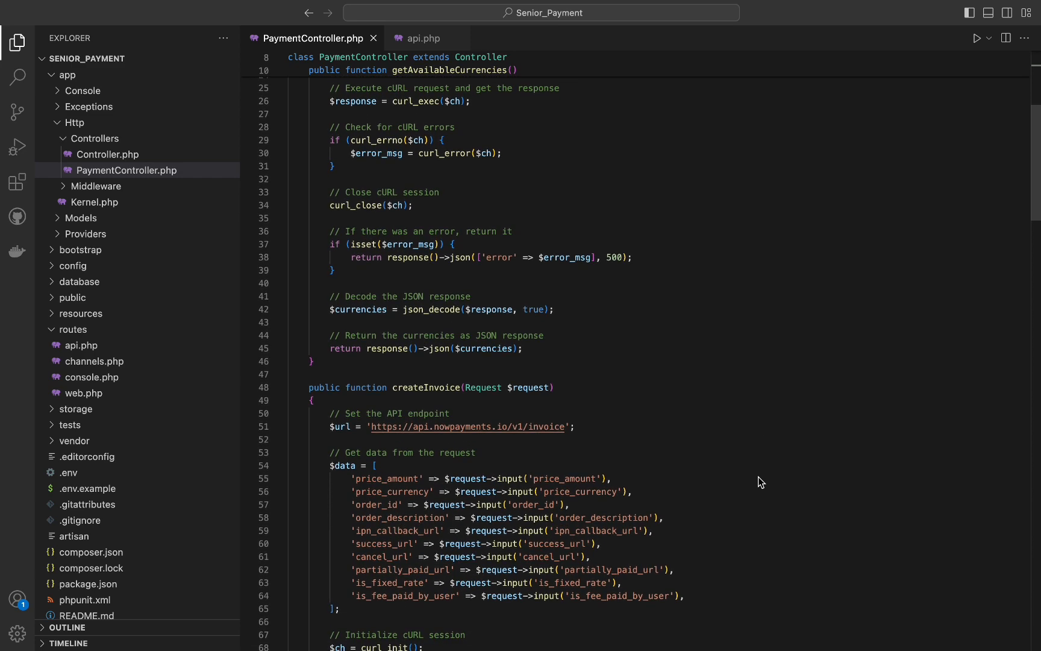
{"action": "mouse_move", "coordinate": [766, 501]}
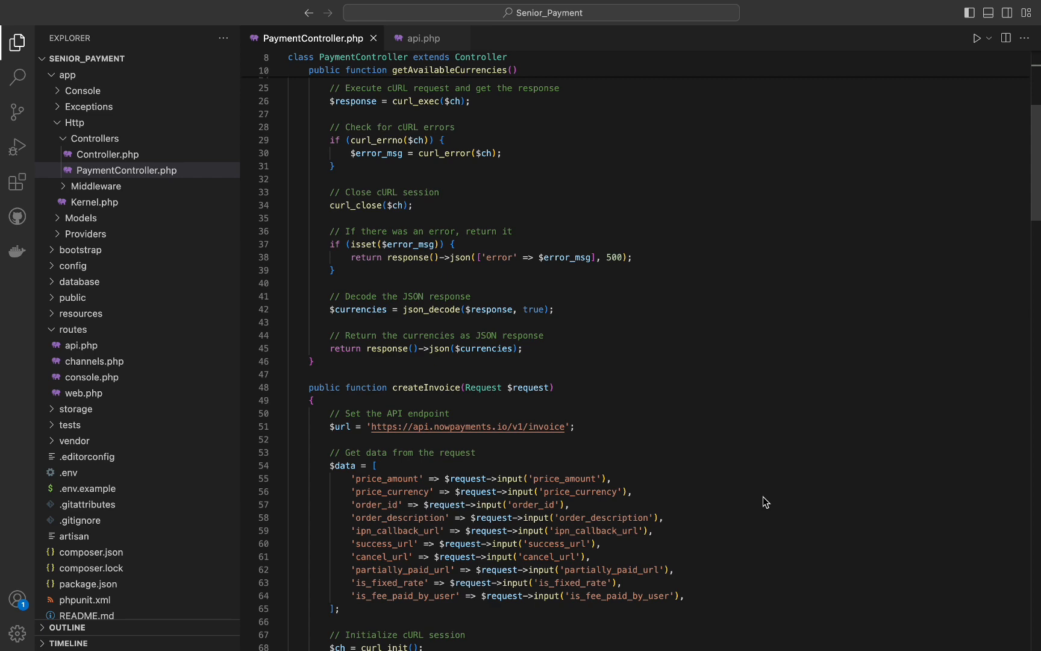
{"action": "scroll", "scroll_direction": "down", "scroll_amount": 3}
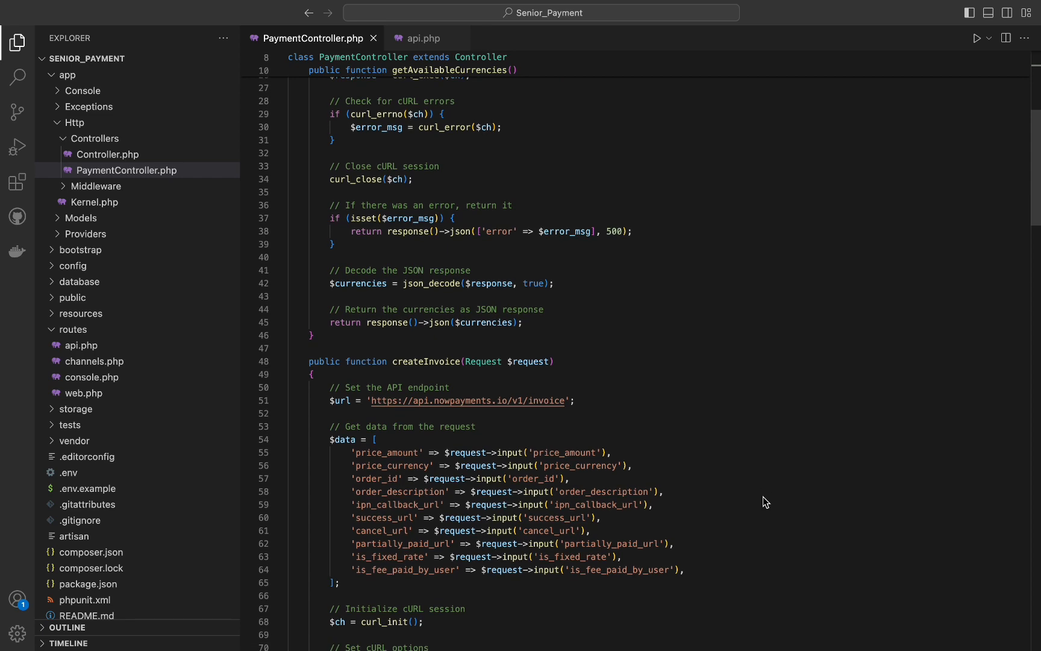
{"action": "mouse_move", "coordinate": [768, 518]}
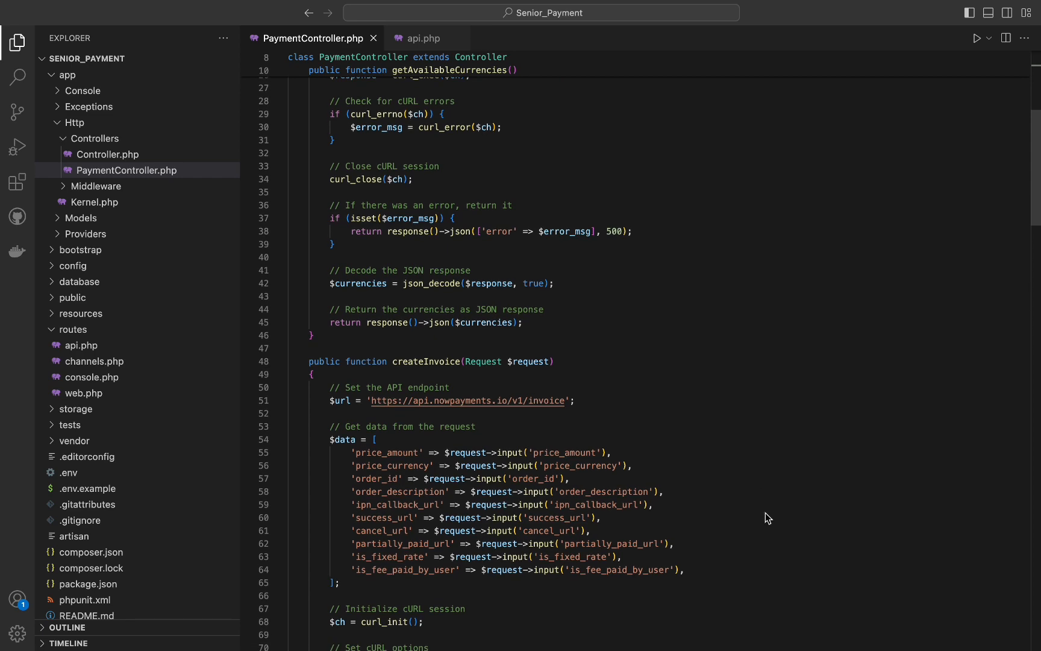
{"action": "scroll", "scroll_direction": "down", "scroll_amount": 3}
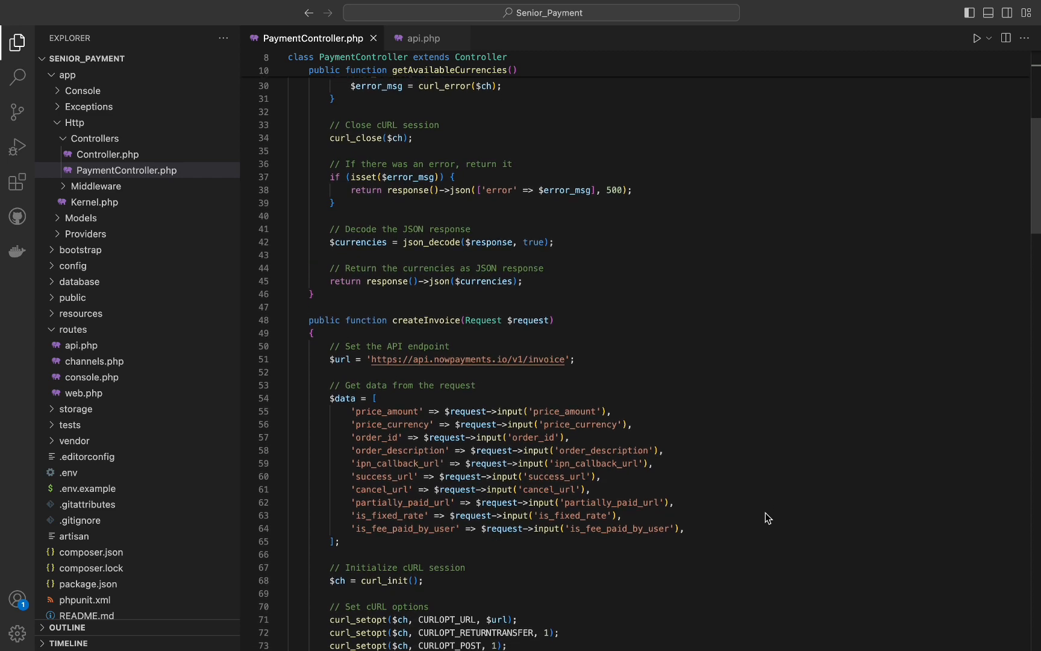
{"action": "scroll", "scroll_direction": "down", "scroll_amount": 3}
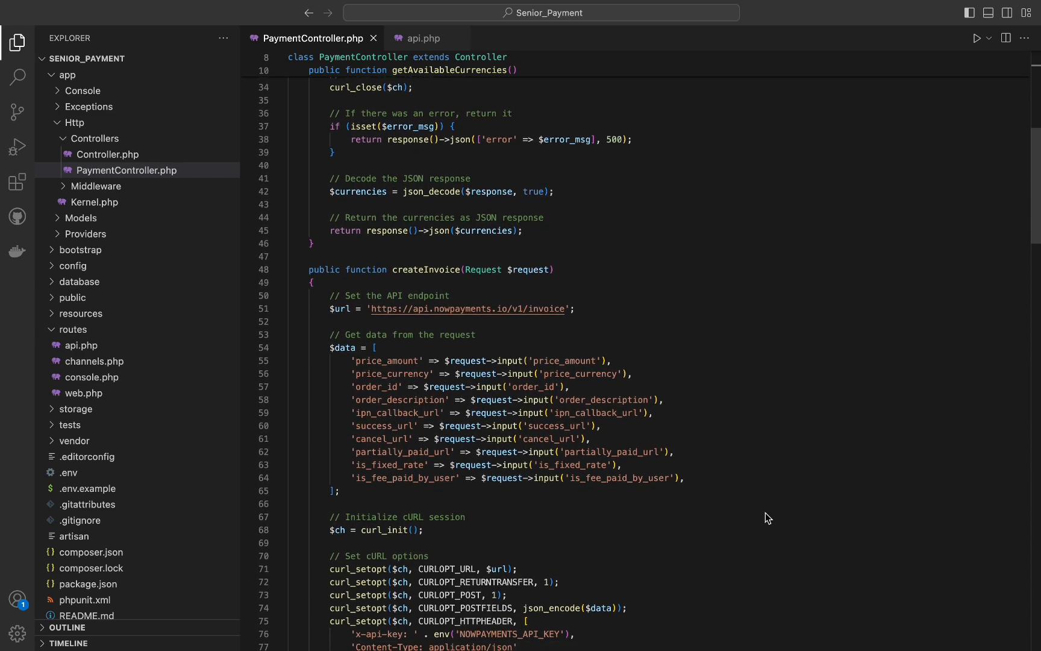
{"action": "scroll", "scroll_direction": "down", "scroll_amount": 3}
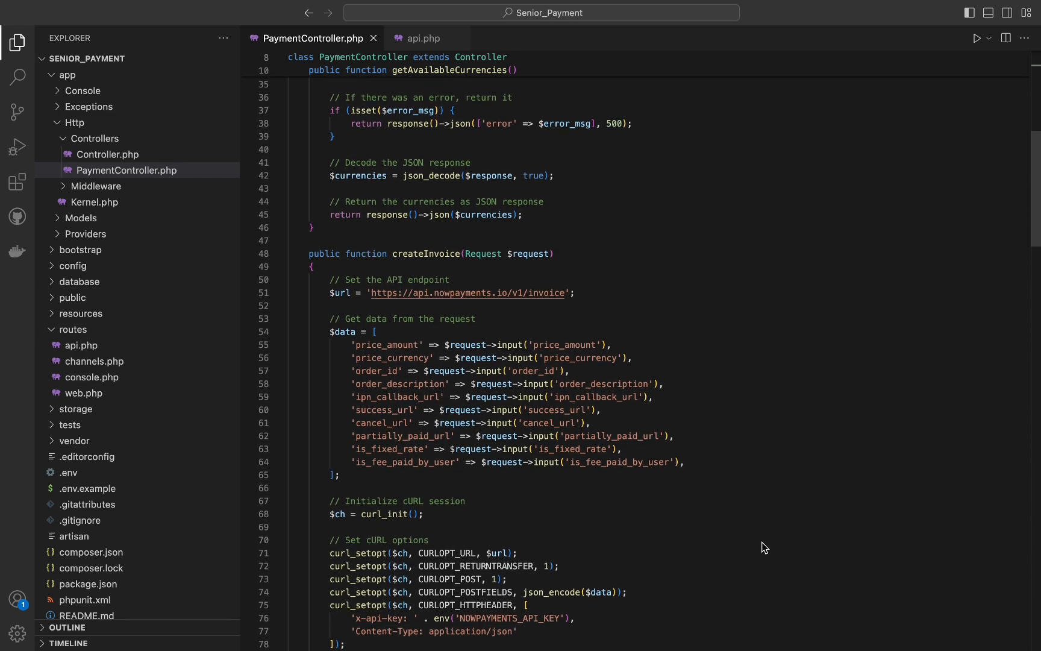
{"action": "scroll", "scroll_direction": "down", "scroll_amount": 3}
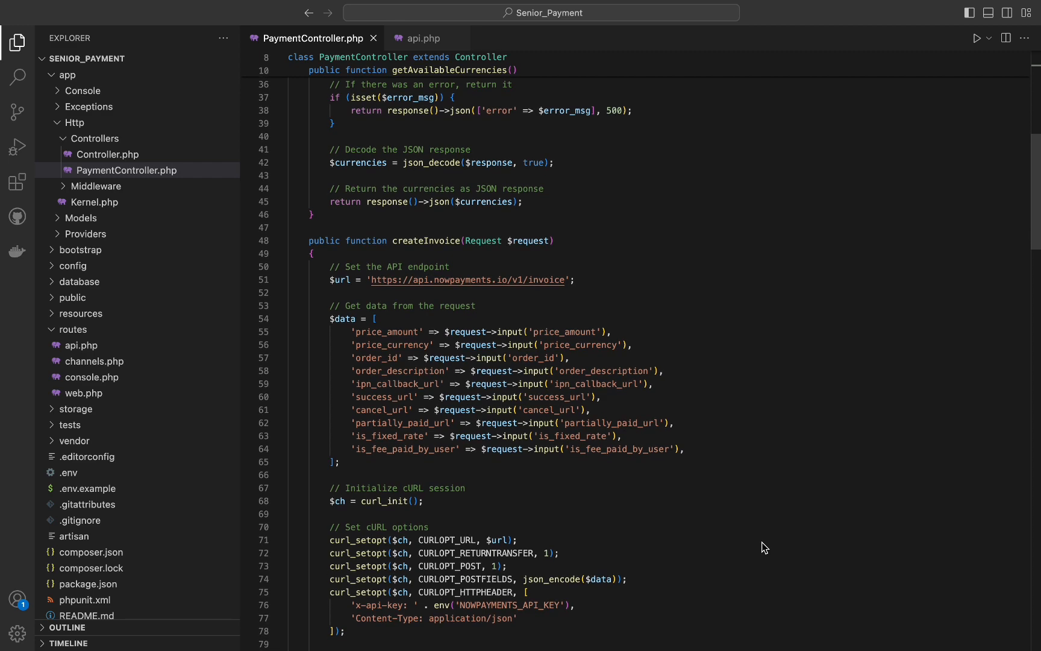
{"action": "scroll", "scroll_direction": "down", "scroll_amount": 3}
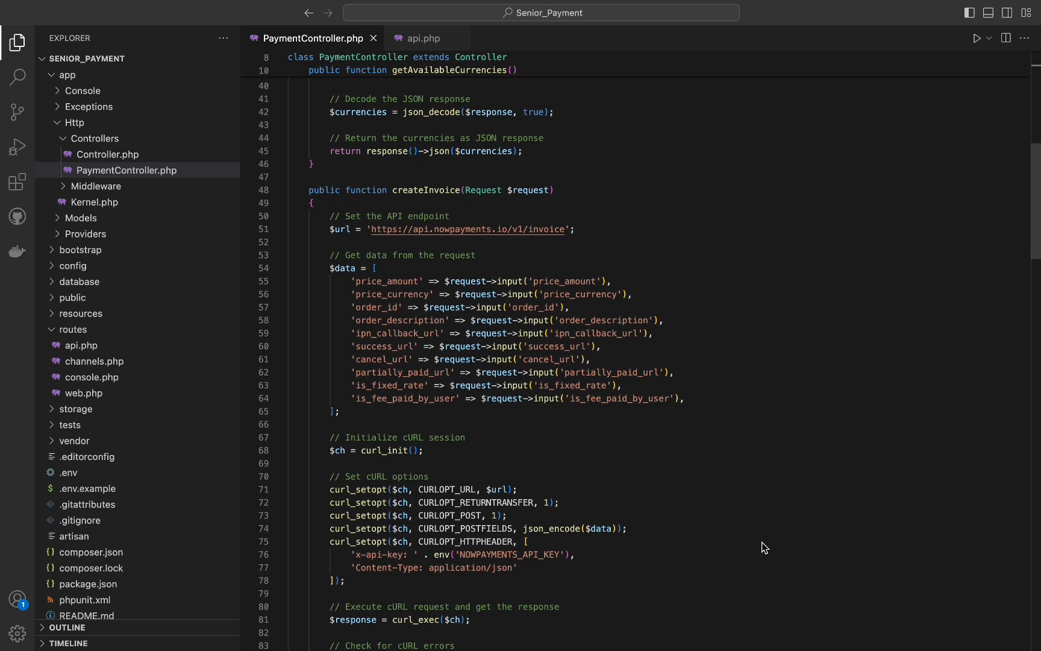
{"action": "mouse_move", "coordinate": [766, 556]}
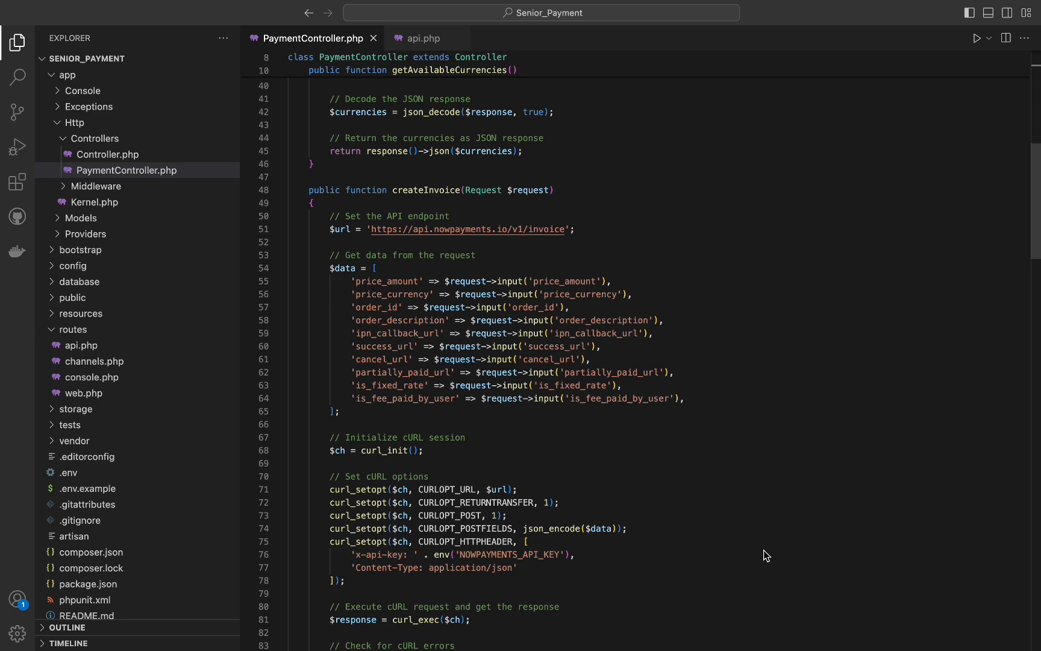
{"action": "scroll", "scroll_direction": "down", "scroll_amount": 3}
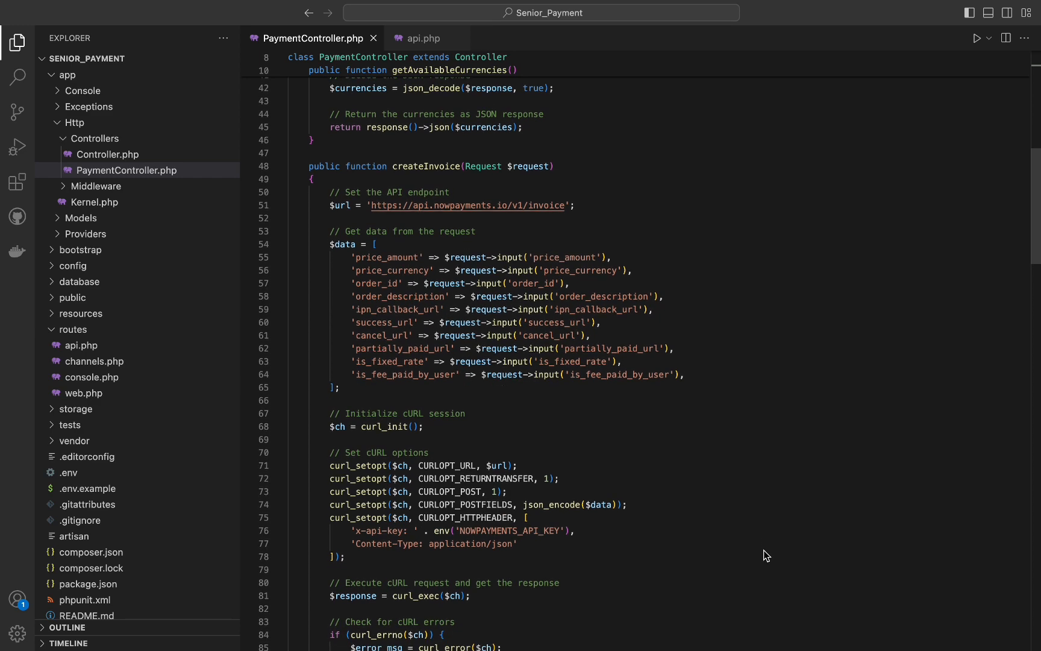
{"action": "scroll", "scroll_direction": "down", "scroll_amount": 3}
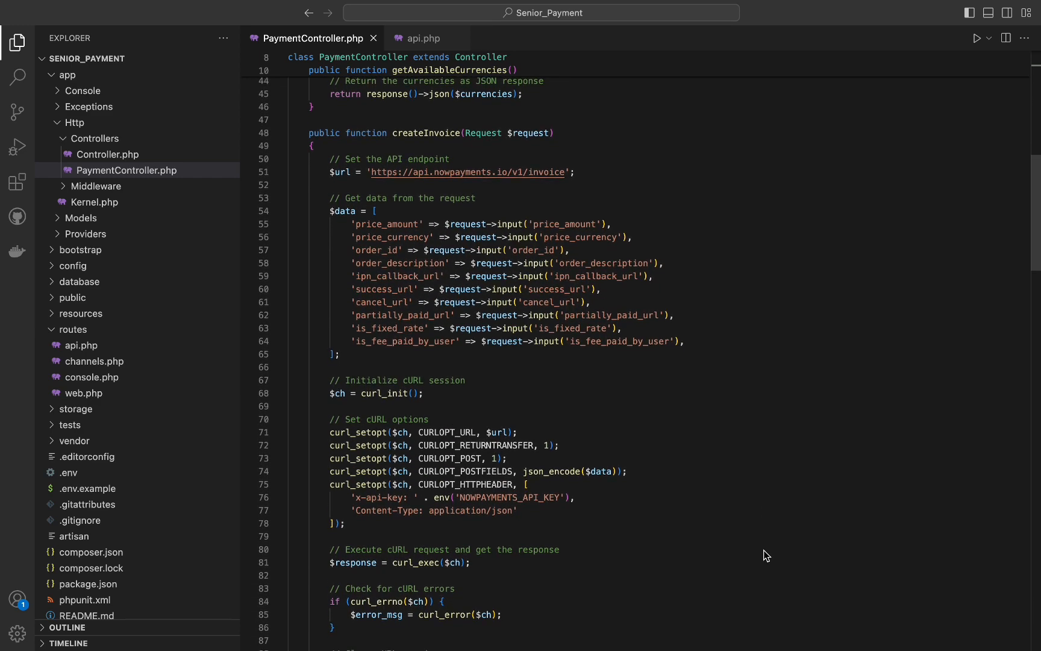
{"action": "mouse_move", "coordinate": [761, 511]}
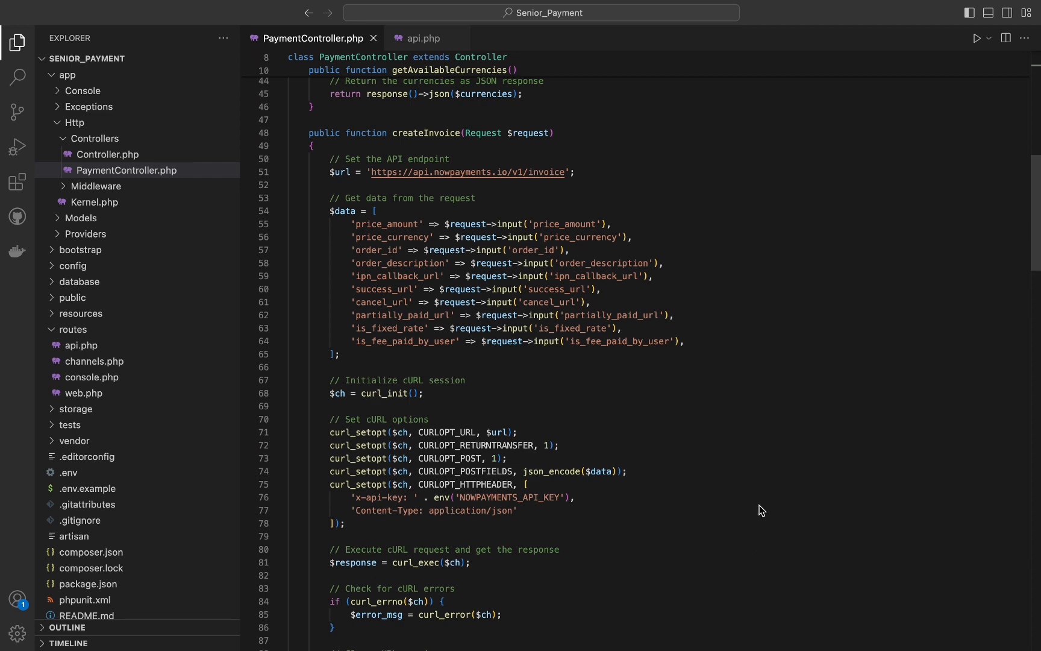
{"action": "scroll", "scroll_direction": "down", "scroll_amount": 3}
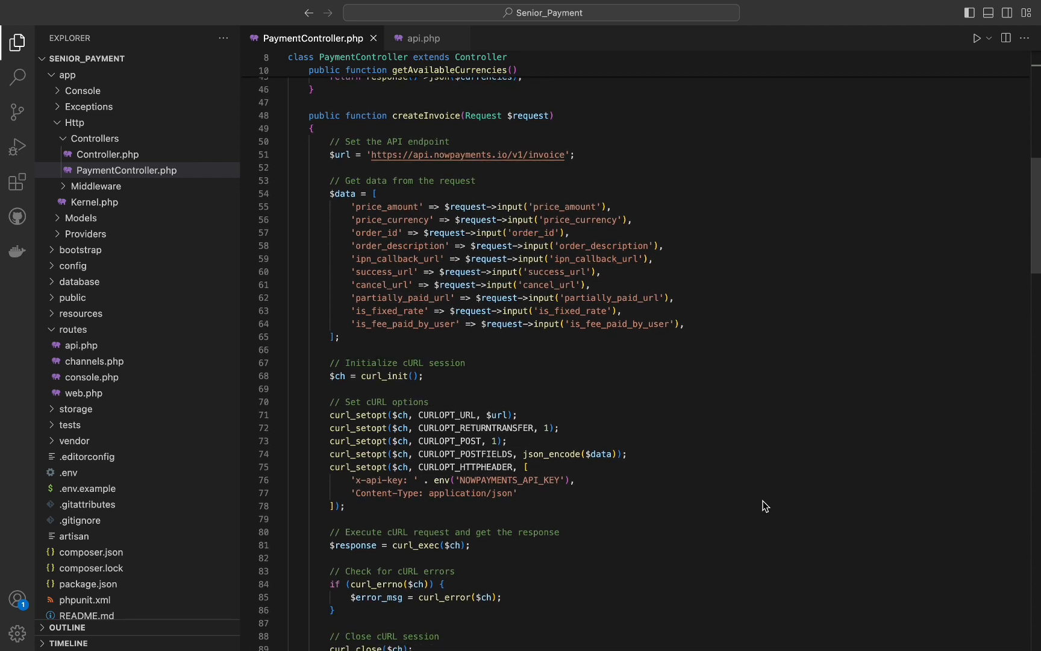
{"action": "scroll", "scroll_direction": "down", "scroll_amount": 3}
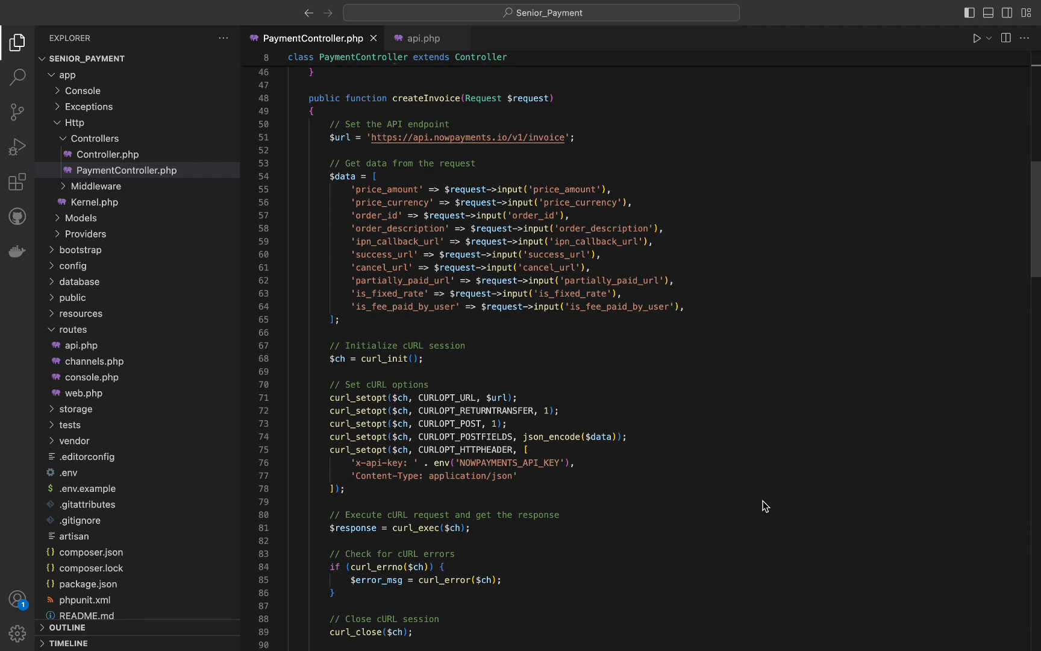
{"action": "scroll", "scroll_direction": "down", "scroll_amount": 3}
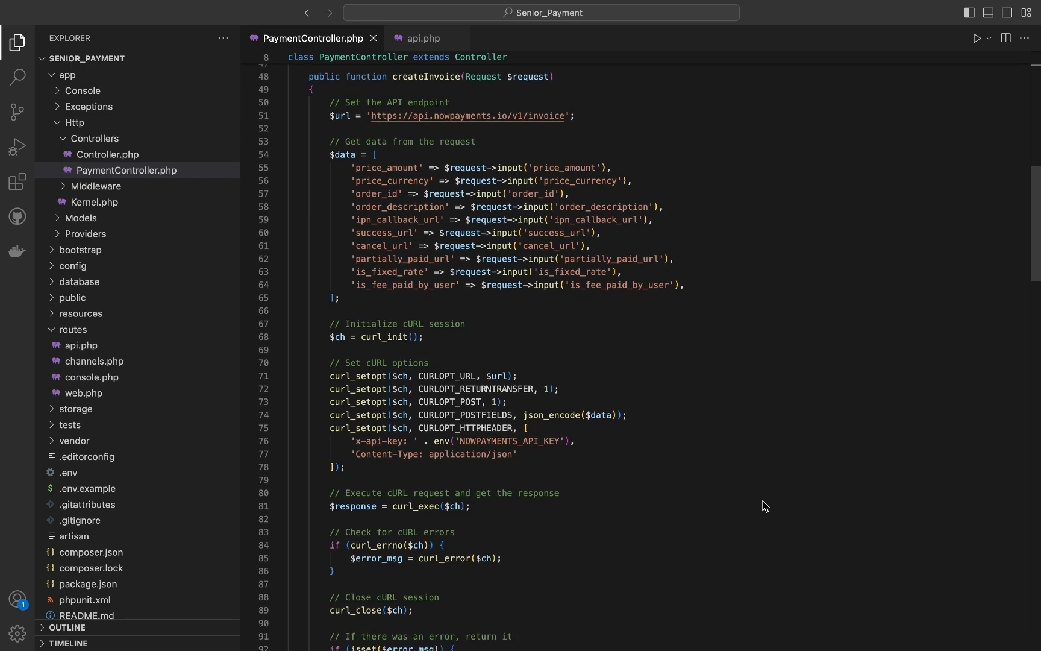
{"action": "scroll", "scroll_direction": "down", "scroll_amount": 3}
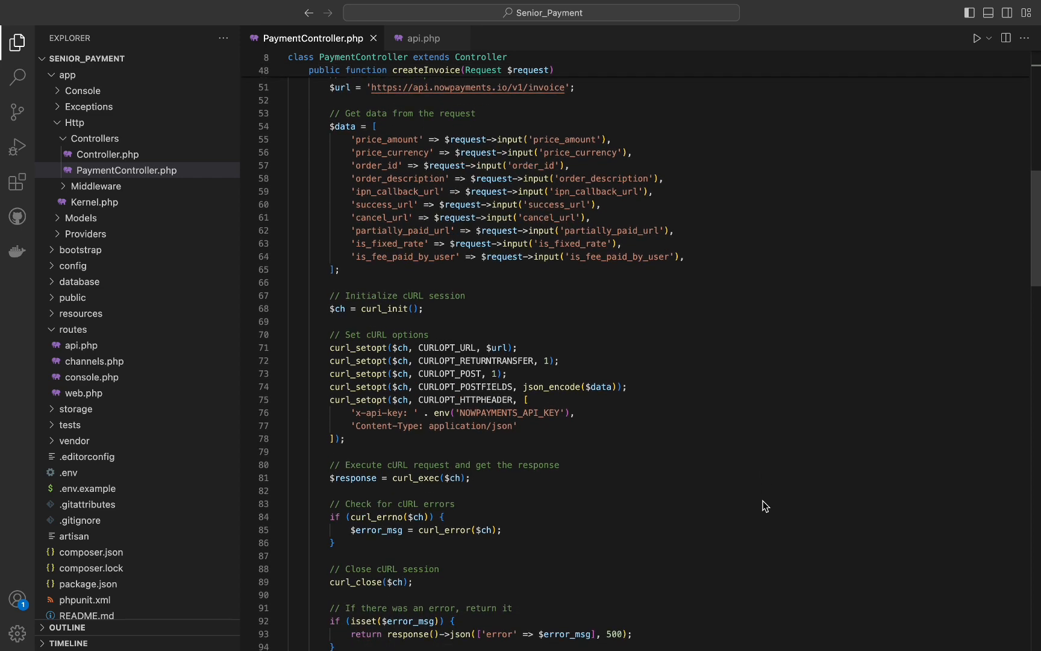
{"action": "scroll", "scroll_direction": "down", "scroll_amount": 3}
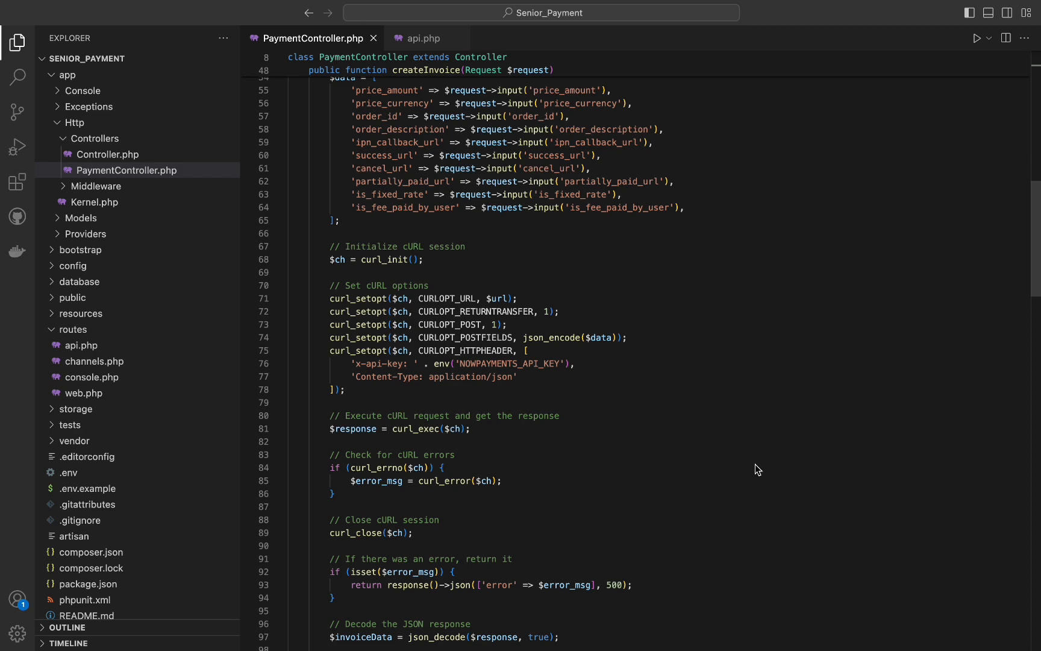
{"action": "scroll", "scroll_direction": "down", "scroll_amount": 3}
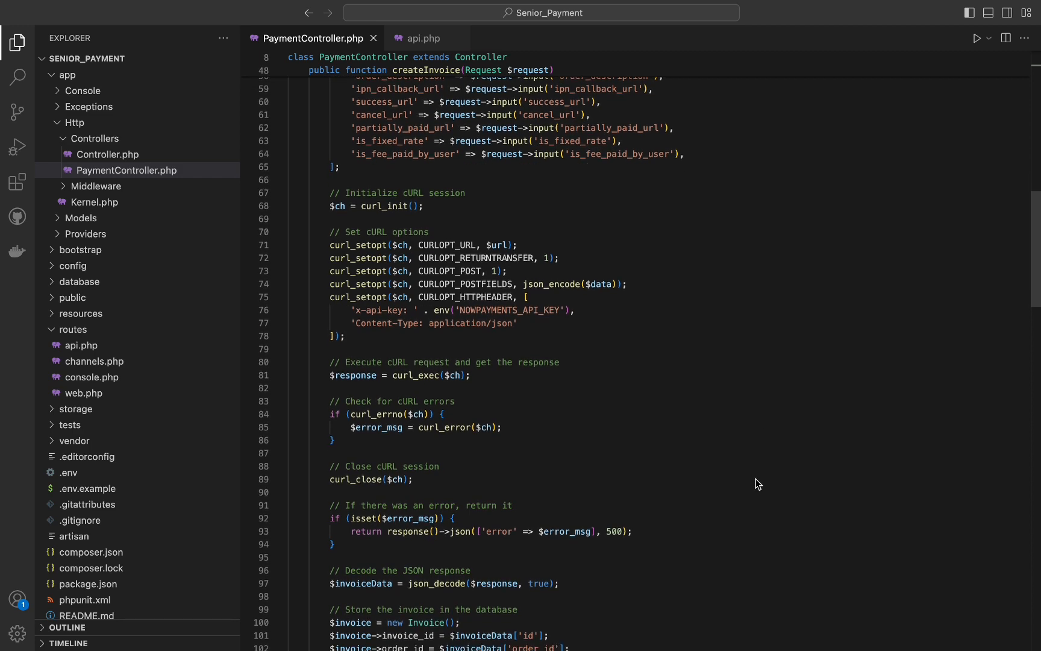
{"action": "scroll", "scroll_direction": "down", "scroll_amount": 3}
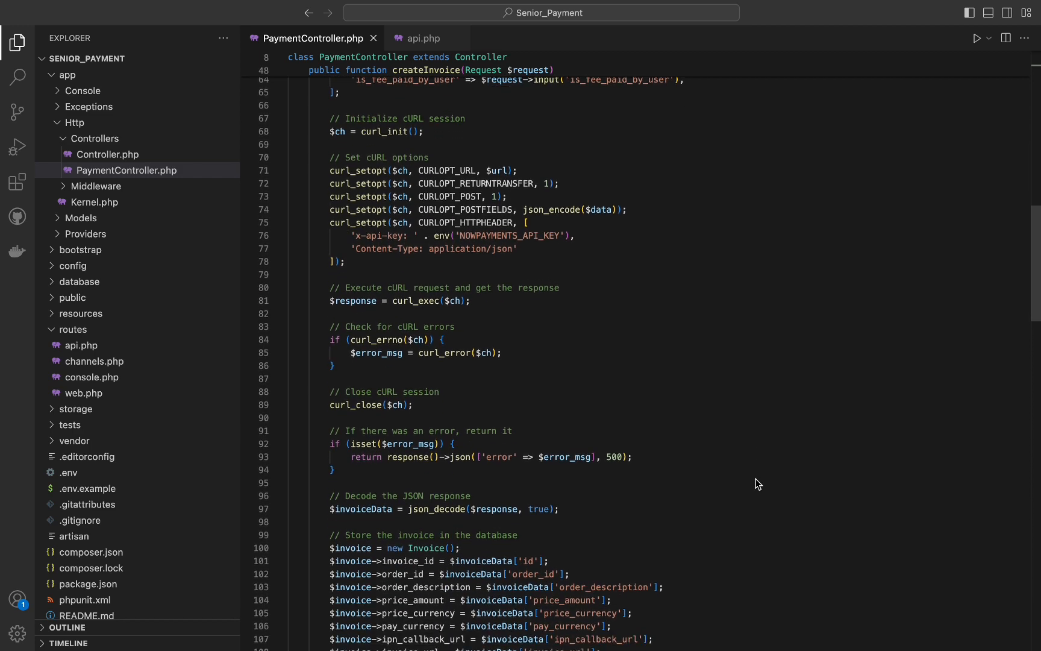
{"action": "scroll", "scroll_direction": "down", "scroll_amount": 3}
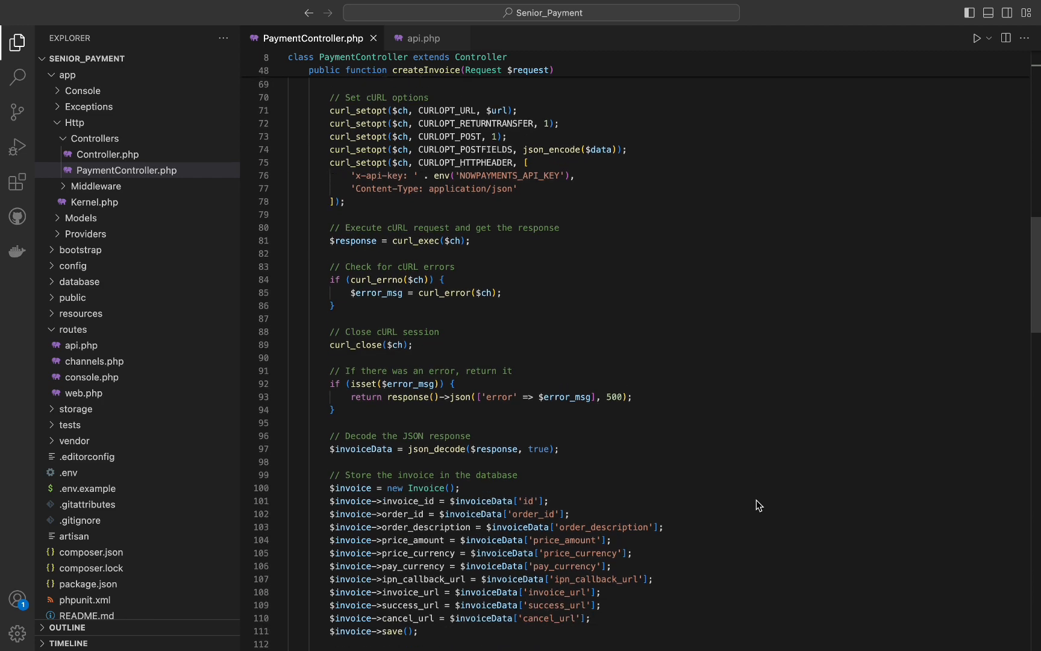
{"action": "scroll", "scroll_direction": "down", "scroll_amount": 3}
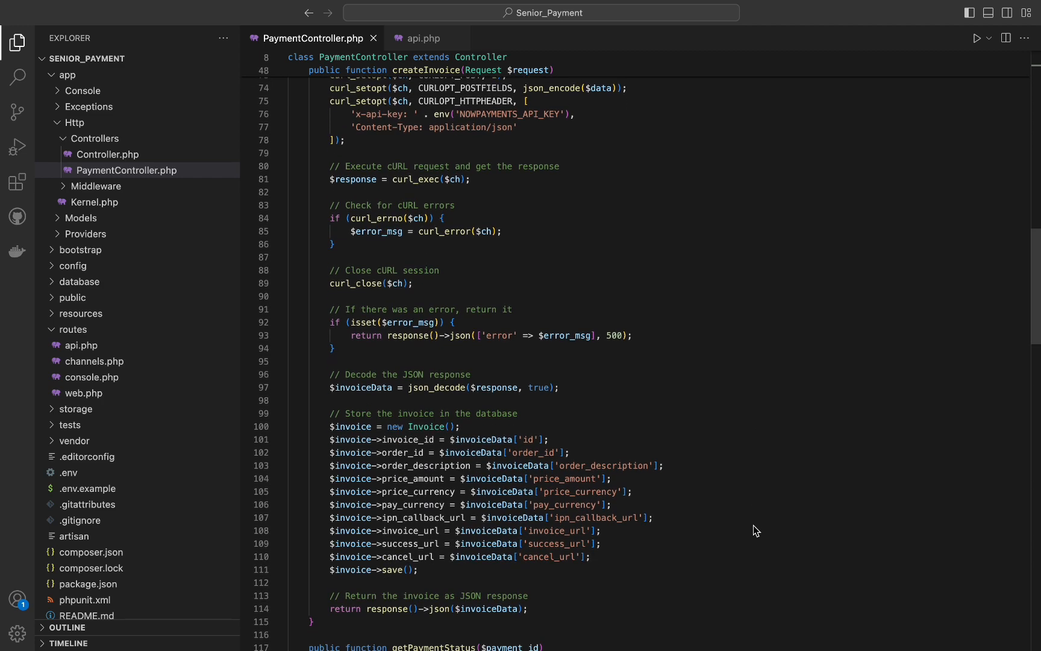
{"action": "scroll", "scroll_direction": "down", "scroll_amount": 3}
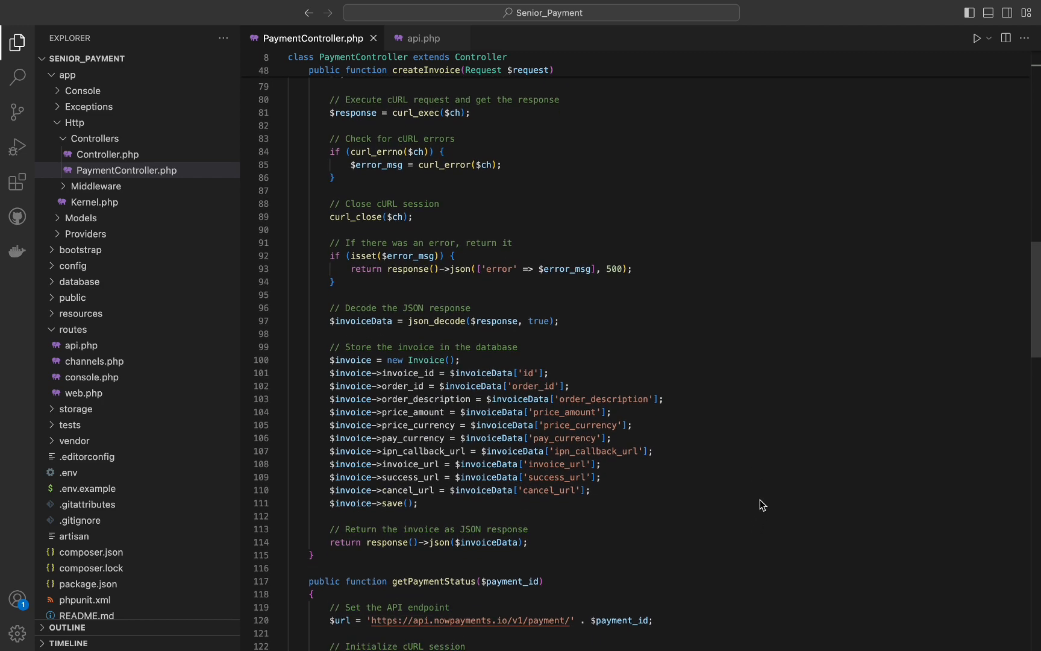
{"action": "scroll", "scroll_direction": "down", "scroll_amount": 3}
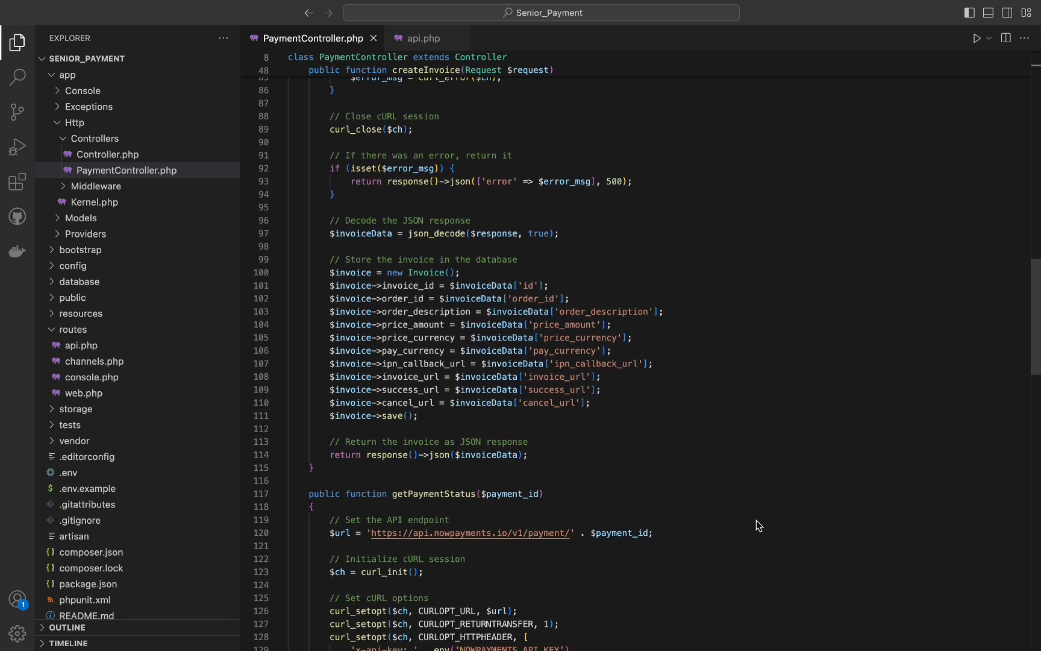
{"action": "scroll", "scroll_direction": "down", "scroll_amount": 3}
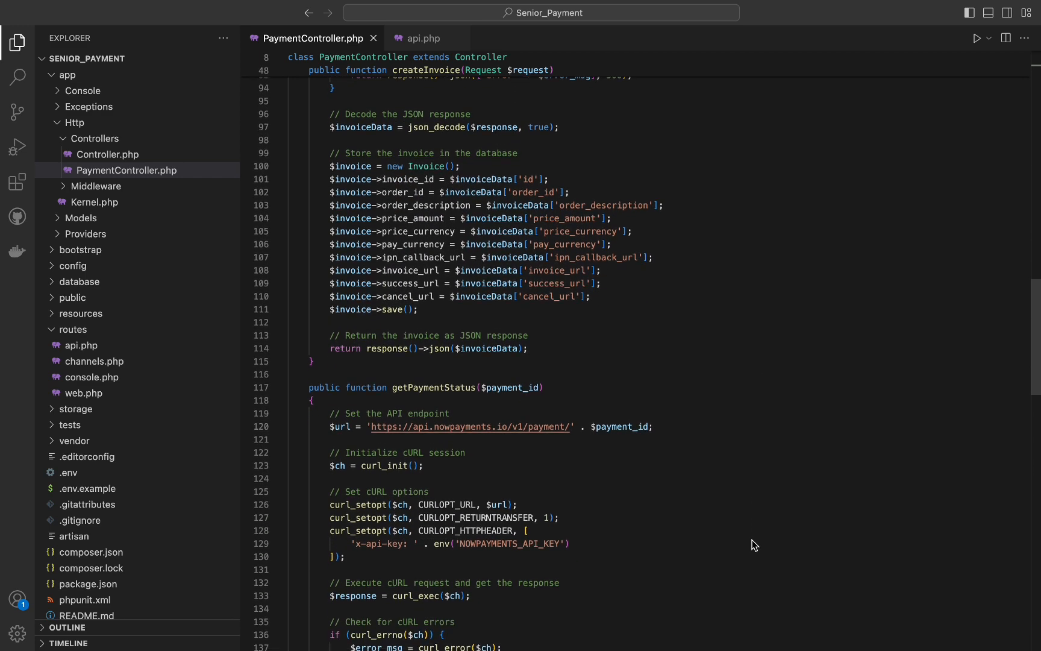
{"action": "scroll", "scroll_direction": "down", "scroll_amount": 3}
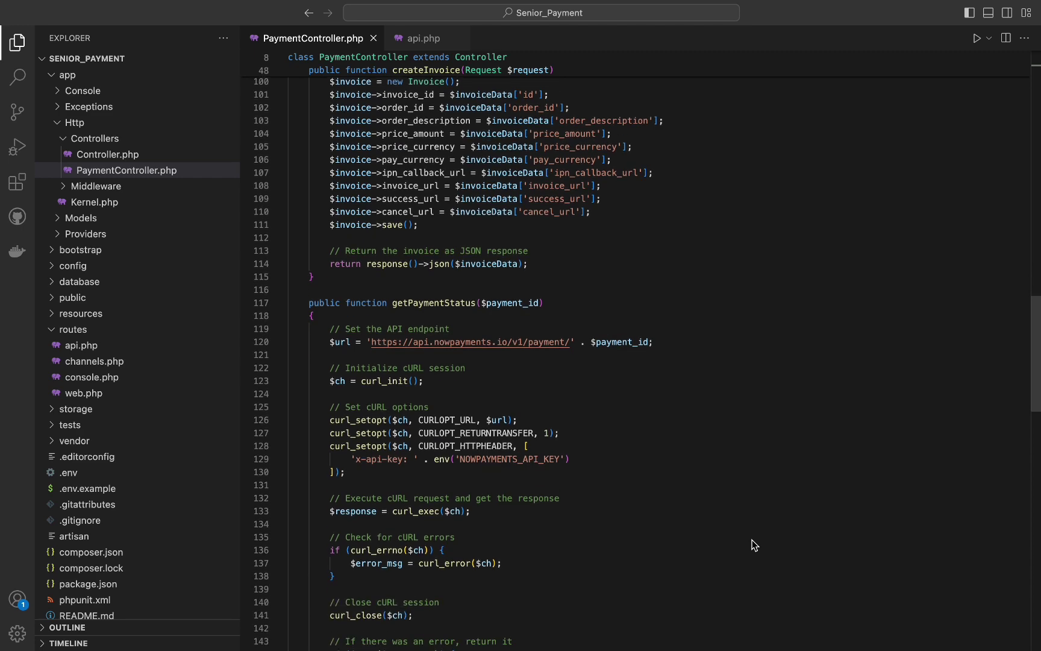
{"action": "scroll", "scroll_direction": "down", "scroll_amount": 3}
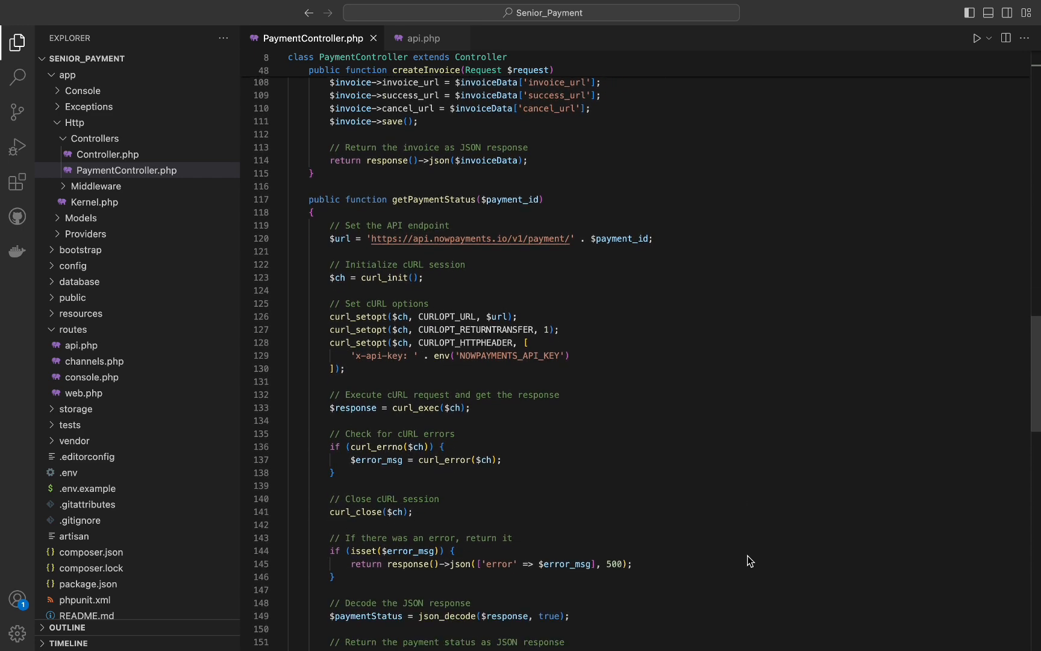
Step: Scroll through listPayments in PaymentController.php, then view the routes in api.php
{"action": "scroll", "scroll_direction": "down", "scroll_amount": 3}
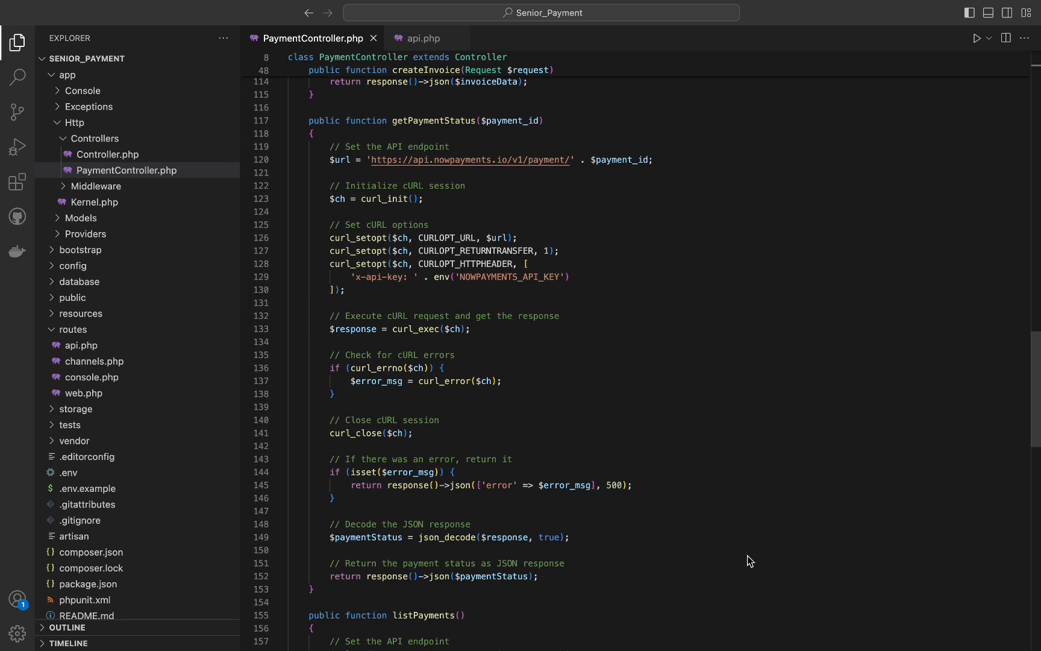
{"action": "scroll", "scroll_direction": "down", "scroll_amount": 3}
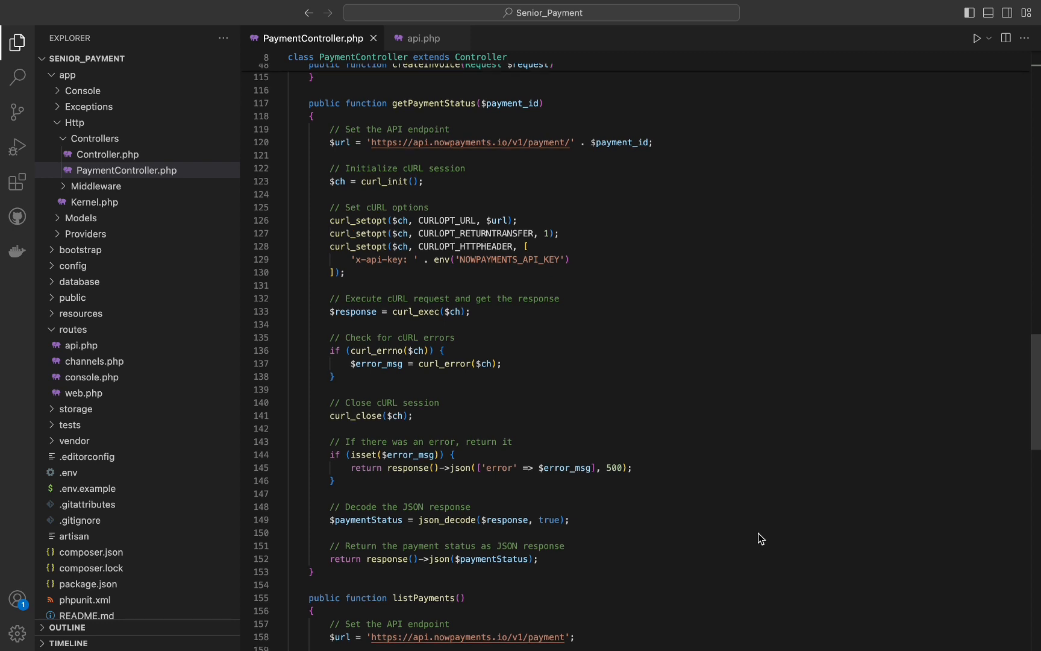
{"action": "scroll", "scroll_direction": "down", "scroll_amount": 3}
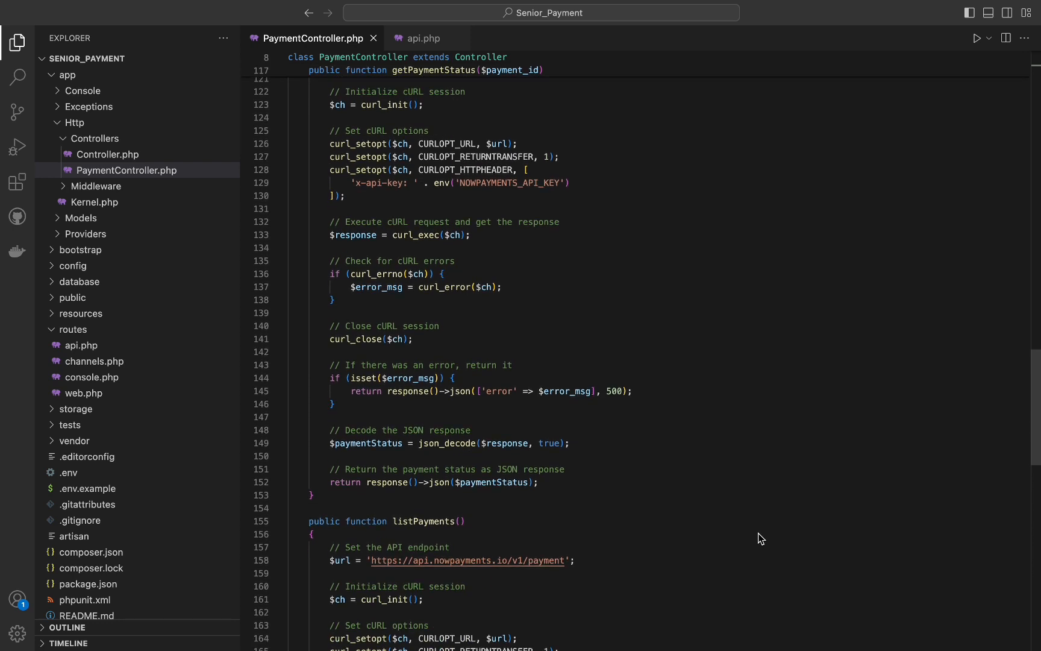
{"action": "scroll", "scroll_direction": "down", "scroll_amount": 3}
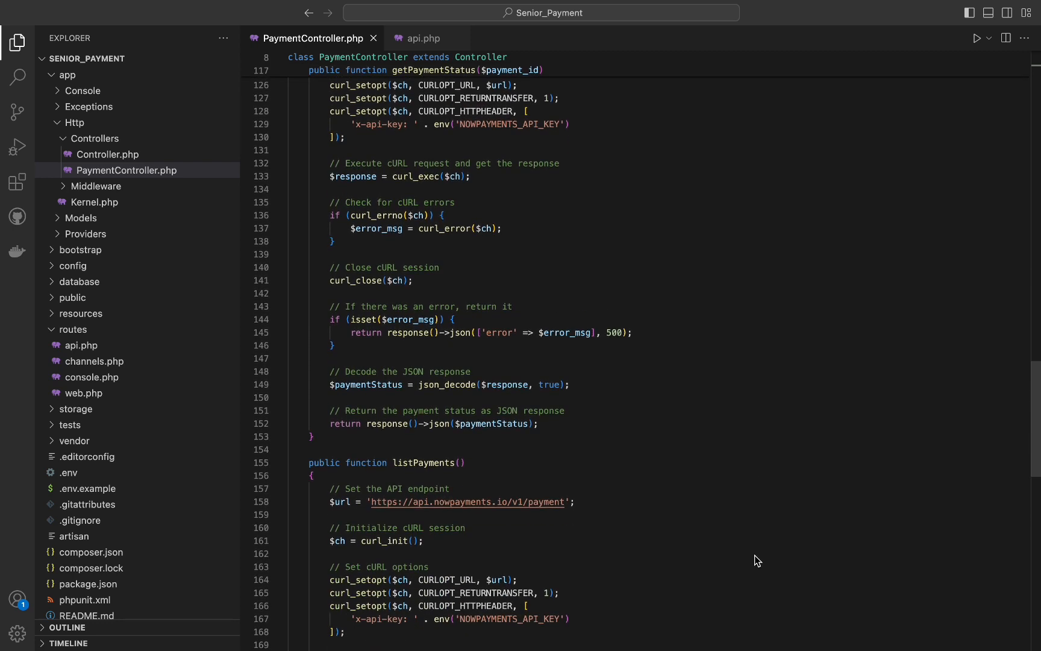
{"action": "scroll", "scroll_direction": "down", "scroll_amount": 3}
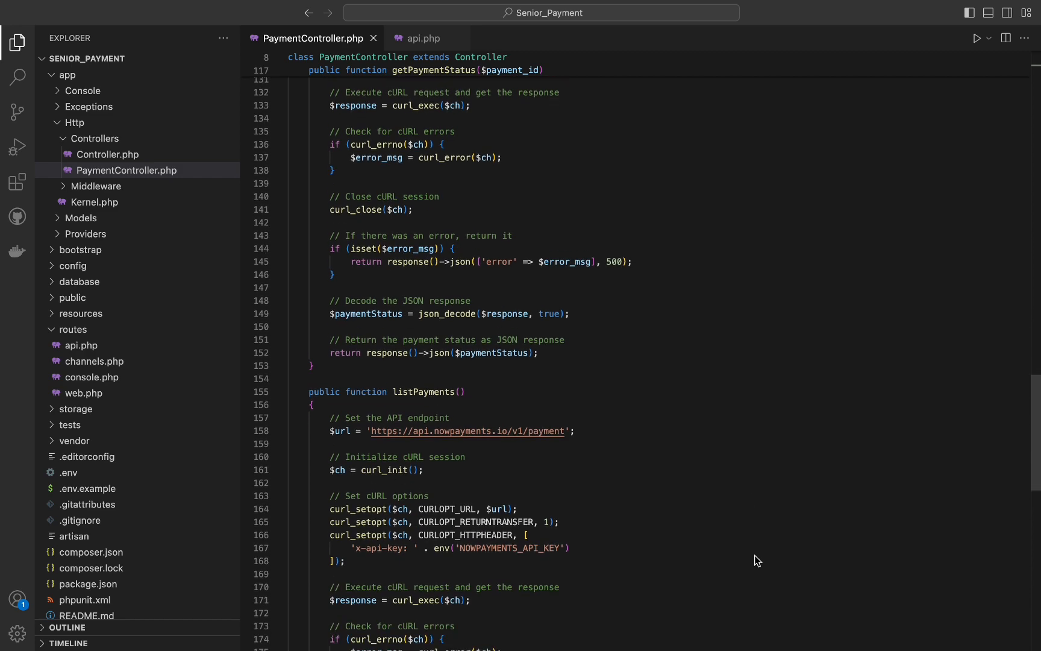
{"action": "scroll", "scroll_direction": "down", "scroll_amount": 3}
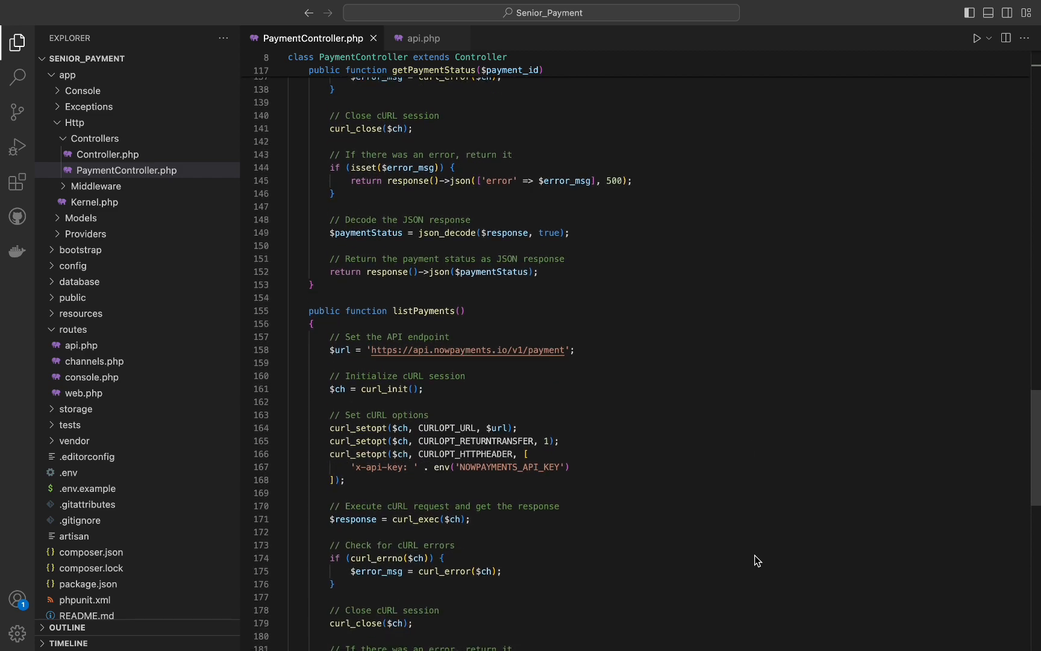
{"action": "scroll", "scroll_direction": "down", "scroll_amount": 3}
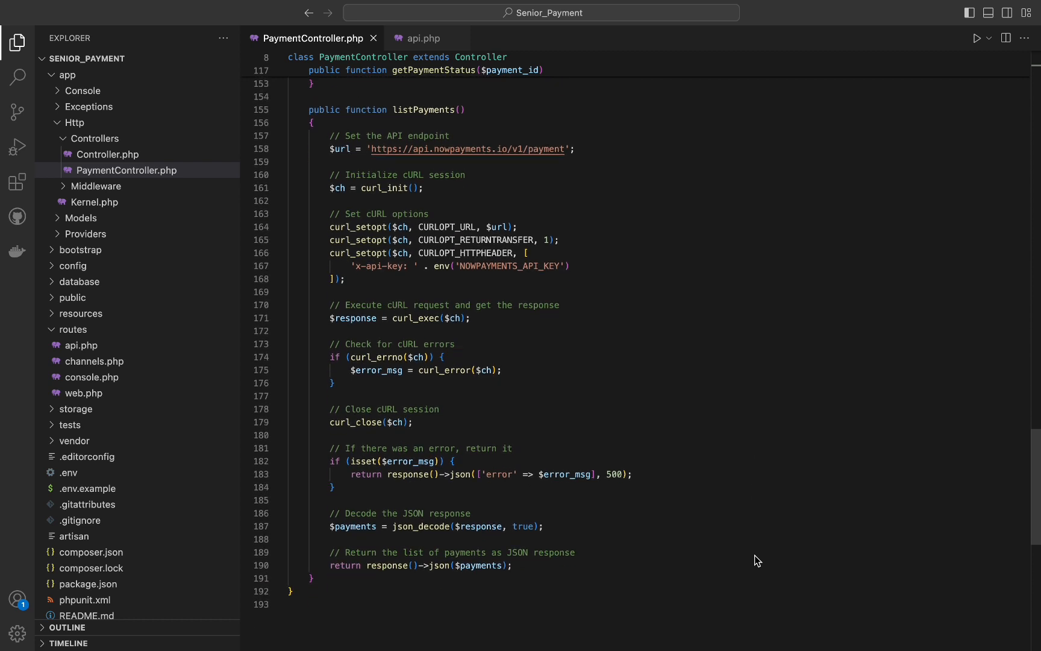
{"action": "scroll", "scroll_direction": "down", "scroll_amount": 3}
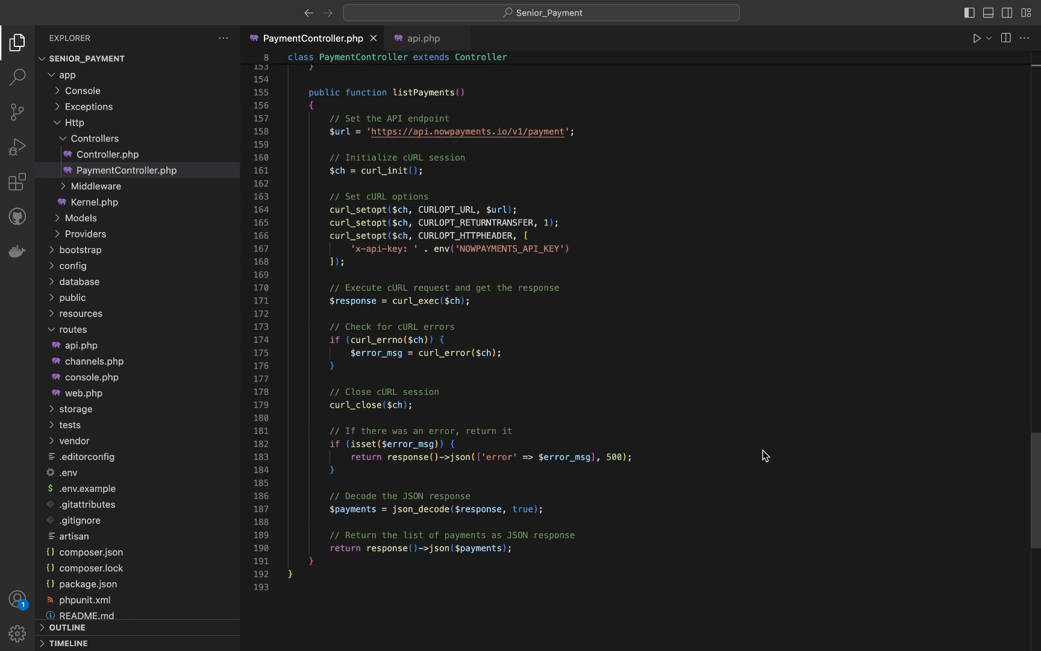
{"action": "mouse_move", "coordinate": [703, 426]}
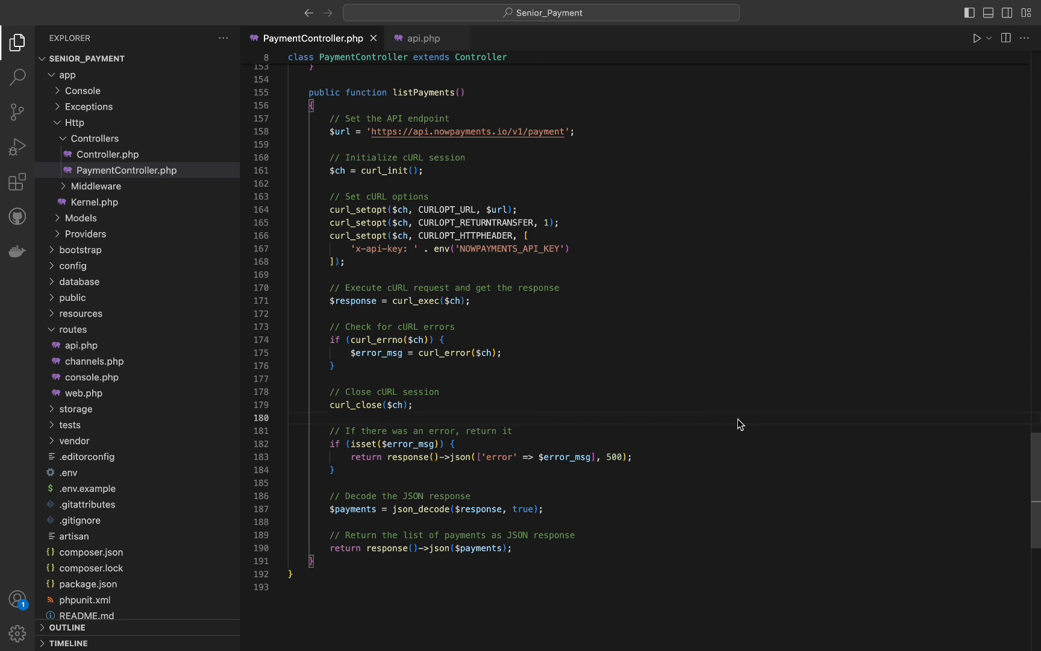
{"action": "left_click", "coordinate": [423, 38]}
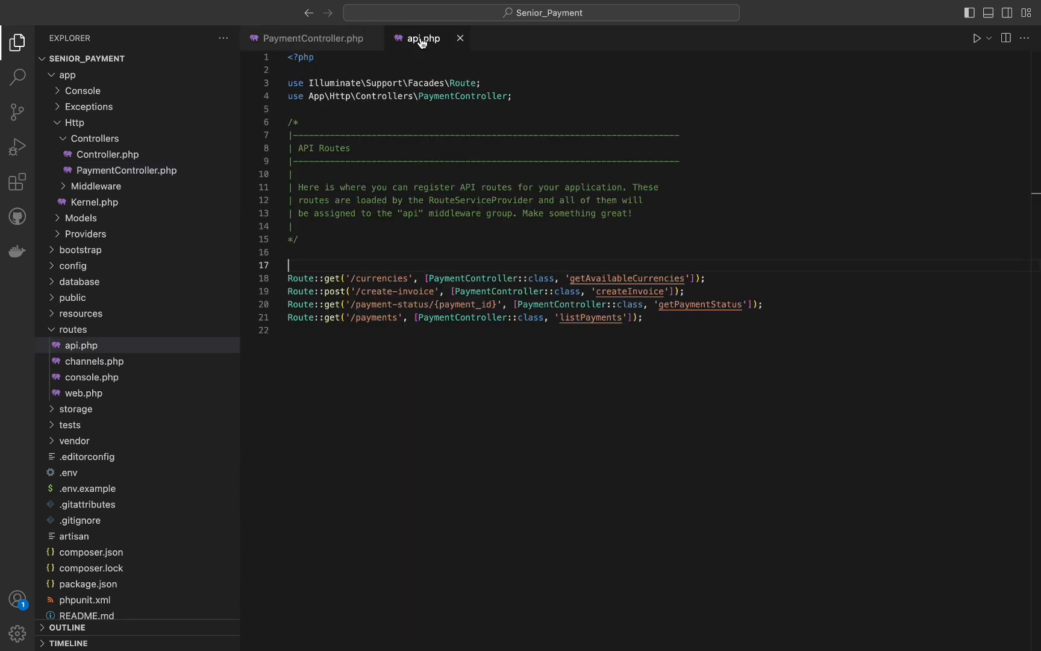